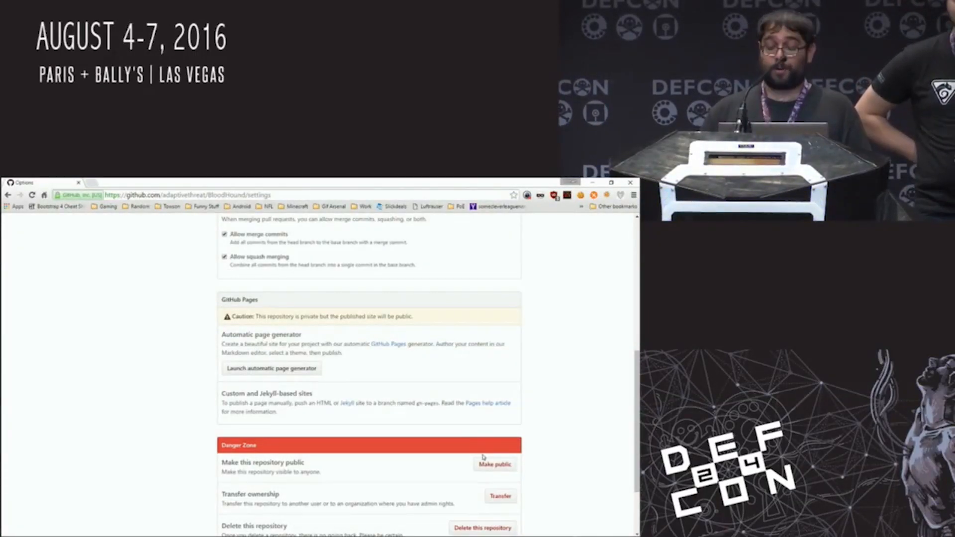
- Make the BloodHound repository public from the Danger Zone, confirming the change
click(495, 464)
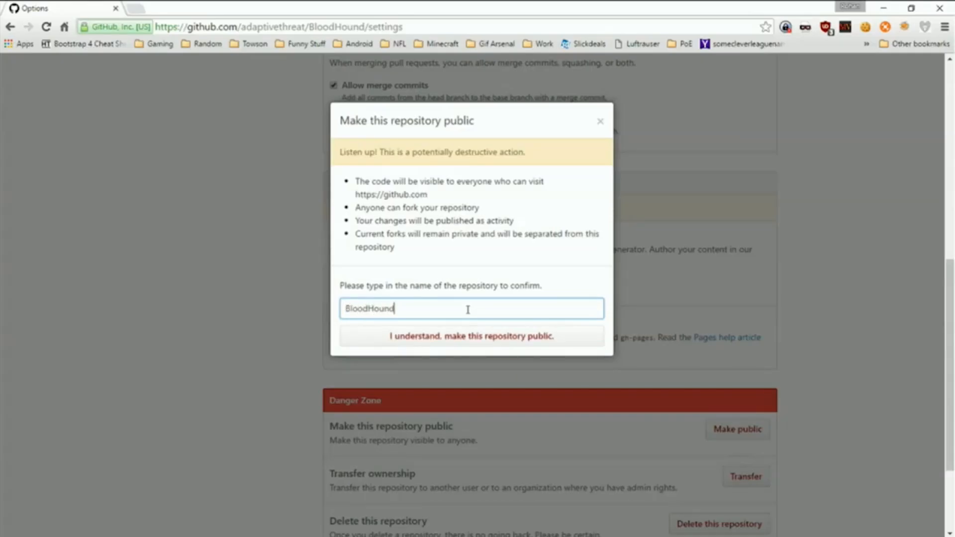
click(471, 336)
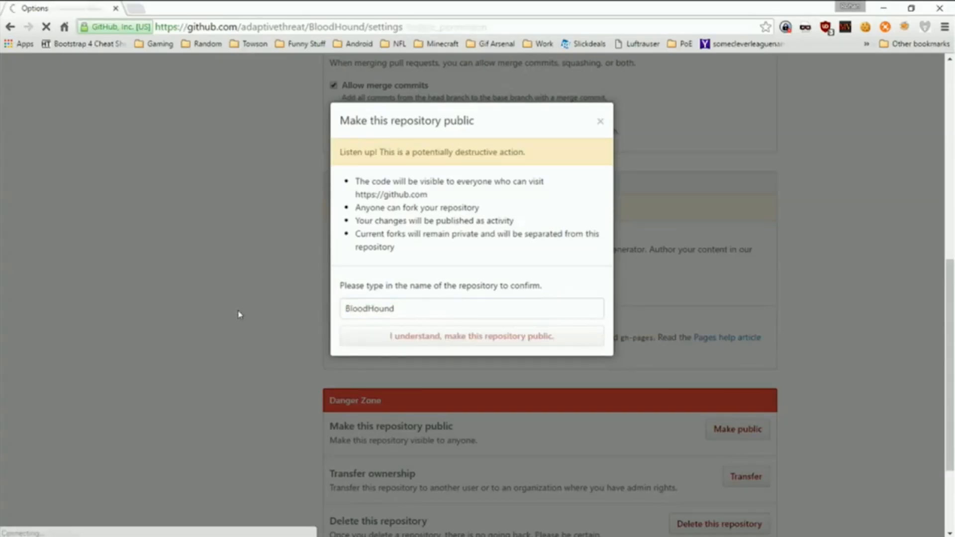
click(471, 336)
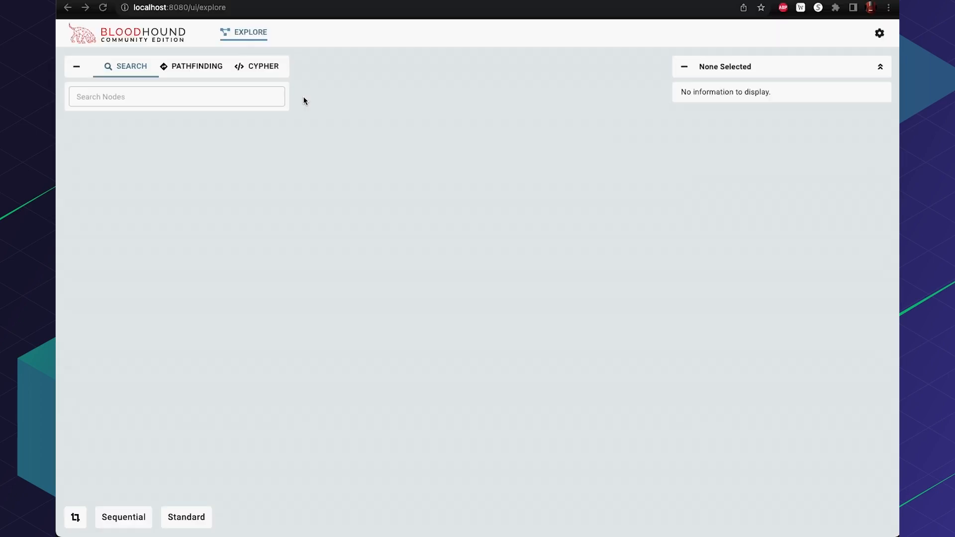
mouse_move(379, 101)
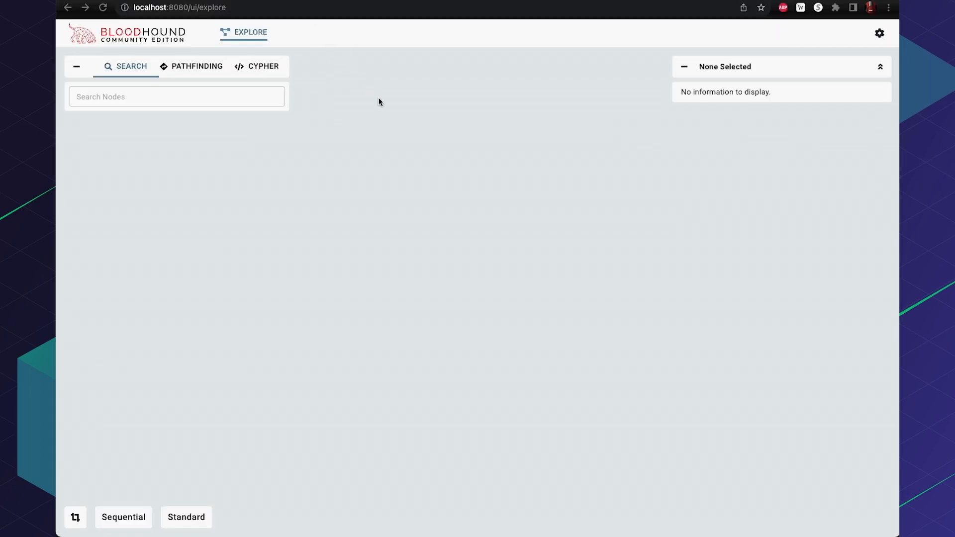
mouse_move(246, 145)
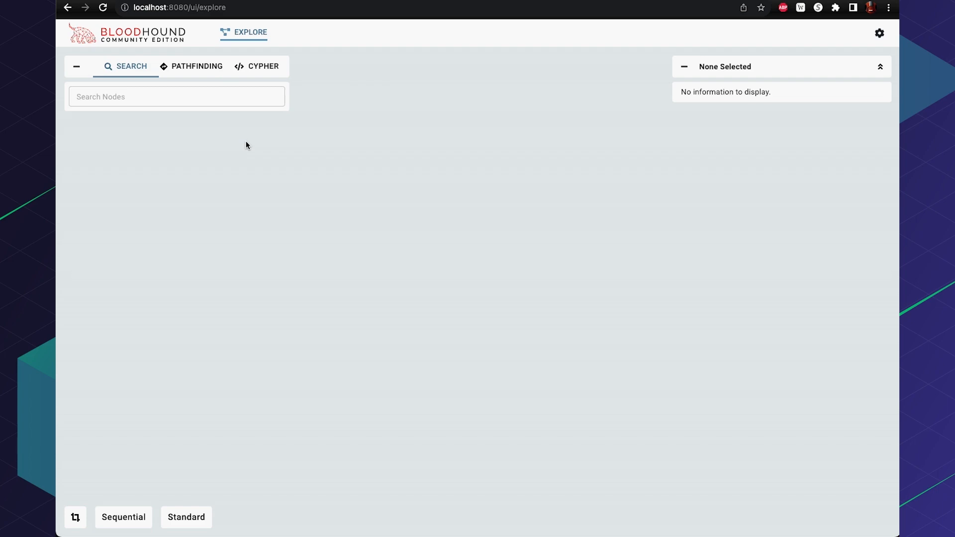
click(176, 96)
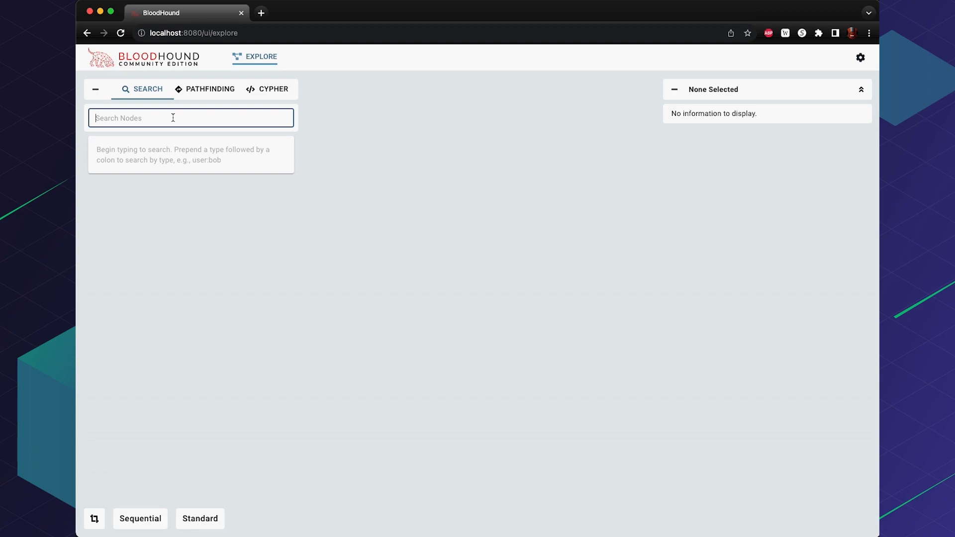
text(00168)
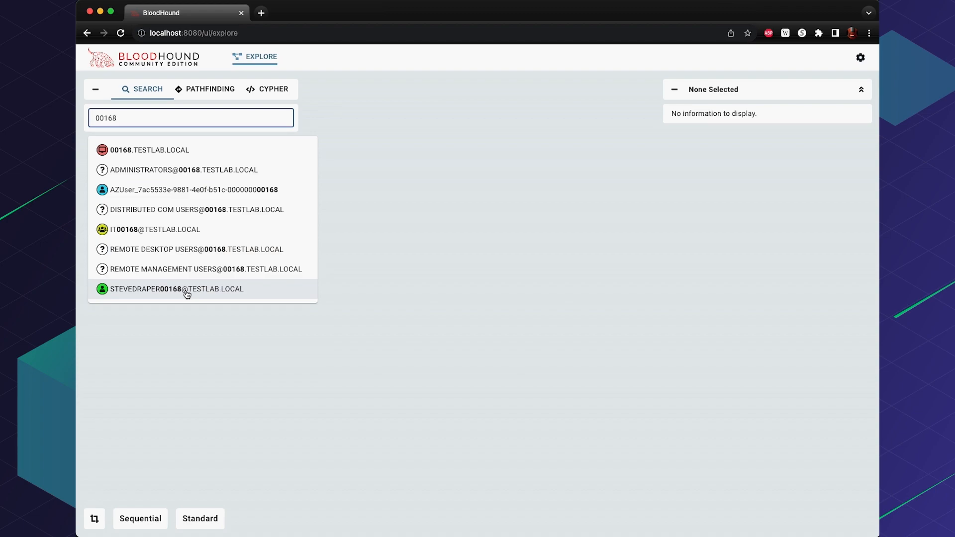
click(187, 289)
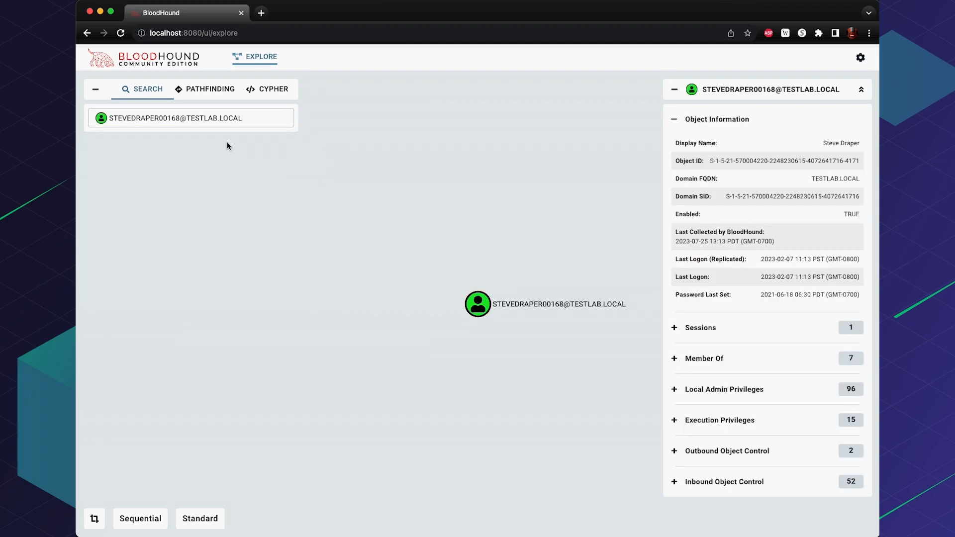
mouse_move(724, 105)
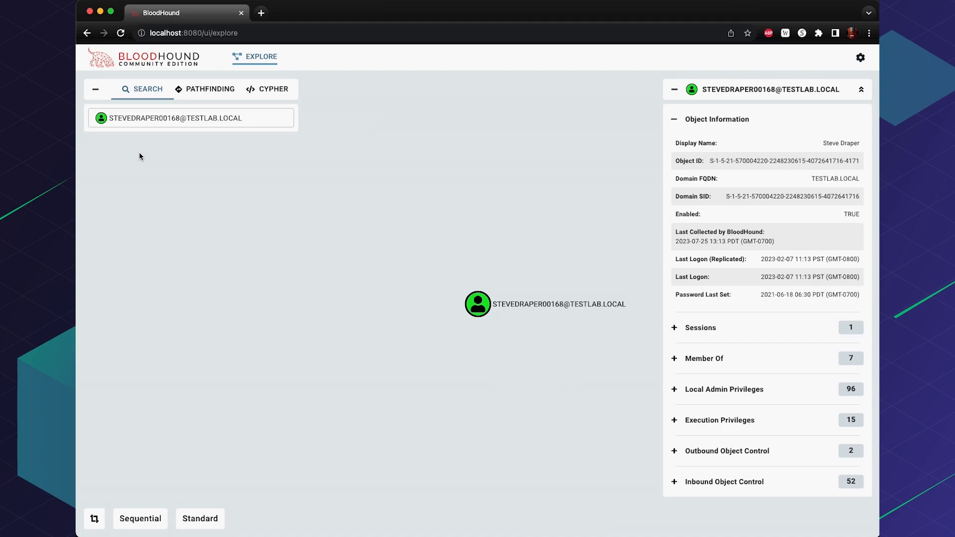
mouse_move(150, 361)
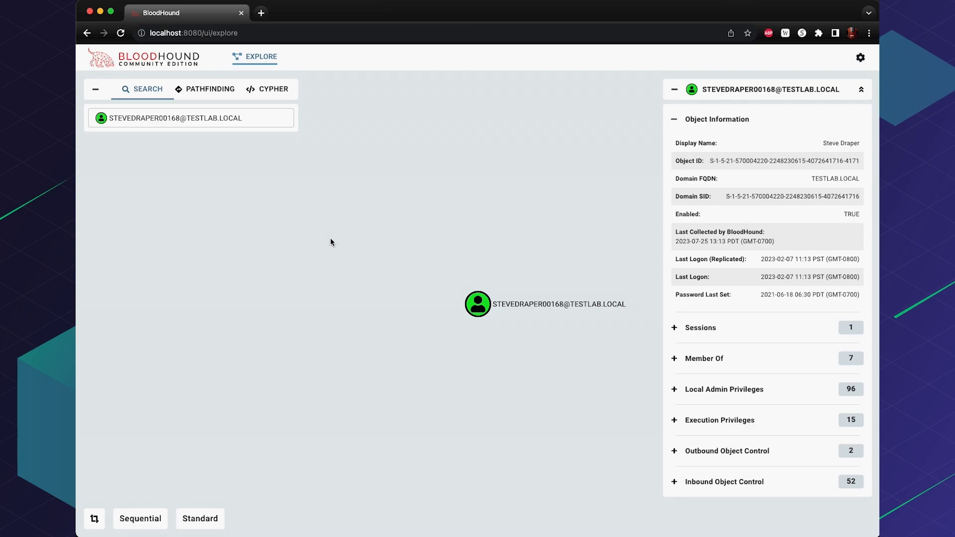
mouse_move(695, 196)
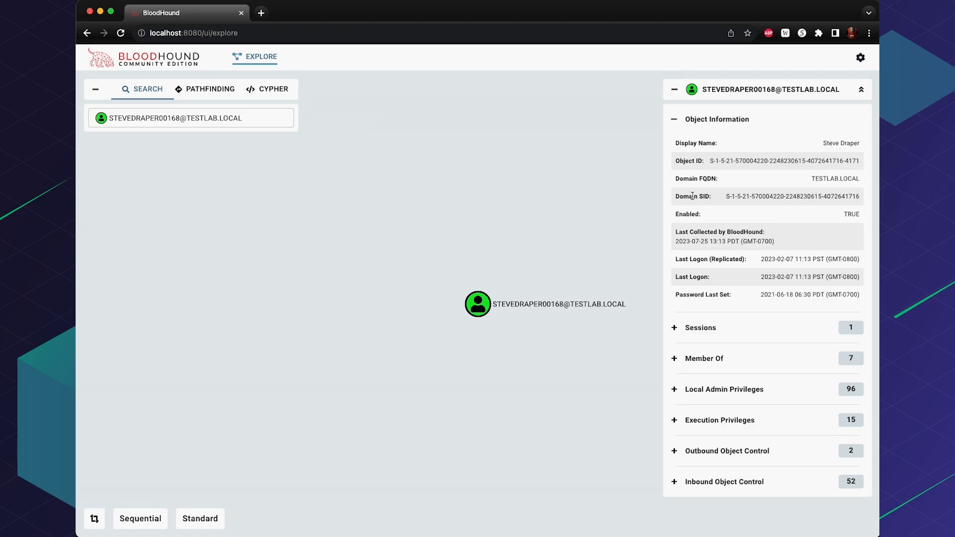
mouse_move(691, 171)
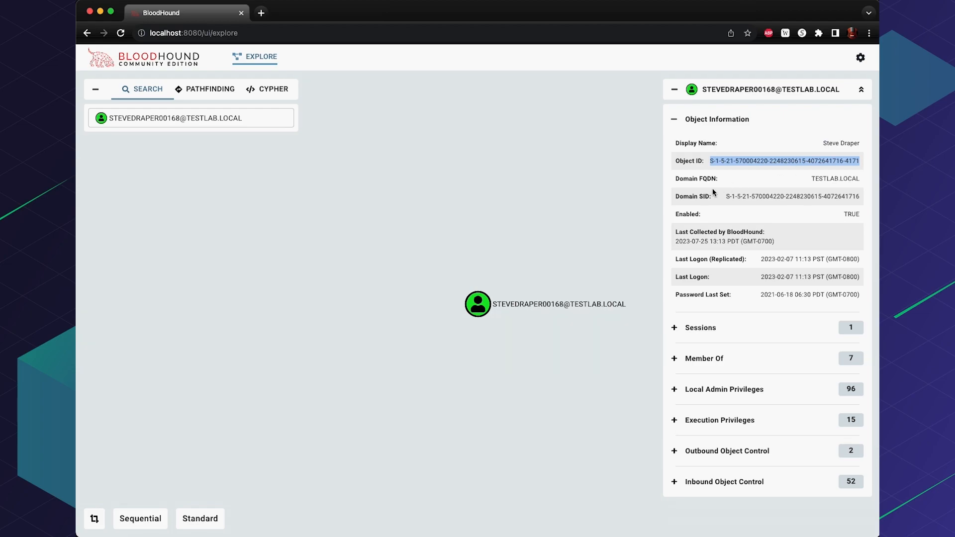
mouse_move(739, 175)
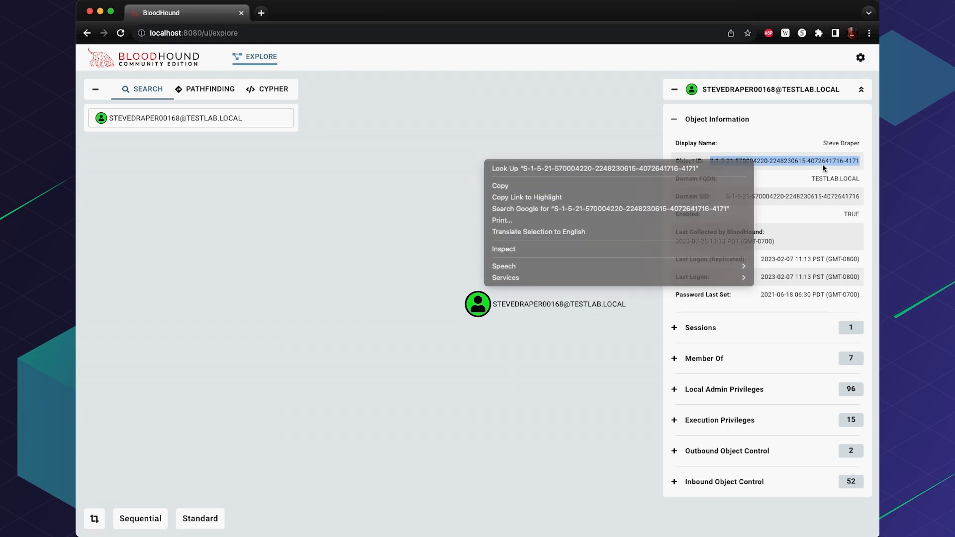
- Copy the user's Object ID, review its session, then graph its MemberOf groups
click(700, 328)
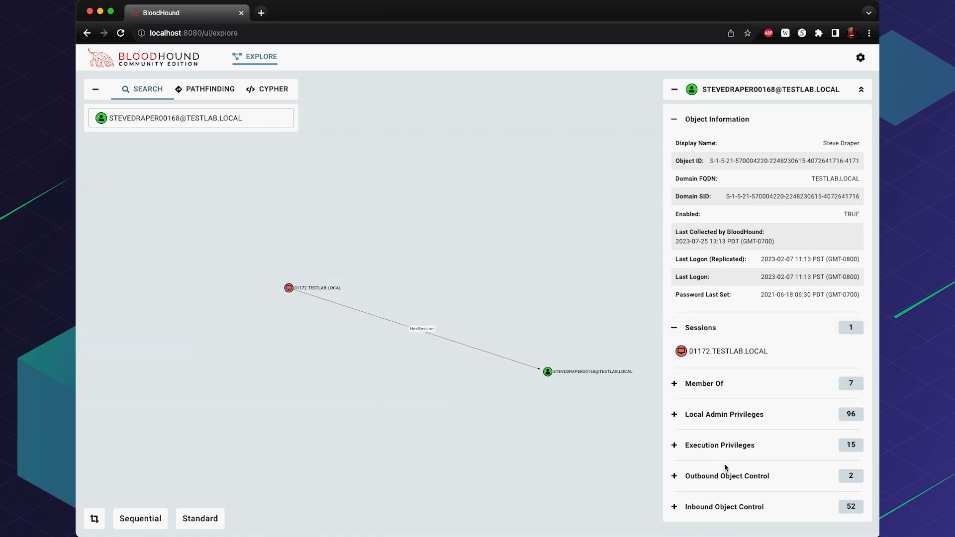
mouse_move(299, 375)
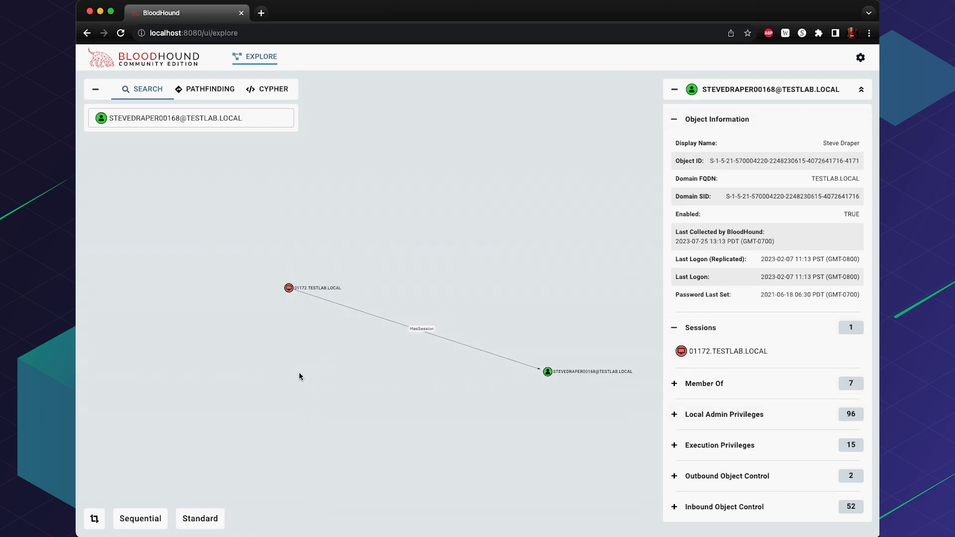
mouse_move(413, 361)
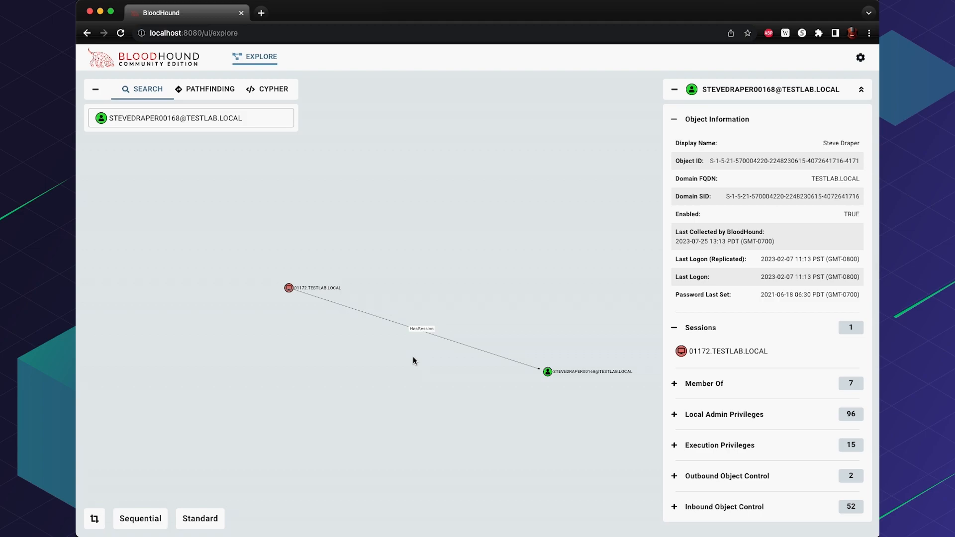
mouse_move(728, 352)
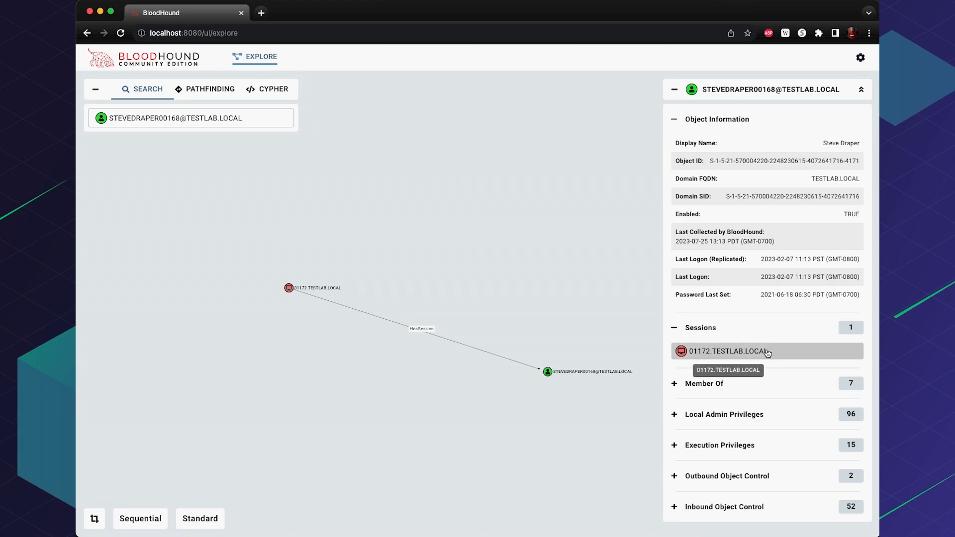
mouse_move(717, 329)
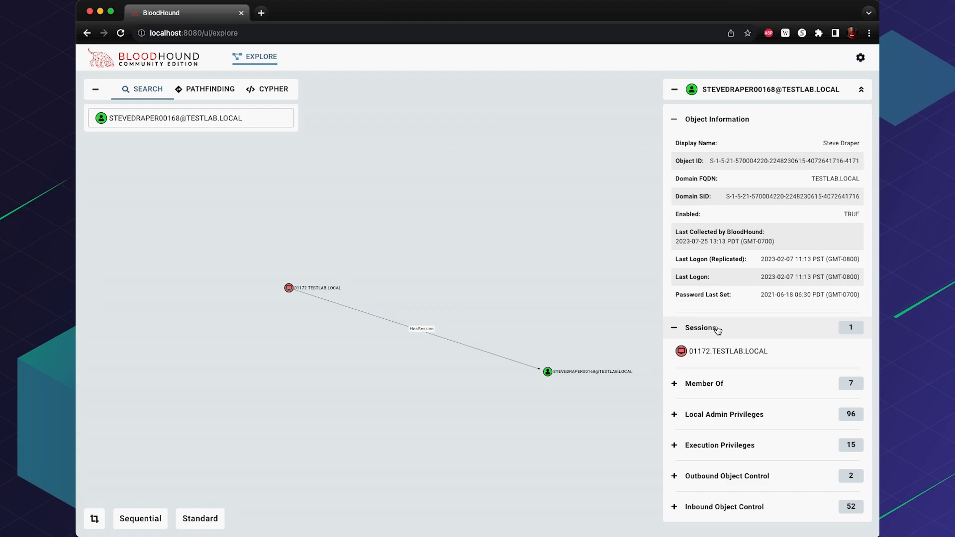
mouse_move(714, 351)
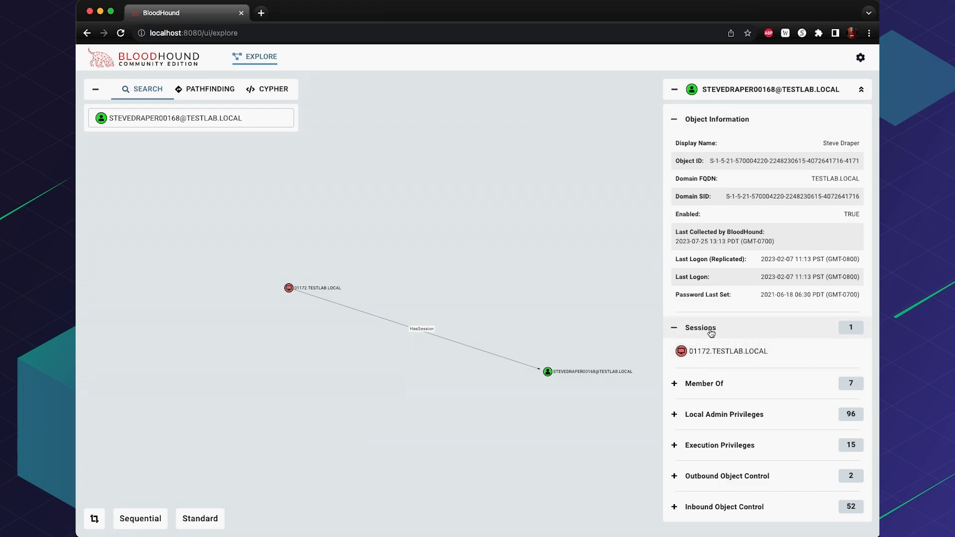
click(700, 328)
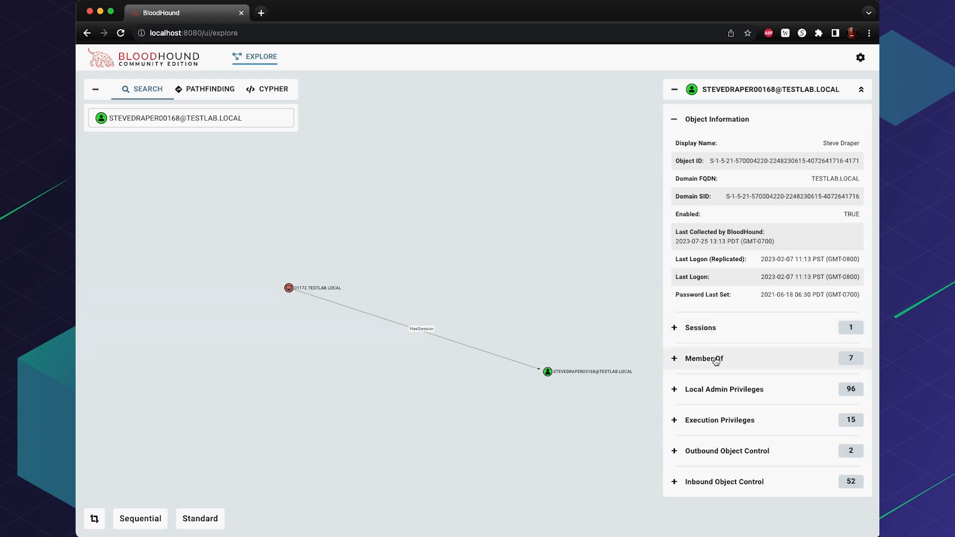
click(704, 358)
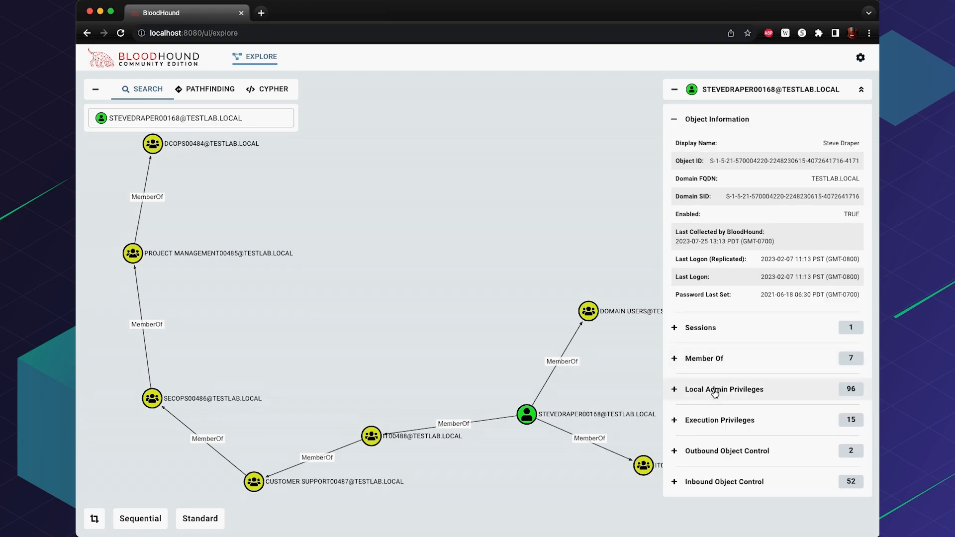
- Graph the user's 96 Local Admin Privileges computers in Sequential layout and review the list
click(724, 390)
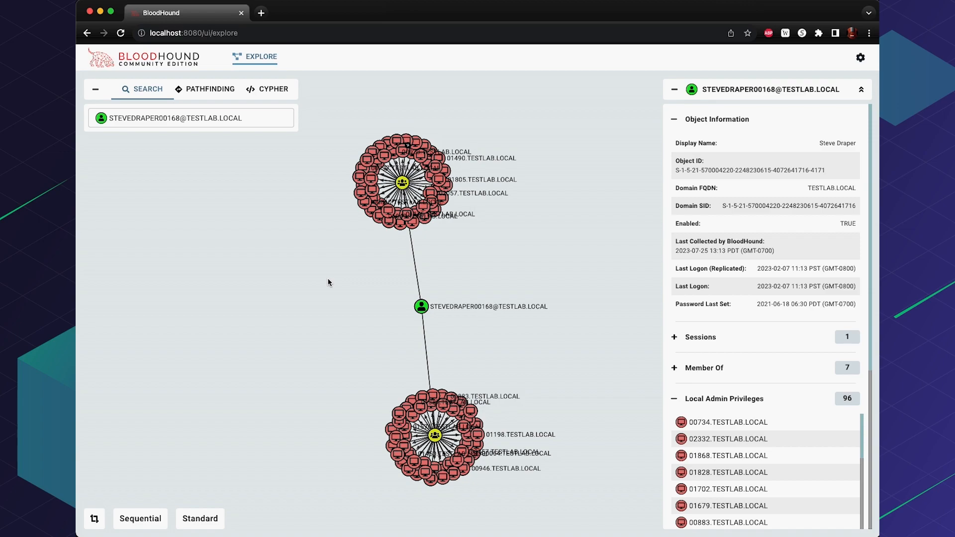
click(140, 519)
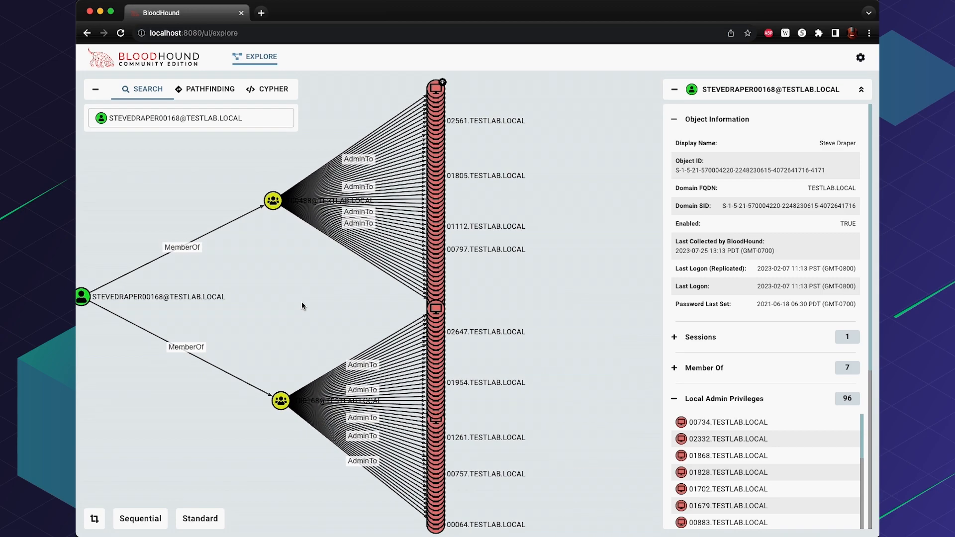
click(436, 149)
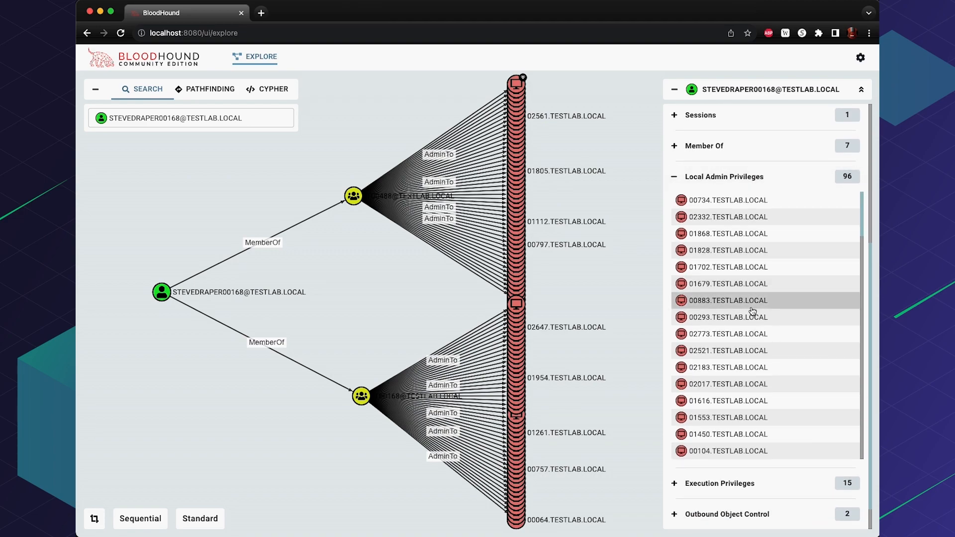
scroll(down, 3)
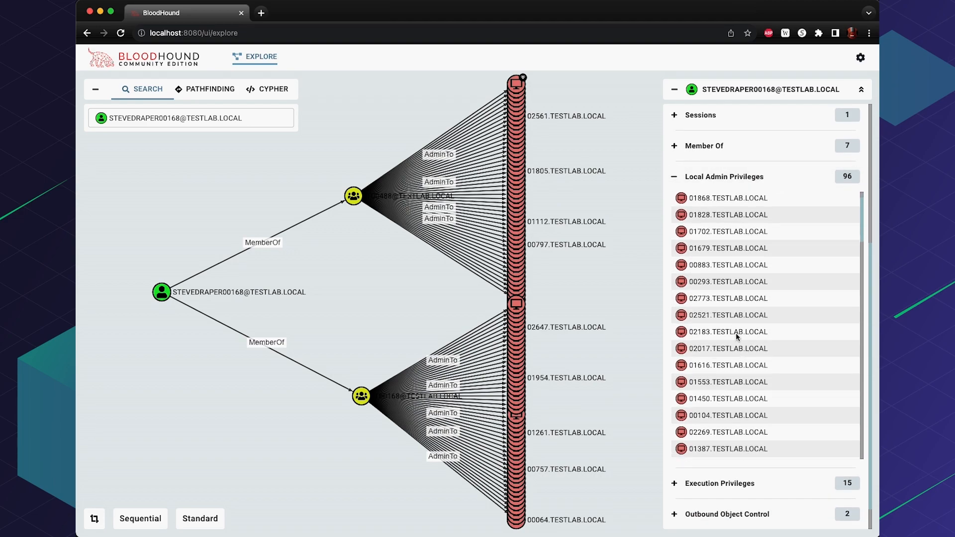
scroll(down, 3)
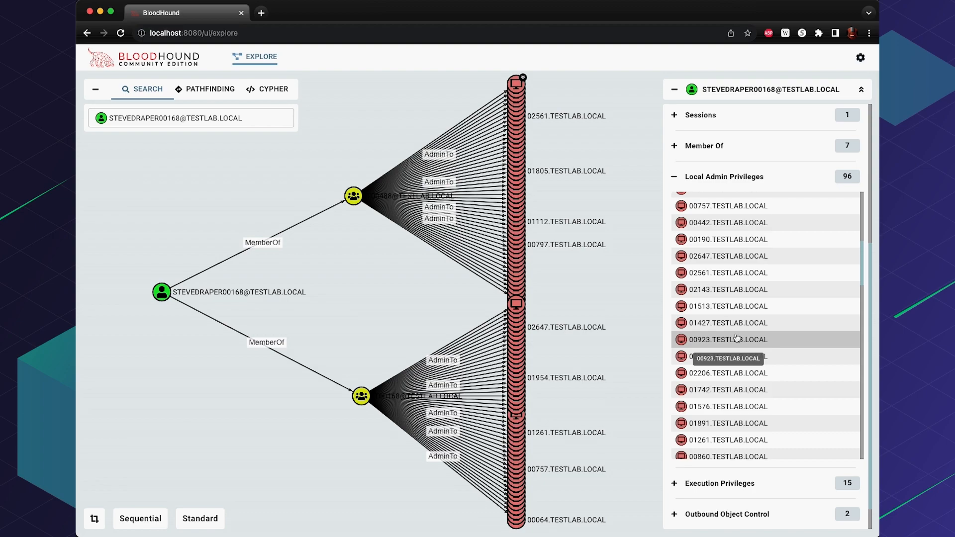
mouse_move(733, 314)
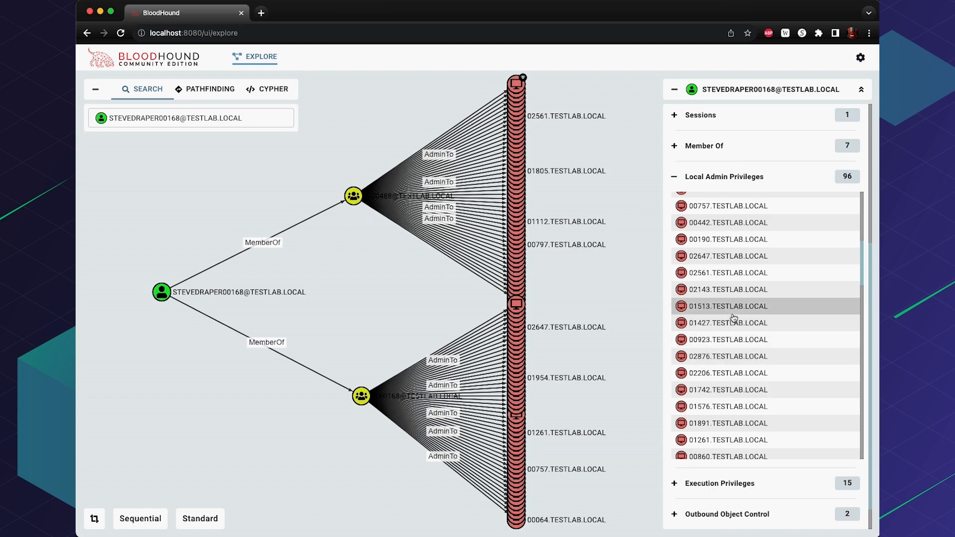
mouse_move(786, 334)
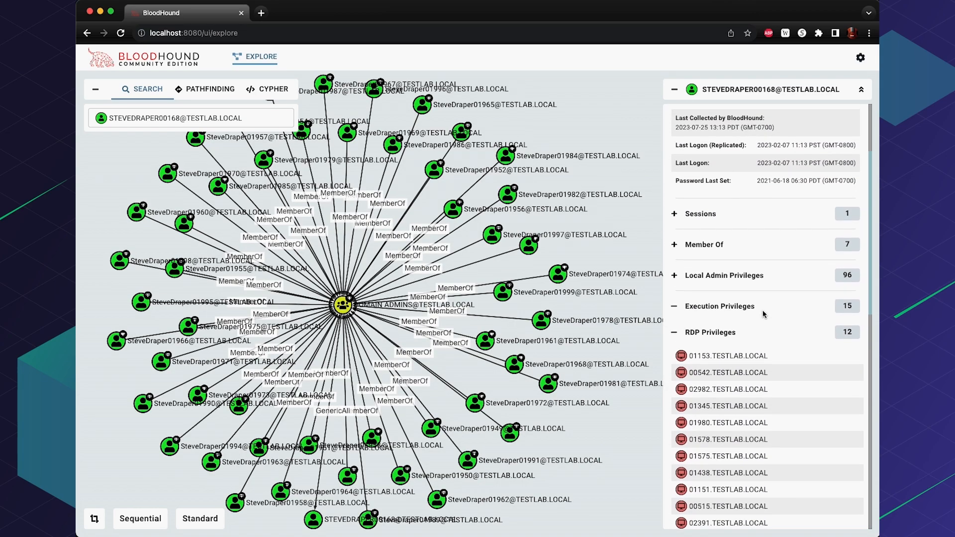
- From the user's RDP Privileges list, load computer 01575.TESTLAB.LOCAL and its object details
scroll(down, 3)
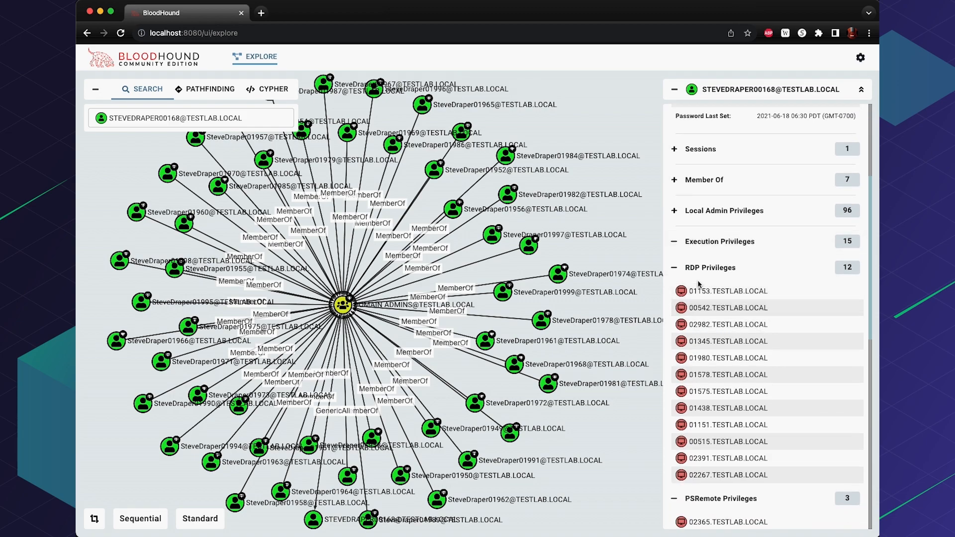
mouse_move(723, 392)
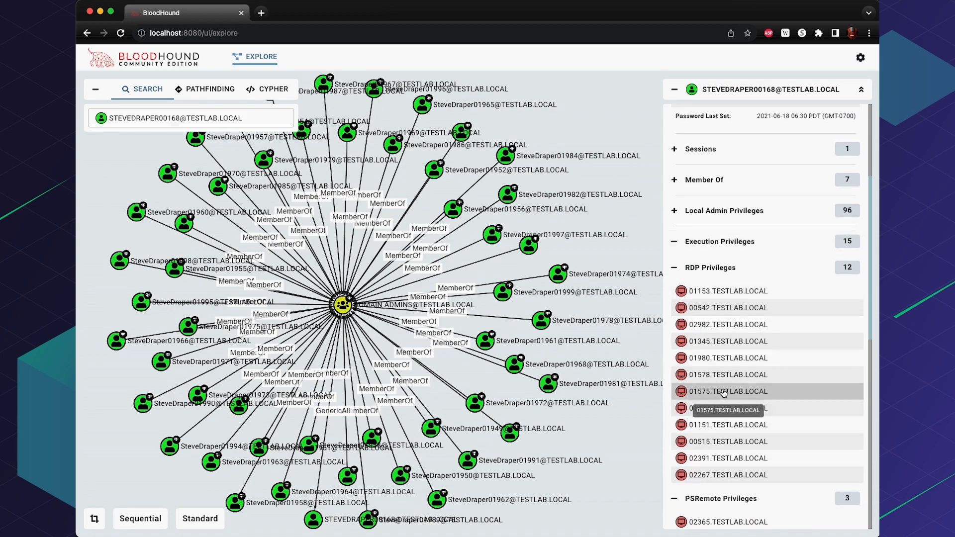
click(728, 392)
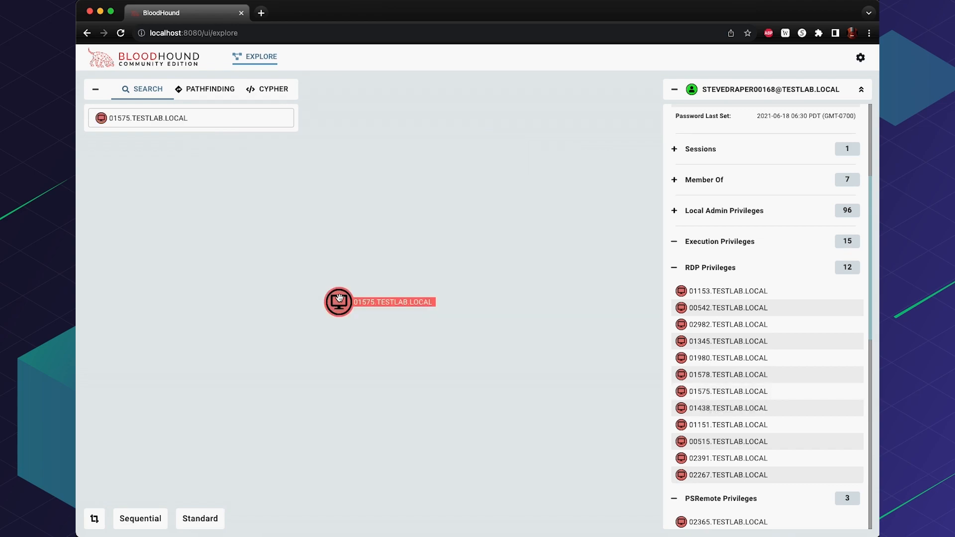
click(338, 303)
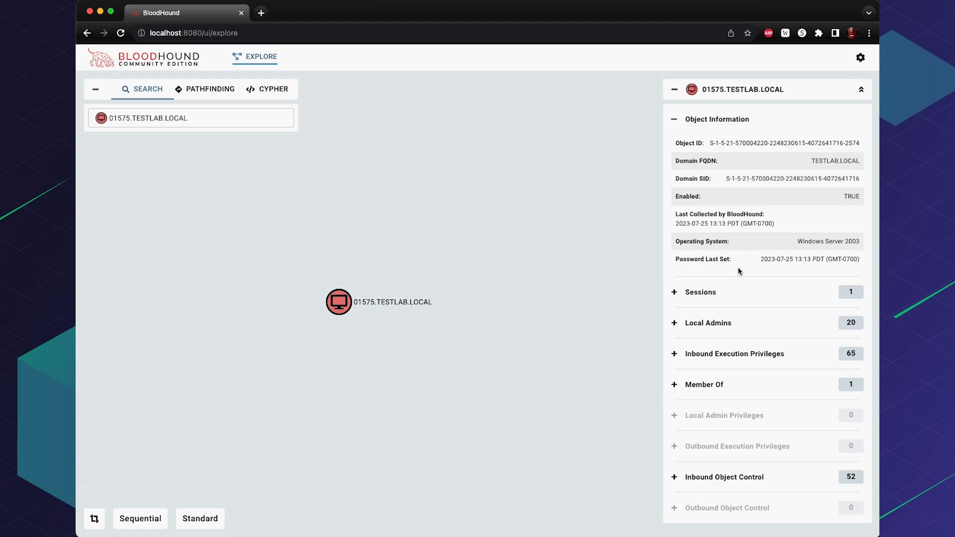
- Show 01575.TESTLAB.LOCAL's session and graph its 20 Local Admins, reviewing the list
click(700, 292)
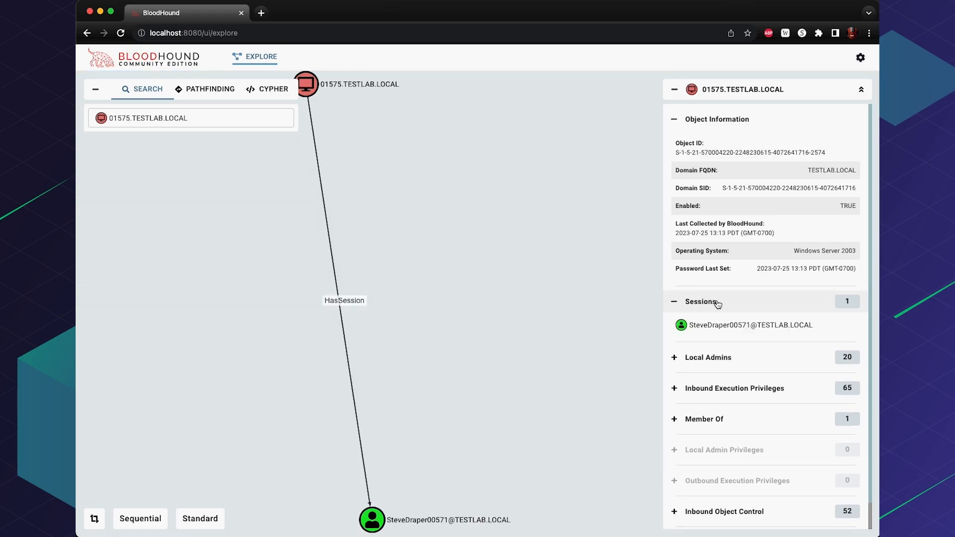
click(708, 357)
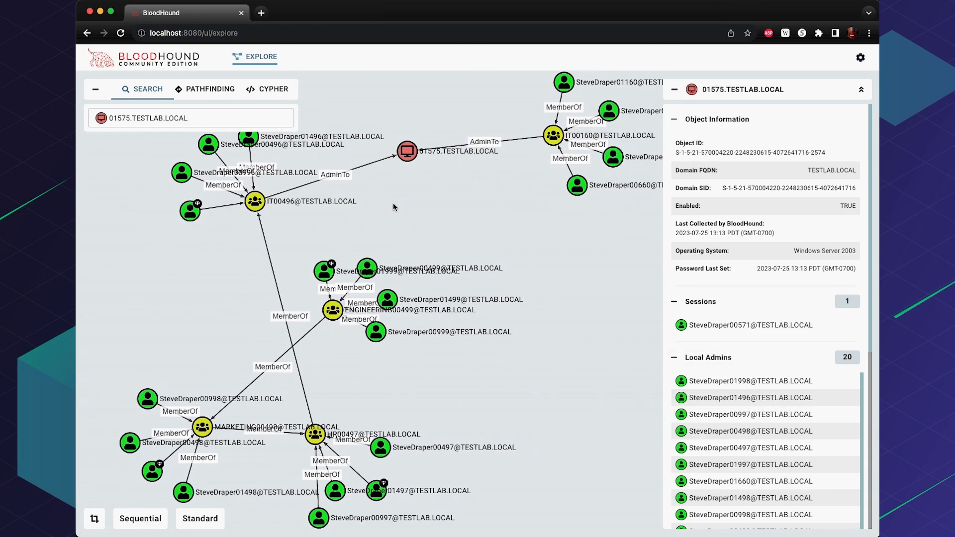
scroll(down, 3)
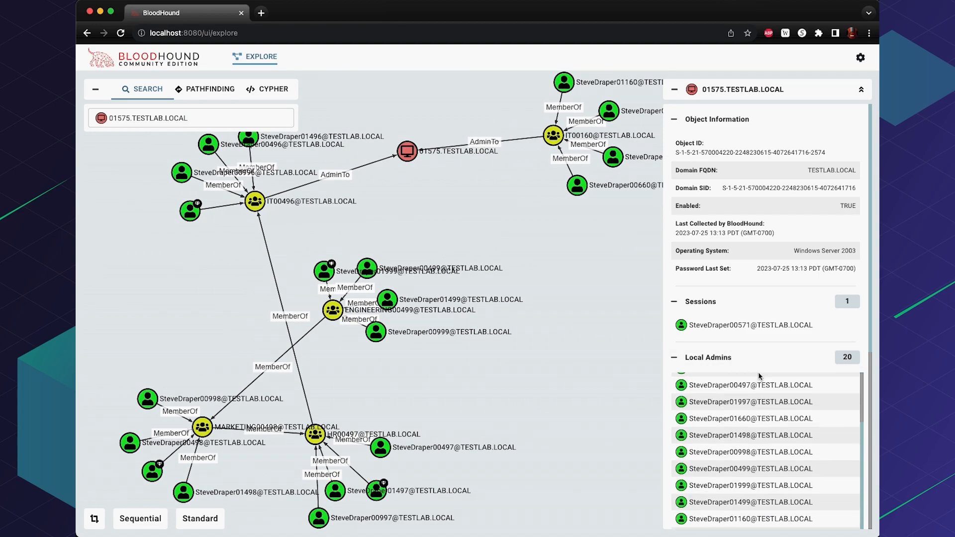
scroll(down, 3)
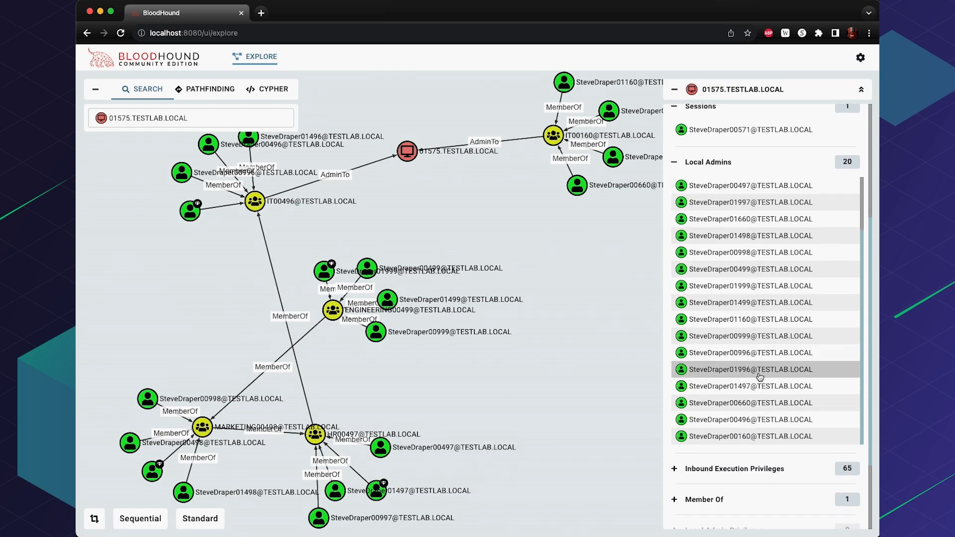
scroll(down, 3)
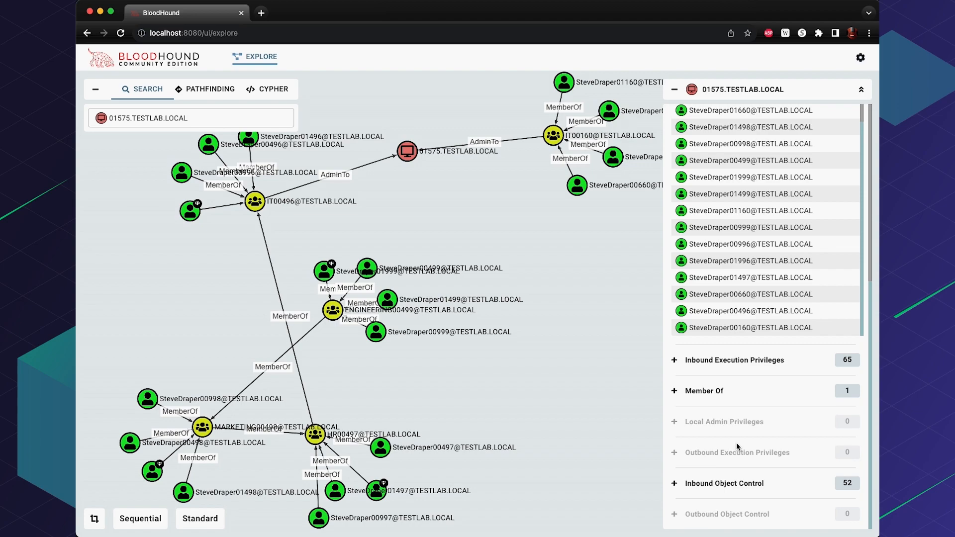
click(210, 90)
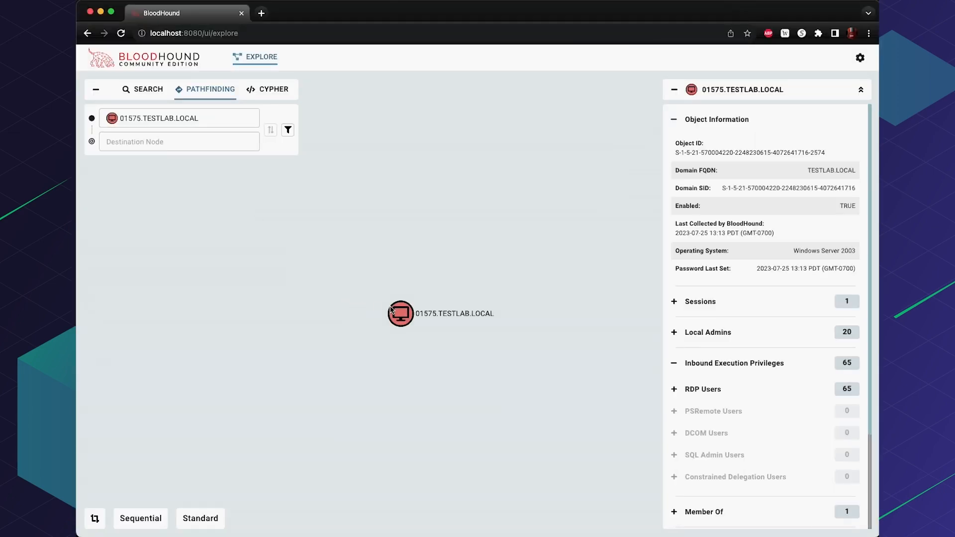
click(179, 141)
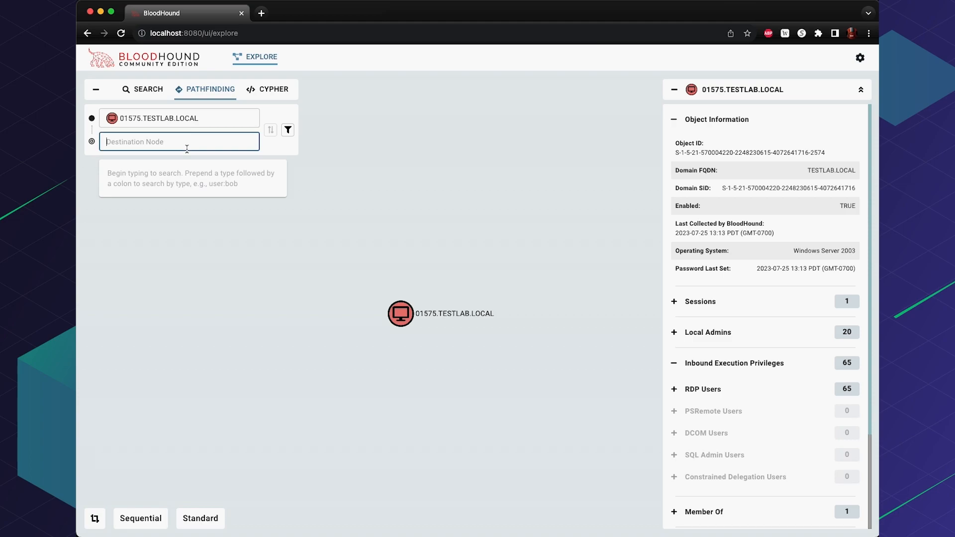
text(domain admisn)
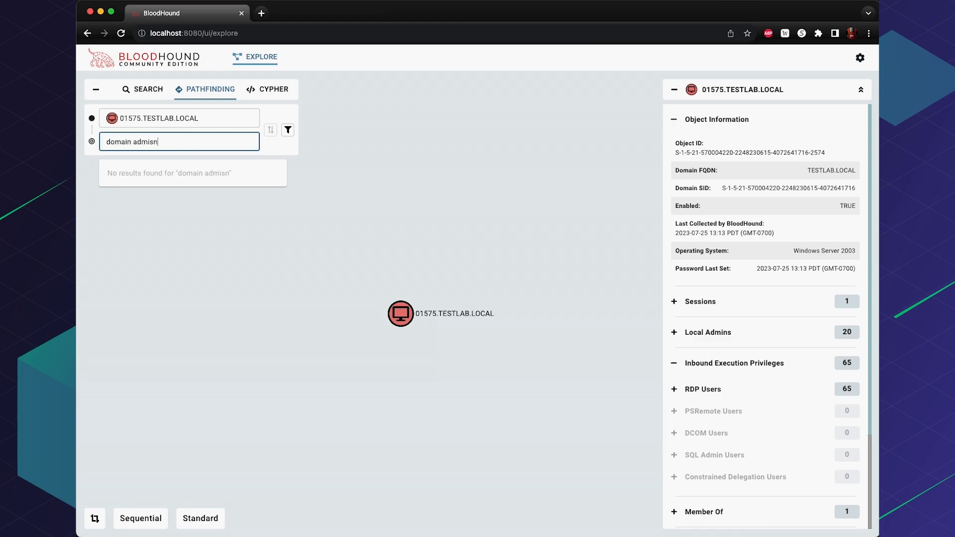
text(domain admins@)
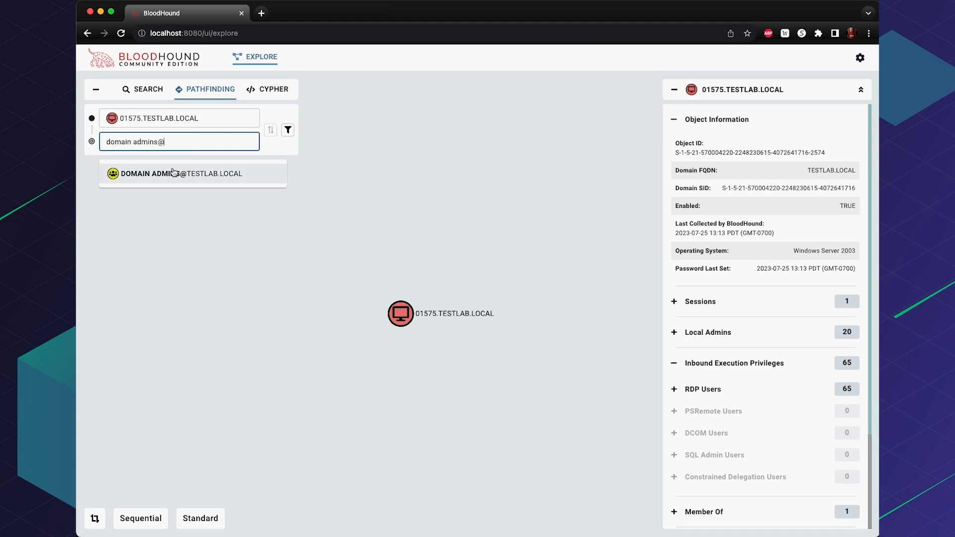
click(181, 174)
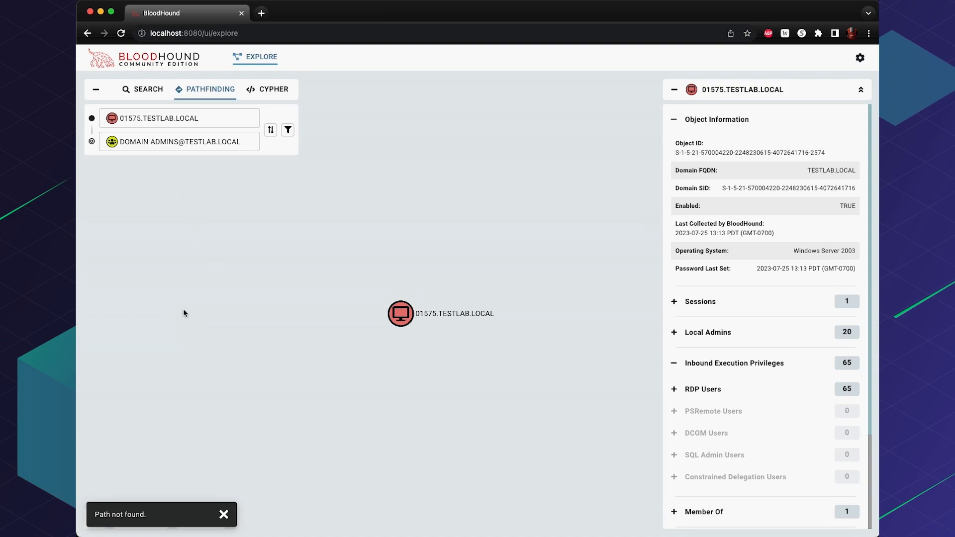
text(02)
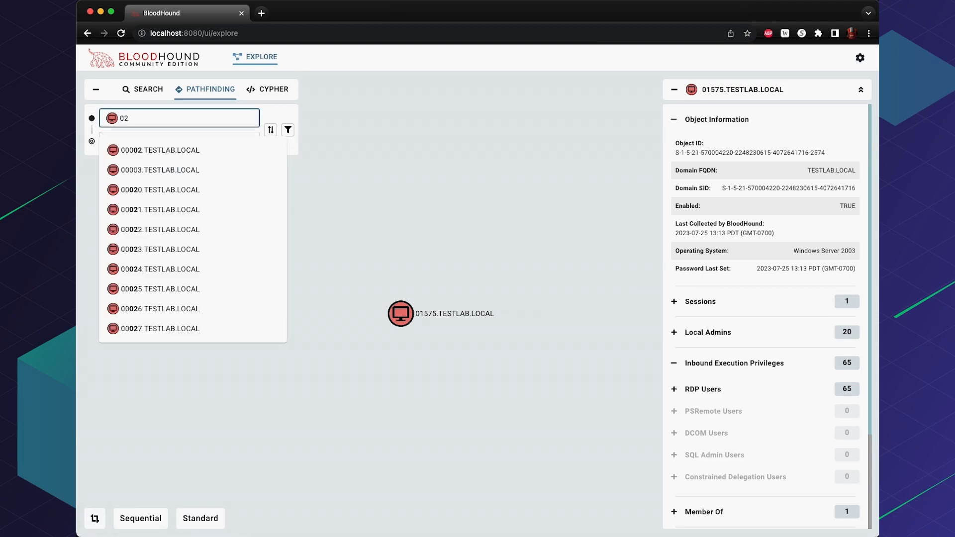
click(159, 150)
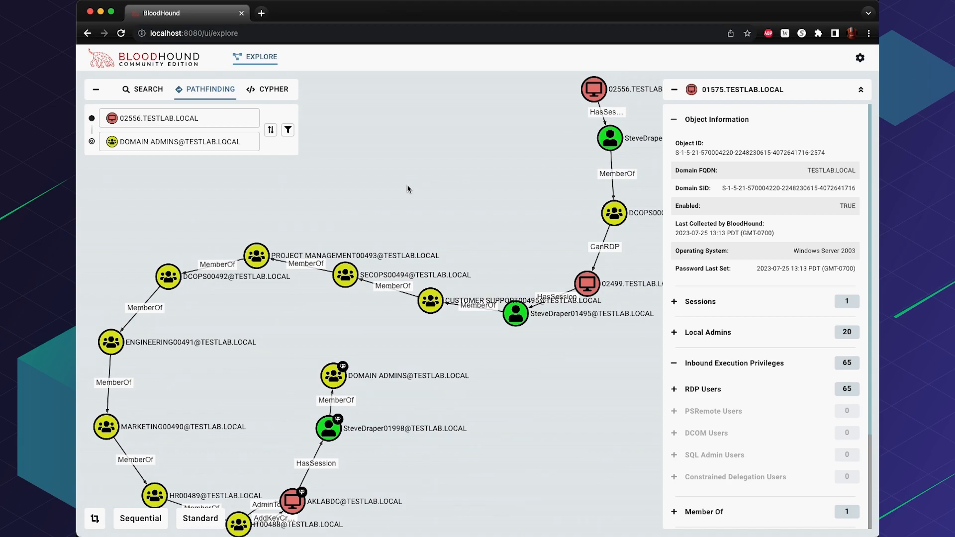
mouse_move(376, 191)
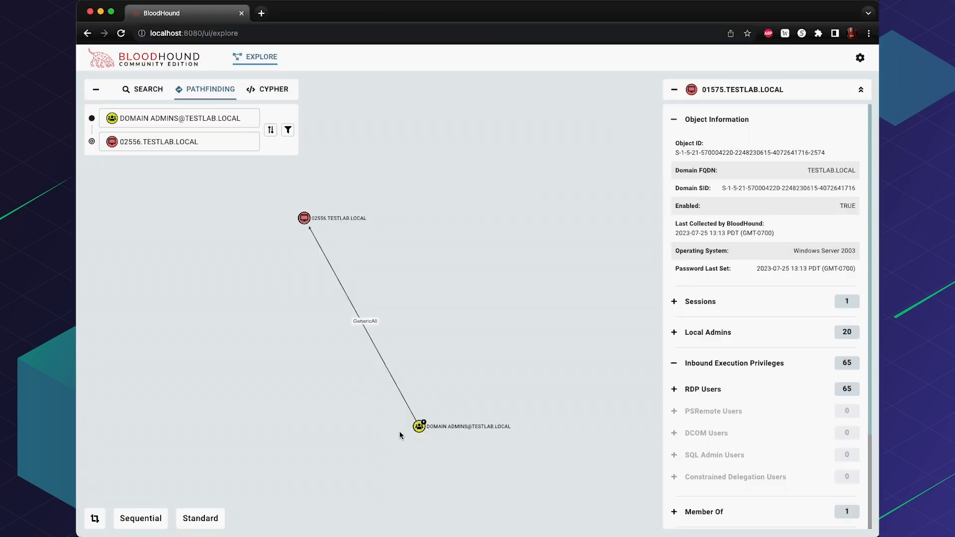
- Expand DOMAIN ADMINS' Outbound Object Control listing its 5,504 controlled objects
click(418, 427)
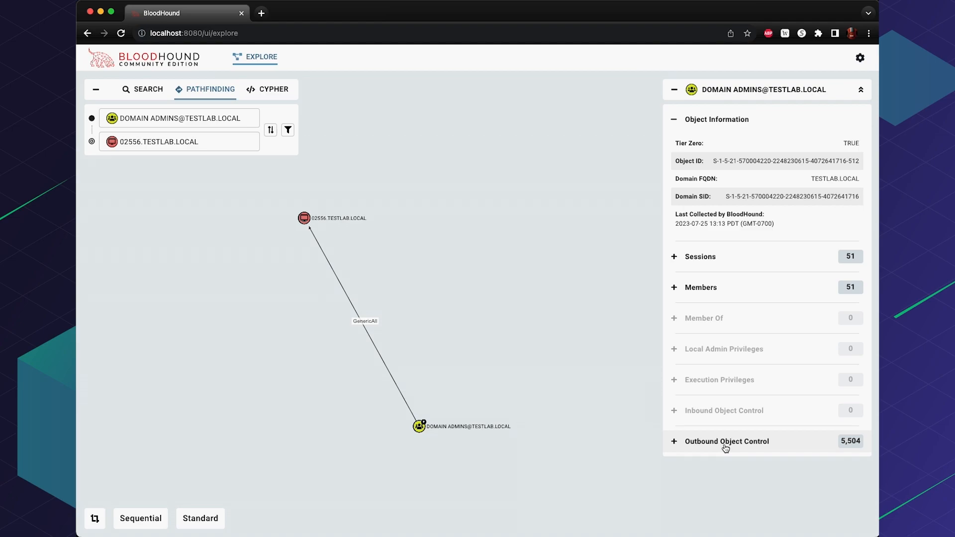
click(726, 441)
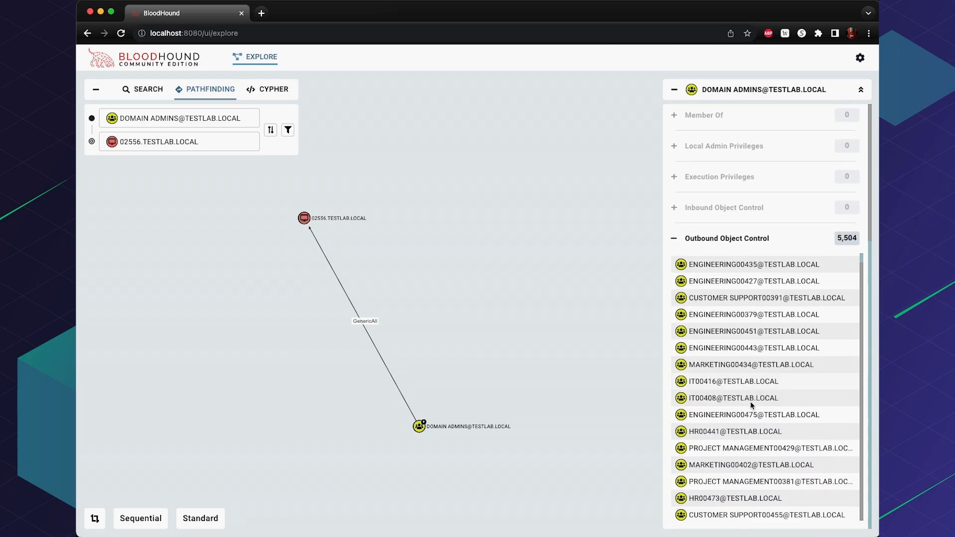
scroll(down, 3)
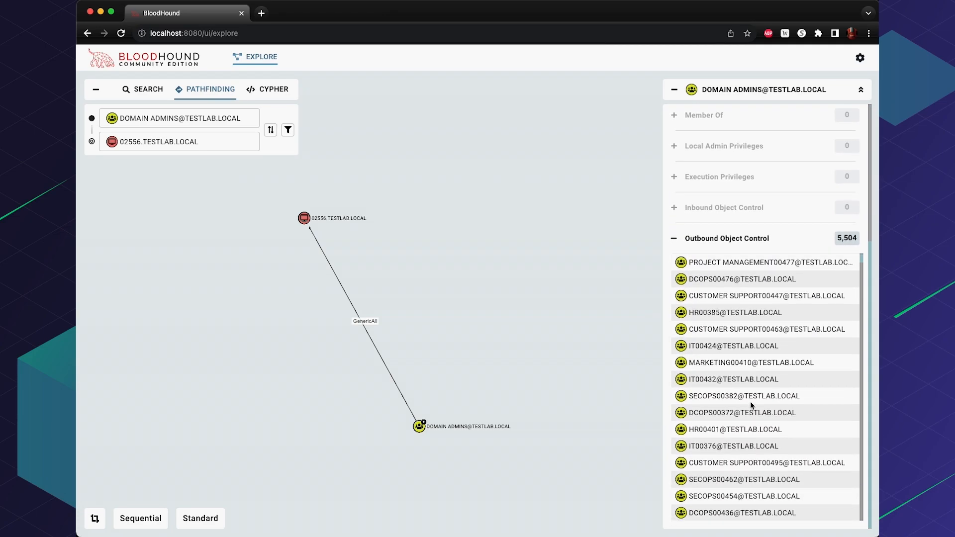
scroll(down, 3)
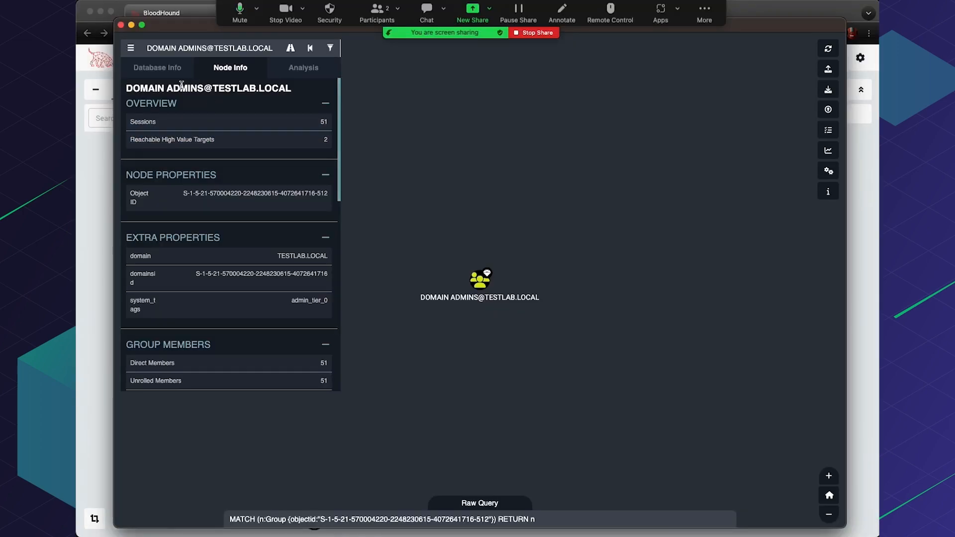
- Load DOMAIN ADMINS' 5504 First Degree Object Control entries in legacy BloodHound's Node Info
scroll(down, 3)
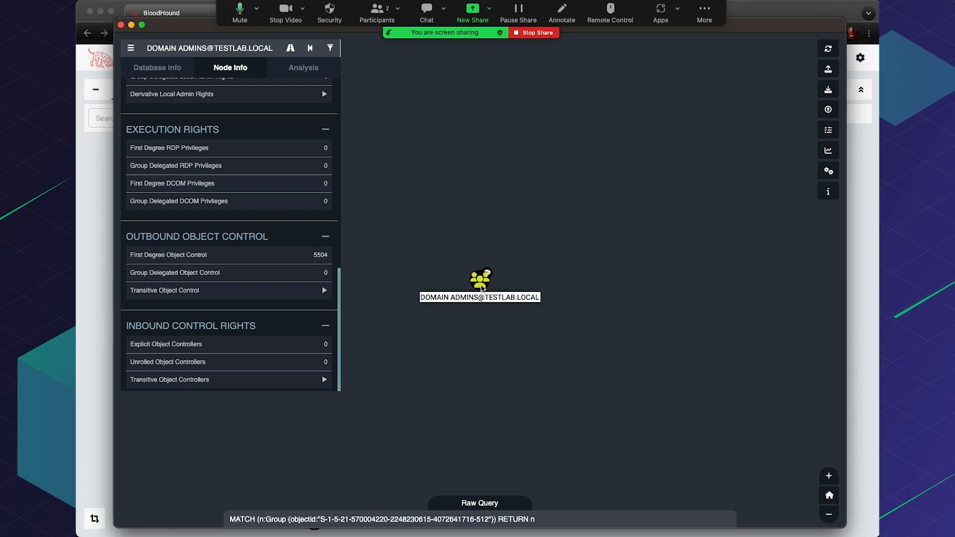
click(168, 255)
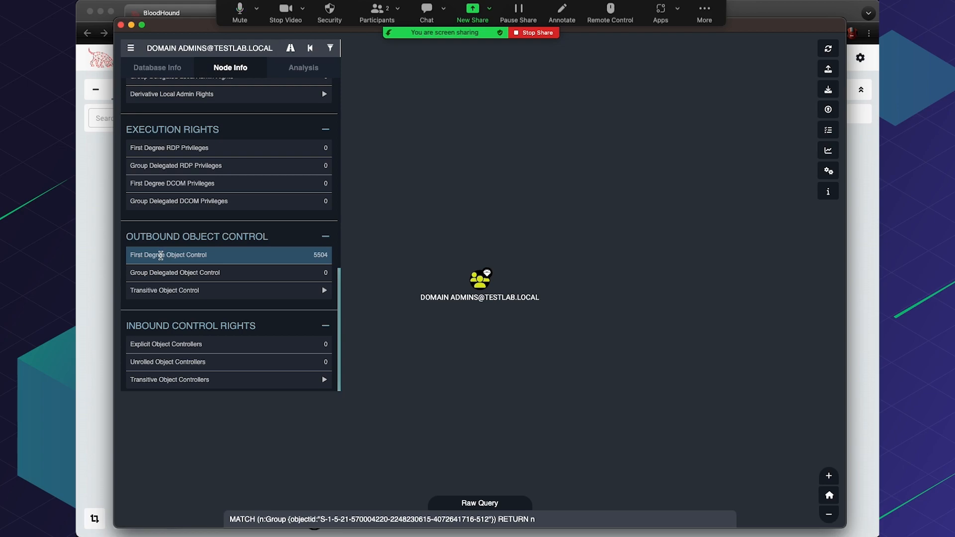
mouse_move(199, 240)
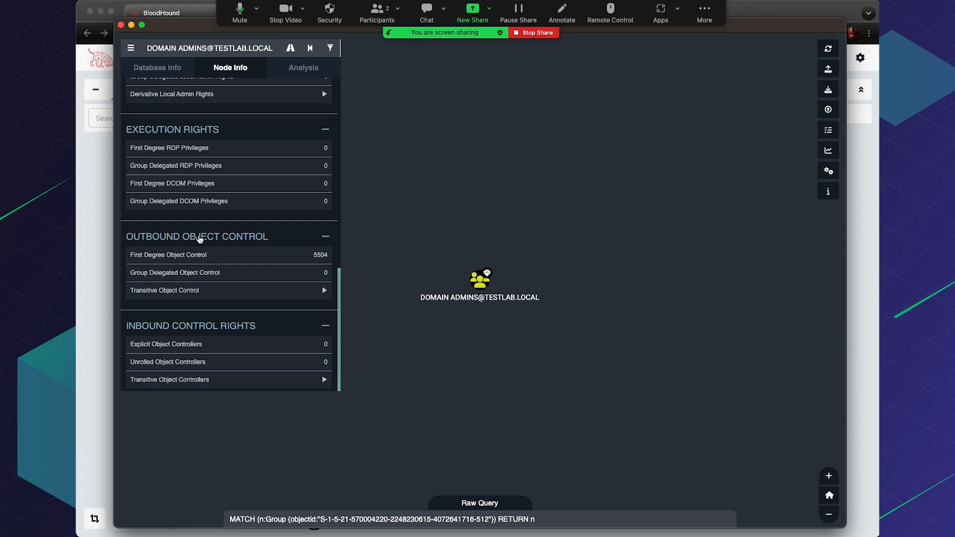
mouse_move(94, 235)
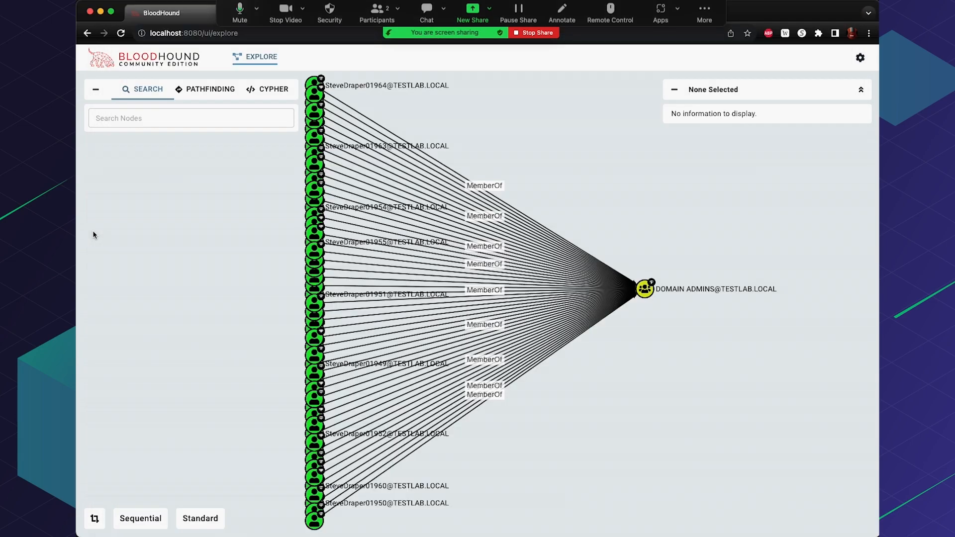
mouse_move(601, 173)
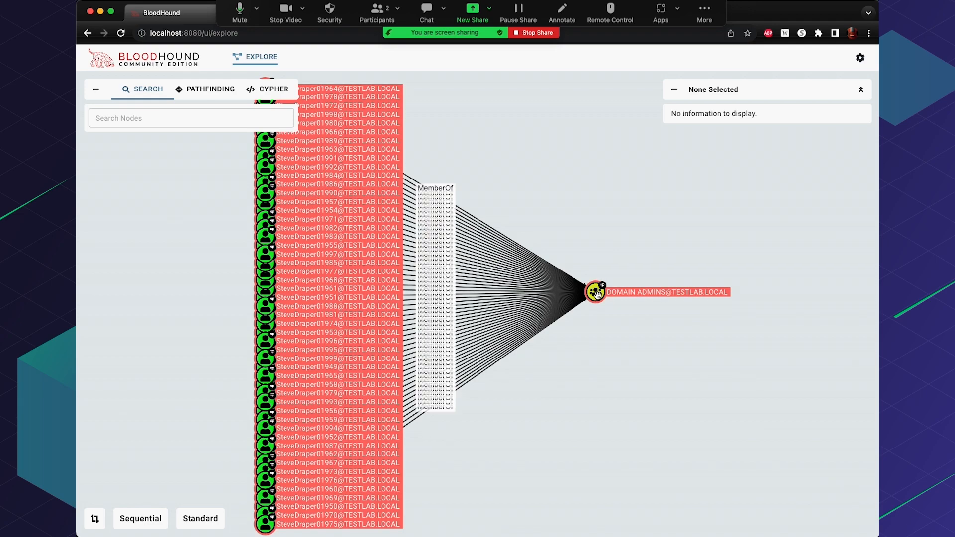
- Open a Domain Admins member's details and reveal the Cypher query behind the membership graph
click(596, 292)
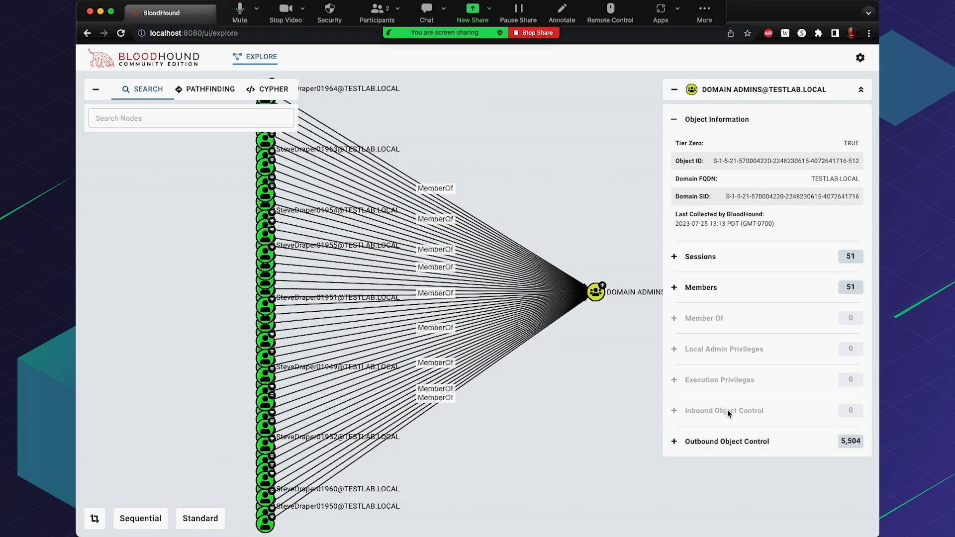
click(265, 192)
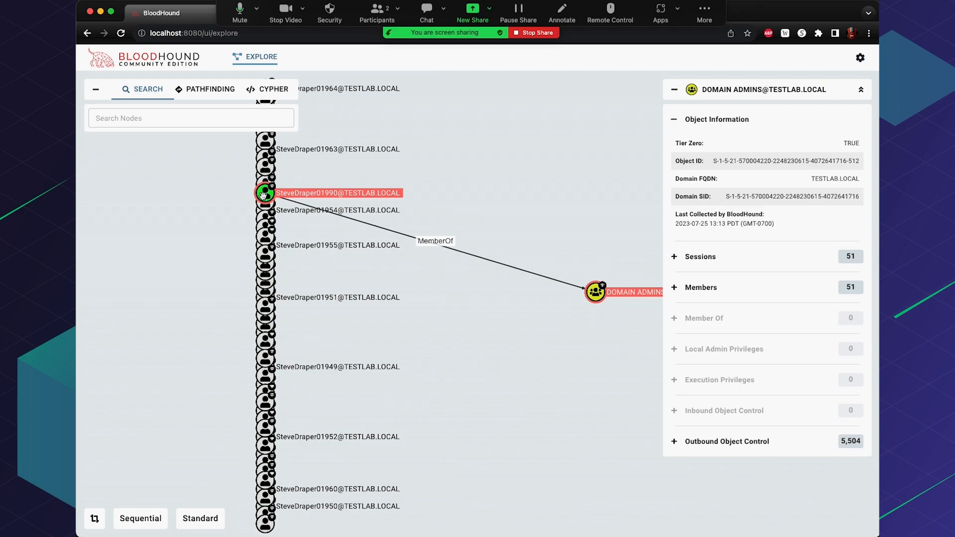
click(264, 193)
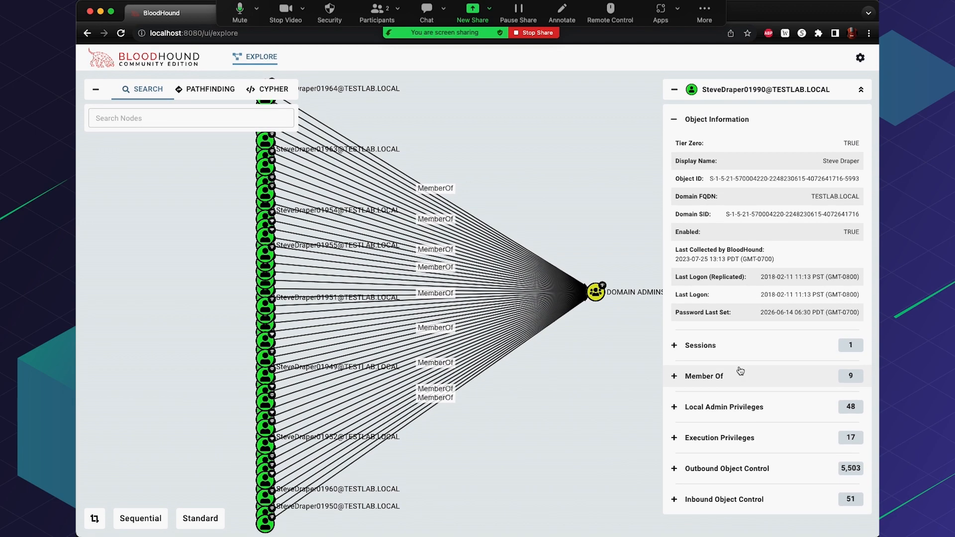
mouse_move(790, 410)
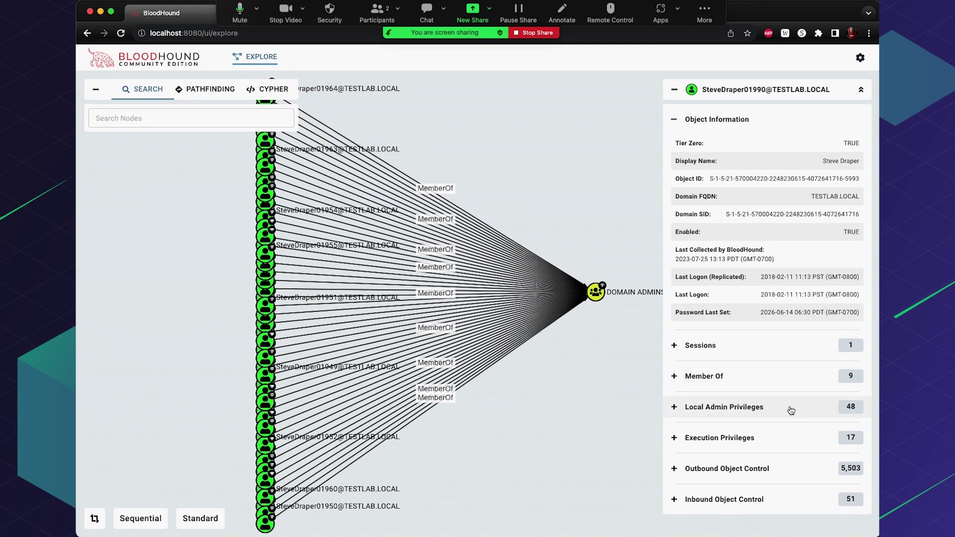
mouse_move(845, 473)
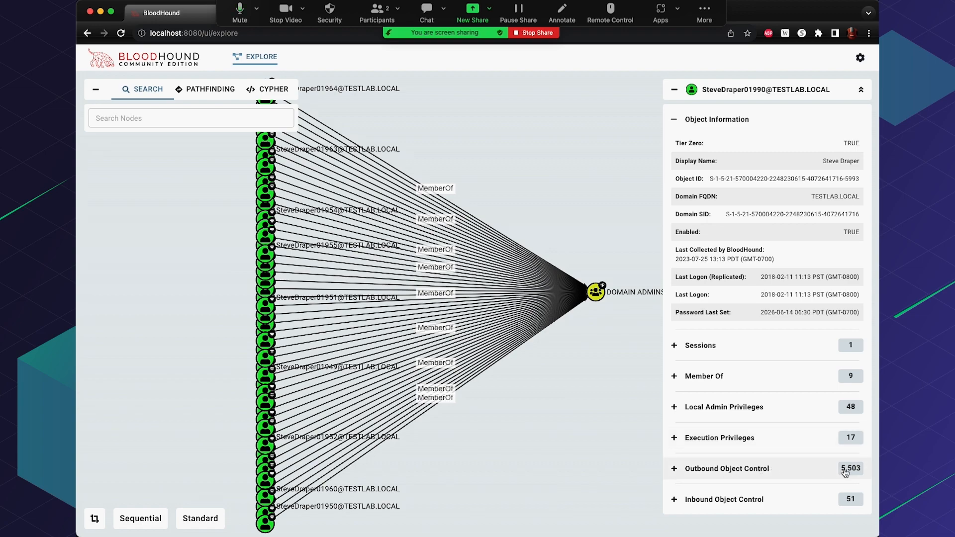
mouse_move(782, 471)
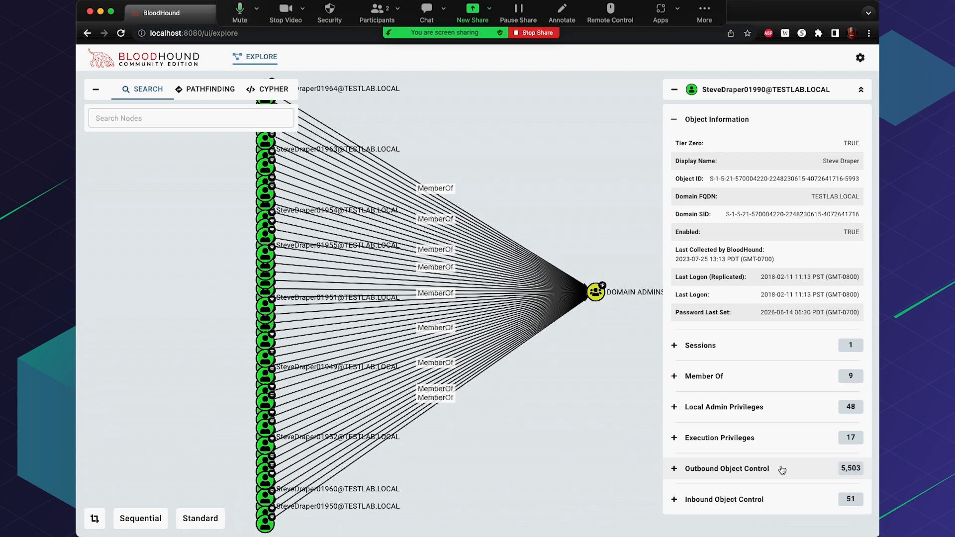
mouse_move(760, 394)
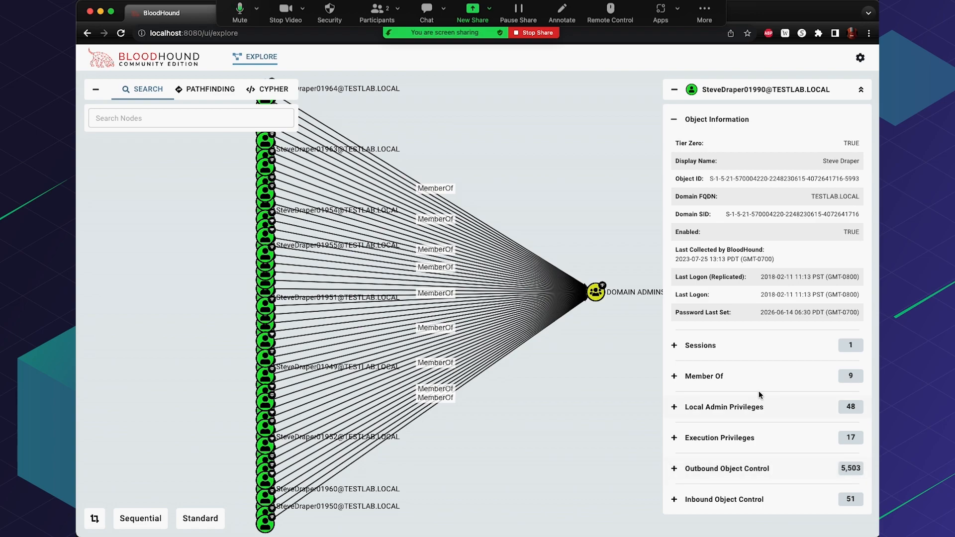
mouse_move(772, 455)
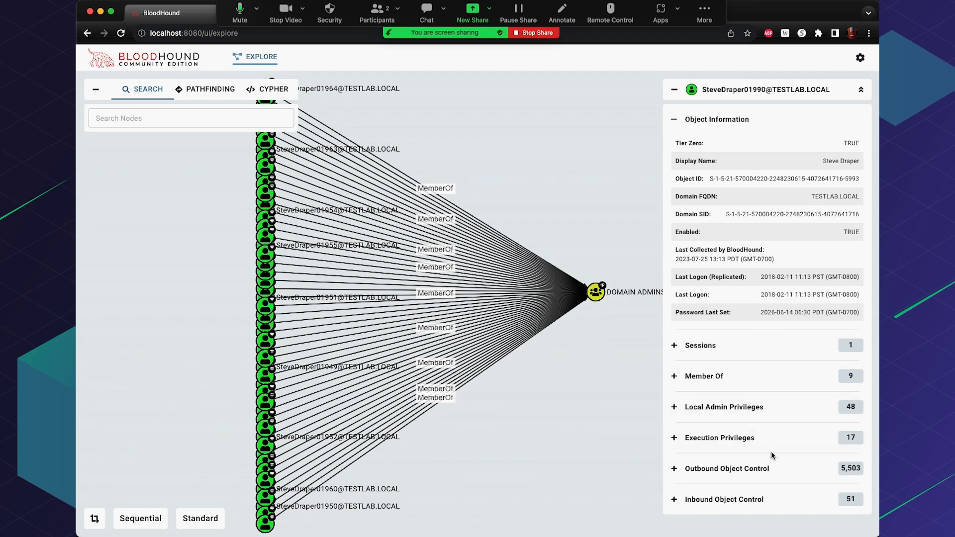
click(271, 89)
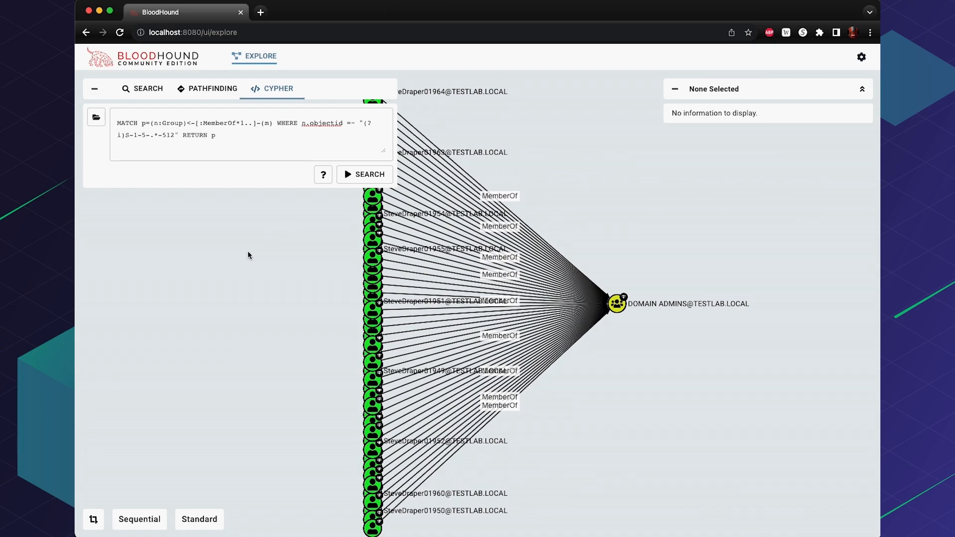
- Return to the Cypher view and enlarge the query editor
click(142, 88)
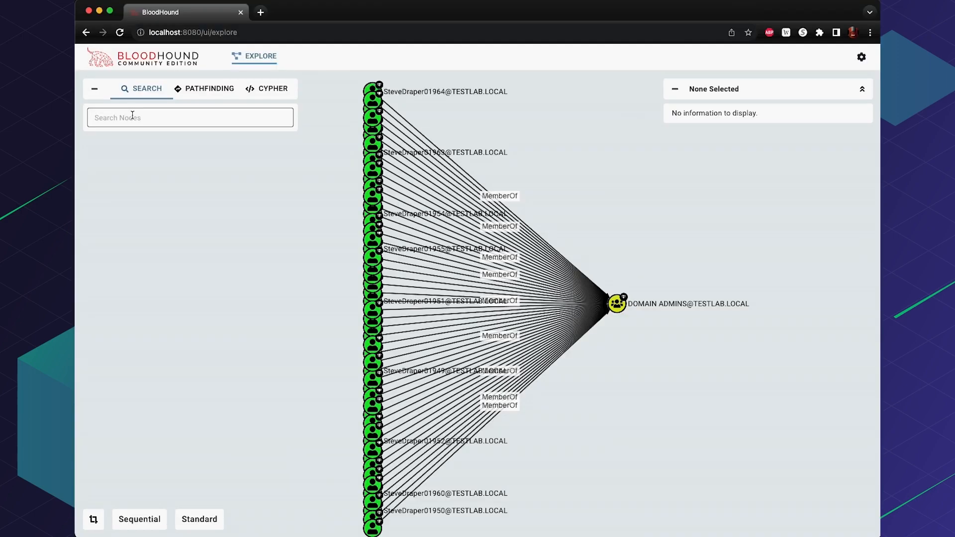
click(189, 117)
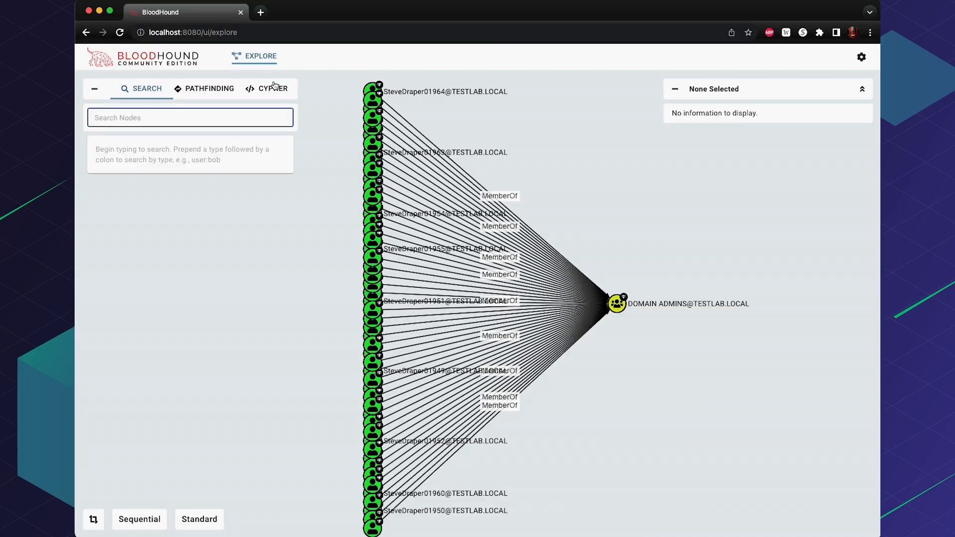
click(272, 88)
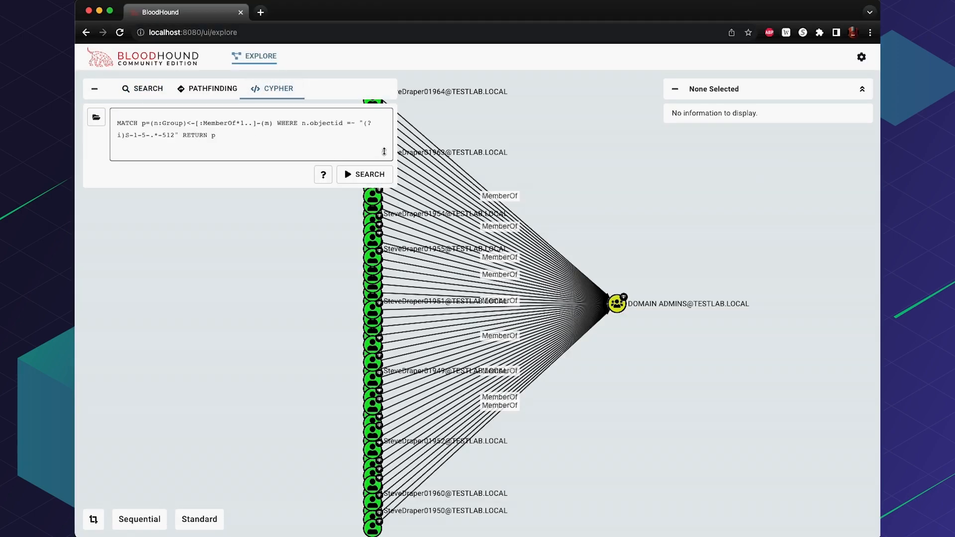
drag(383, 151, 379, 232)
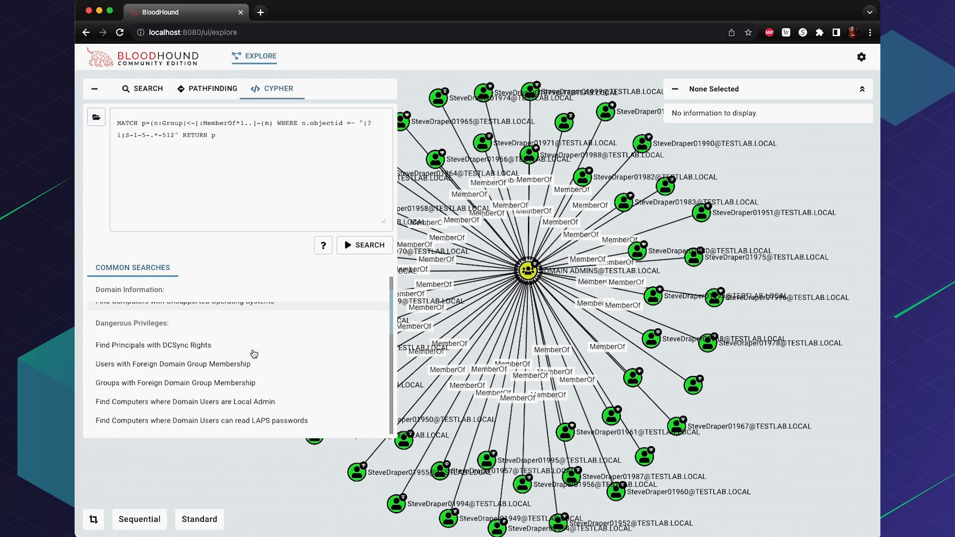
- Enter the query MATCH (n) RETURN n LIMIT 1 in place of the Domain Admins query
scroll(down, 3)
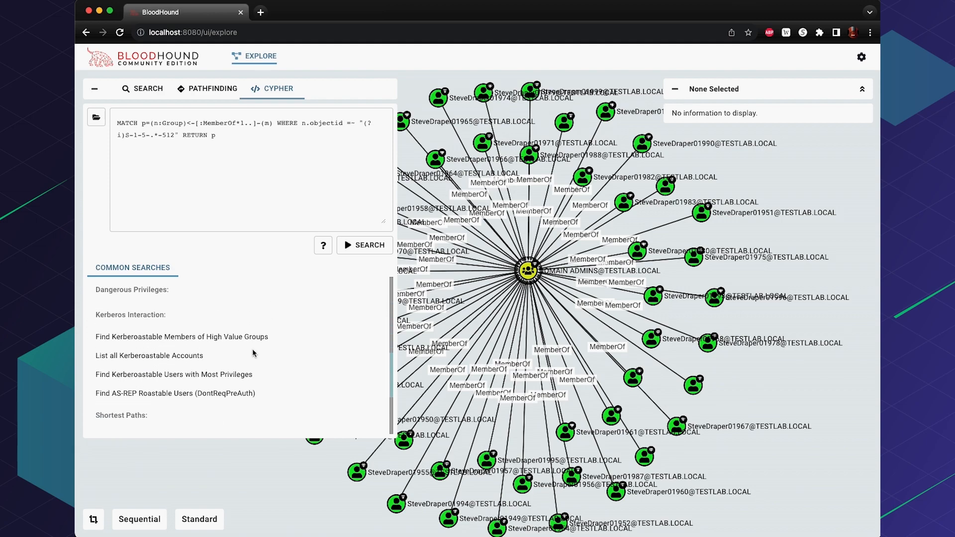
click(218, 136)
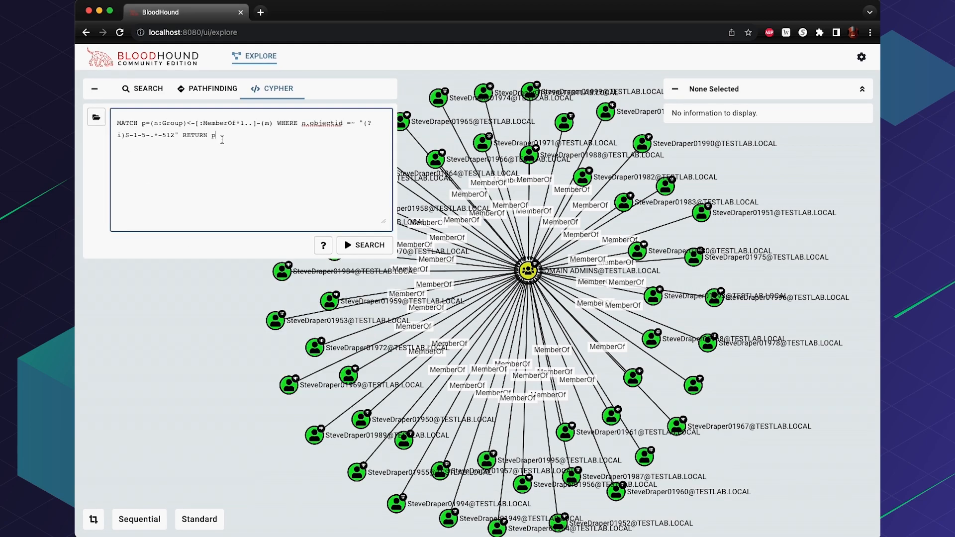
text(MATCH (n) RETURN n LIMIT 1)
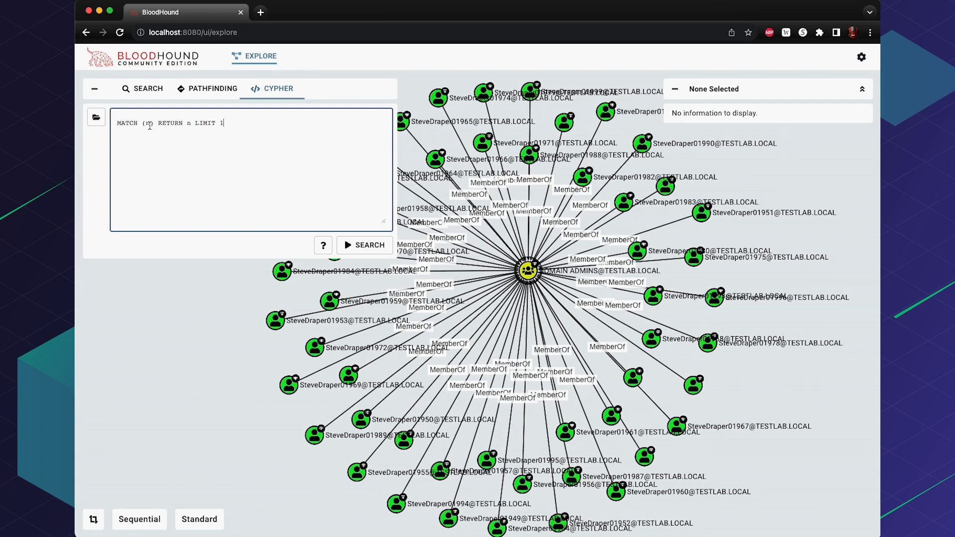
- Run the one-node query, shrink the editor and prepare to raise the limit to 100
click(364, 244)
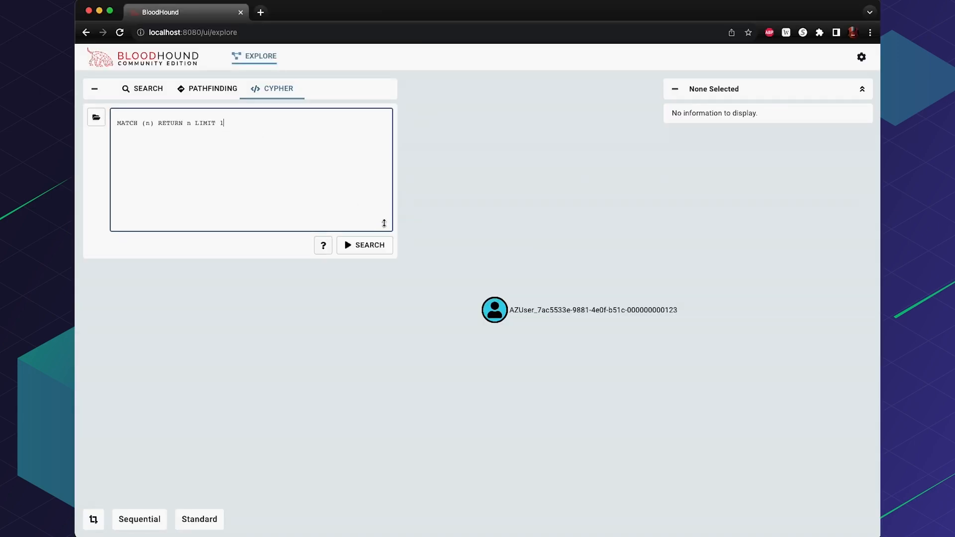
drag(383, 224, 384, 175)
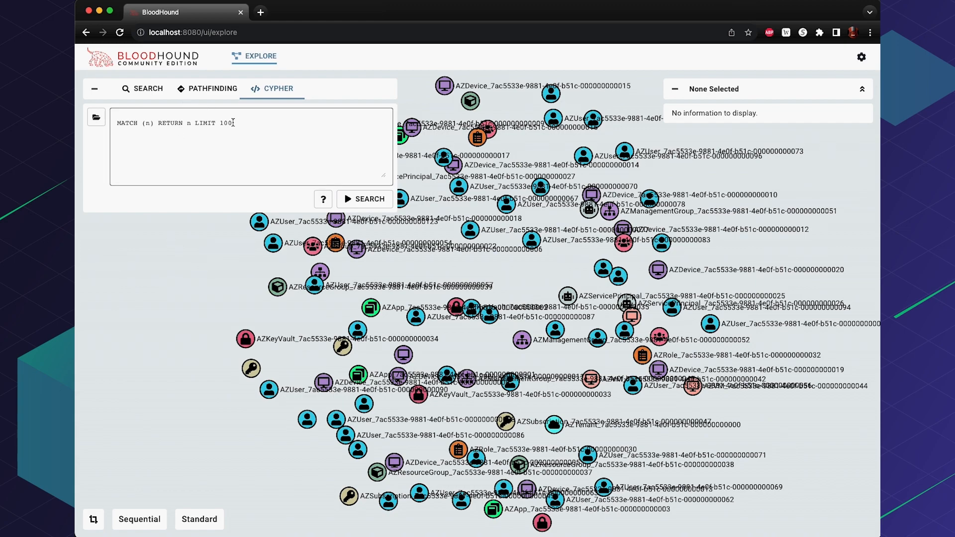
right_click(174, 123)
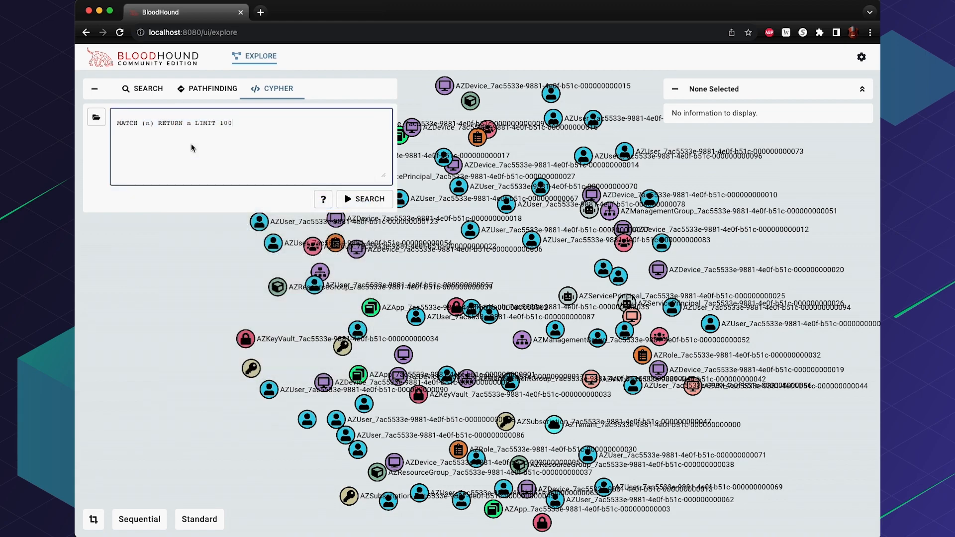
mouse_move(264, 143)
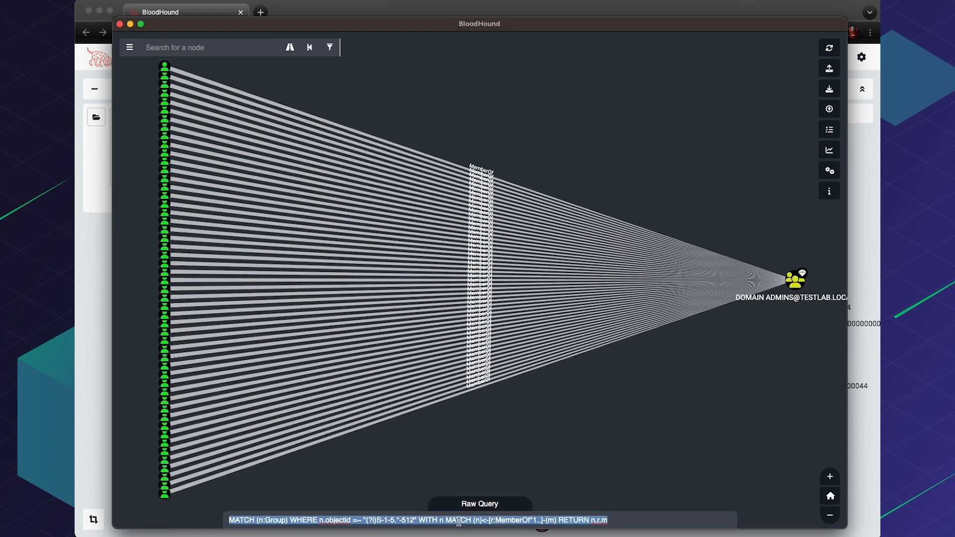
- Enter MATCH (n) RETURN n LIMIT 100 in legacy BloodHound's Raw Query bar
text(MATCH (n) RETURN n LIMIT 100)
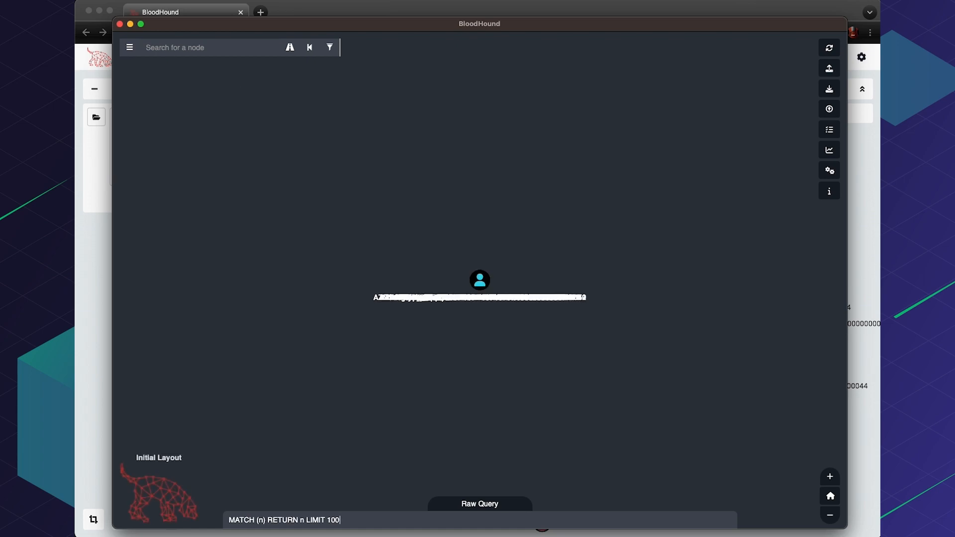
mouse_move(498, 337)
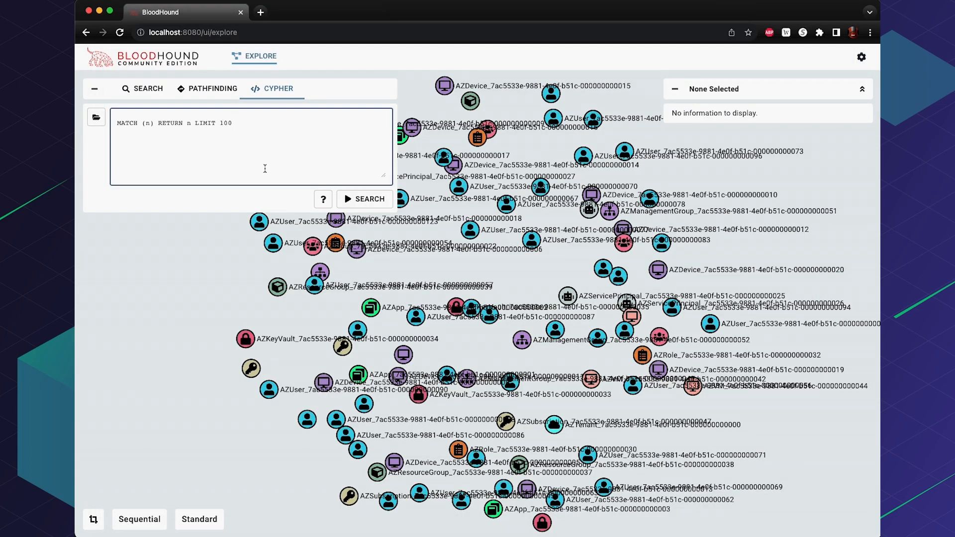
- Raise LIMIT to 1000, graph the dense result, then draft MATCH p = (n)-[r]->(m) RETURN p LIMIT 1
key(Backspace)
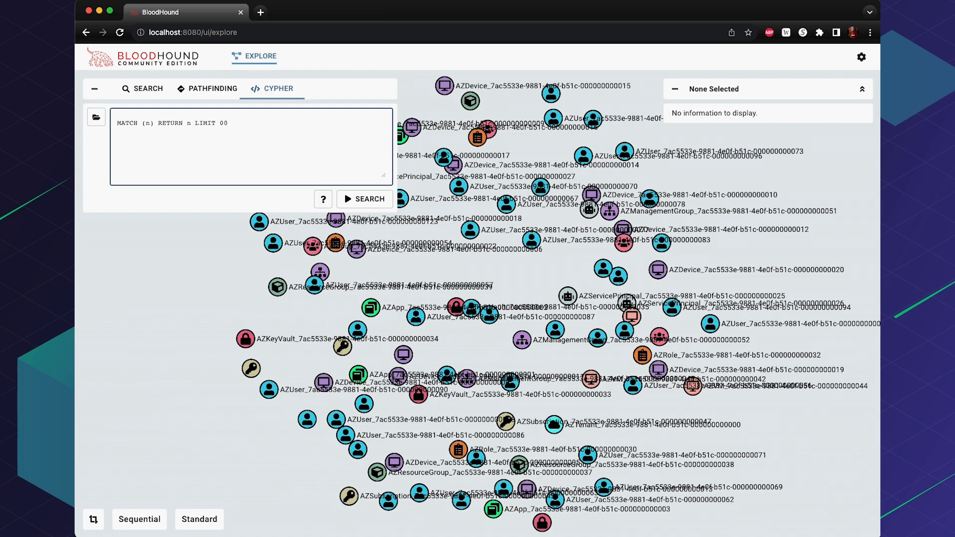
click(364, 199)
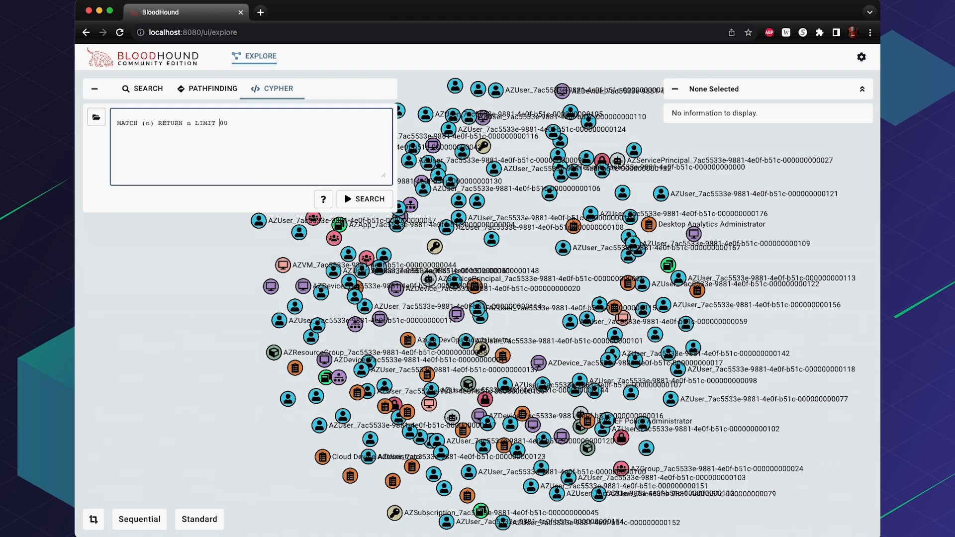
text(1000)
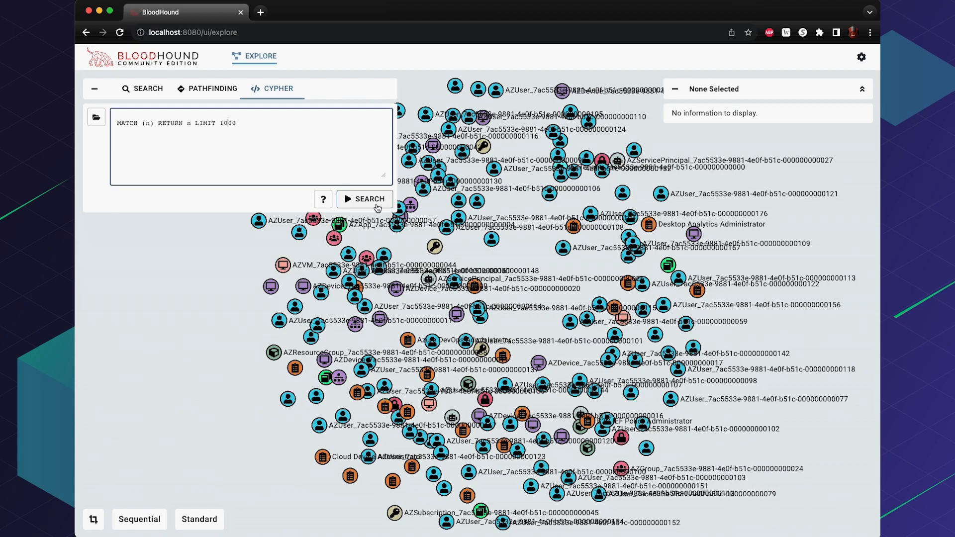
click(364, 199)
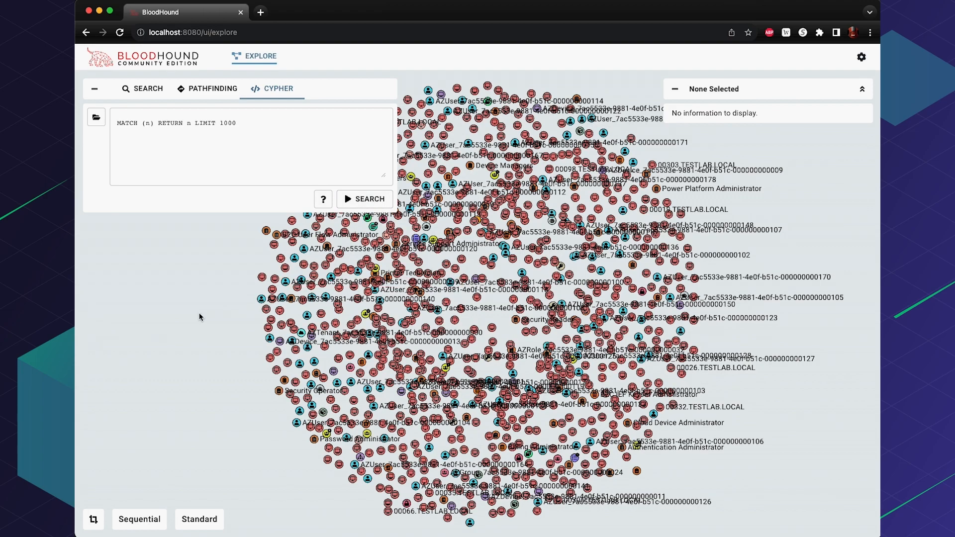
text(MATCH p = (n)-[r]->(m) RETURN p LIMIT 1)
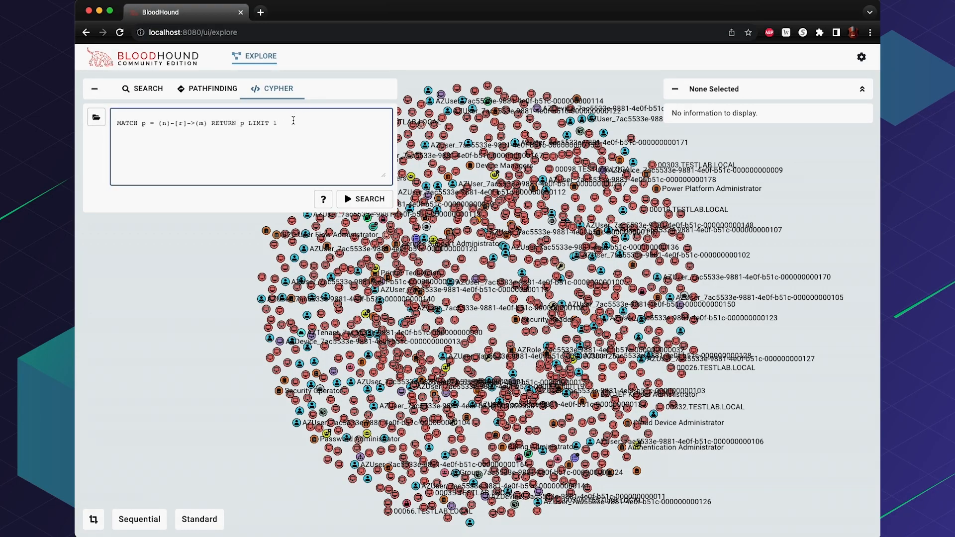
click(364, 198)
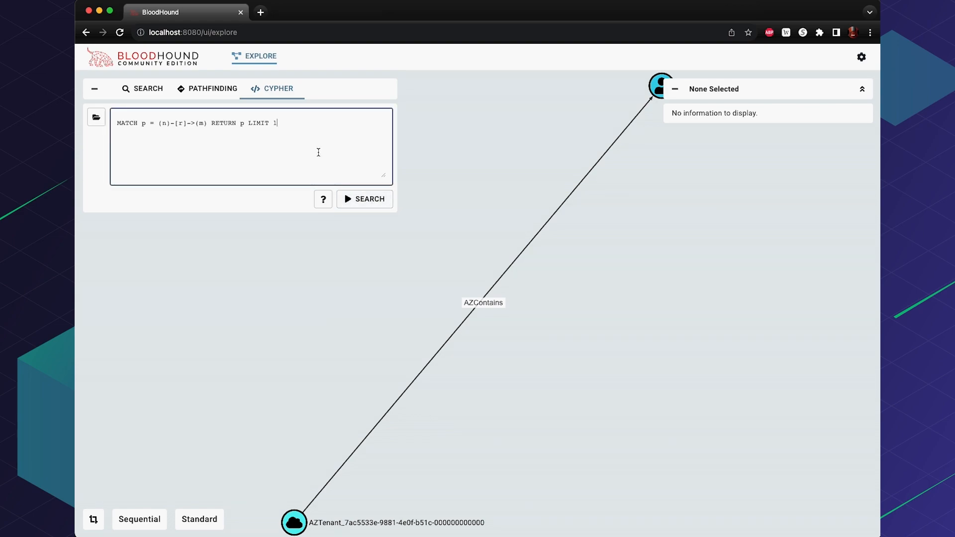
click(364, 199)
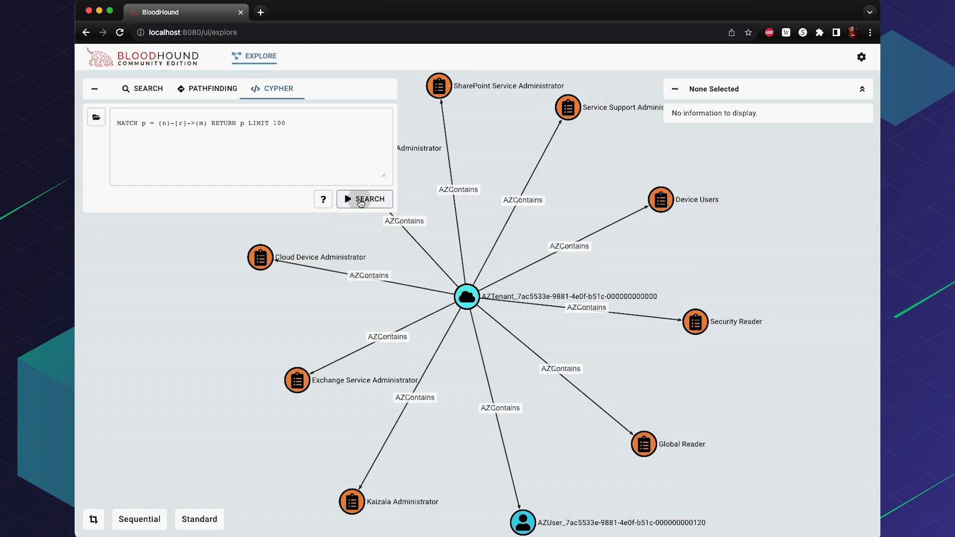
click(364, 199)
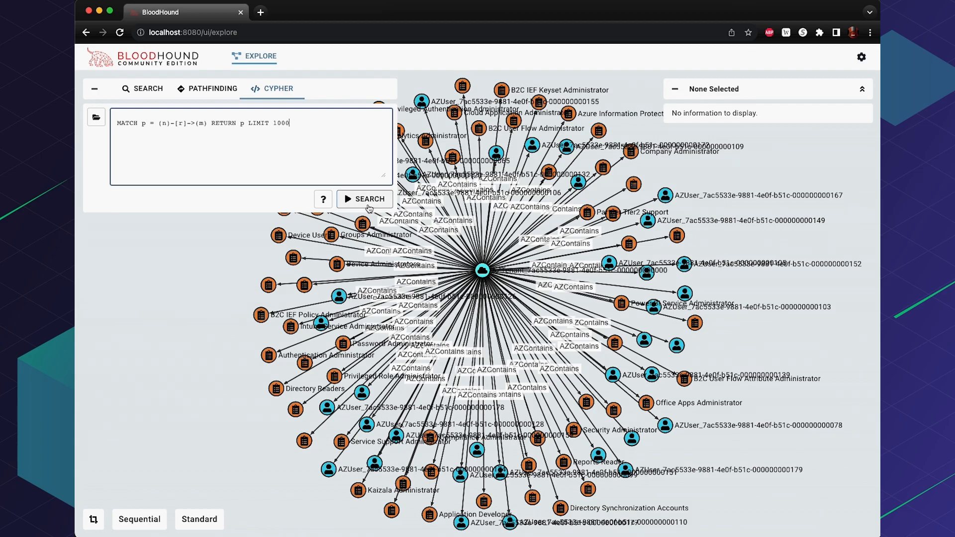
click(364, 198)
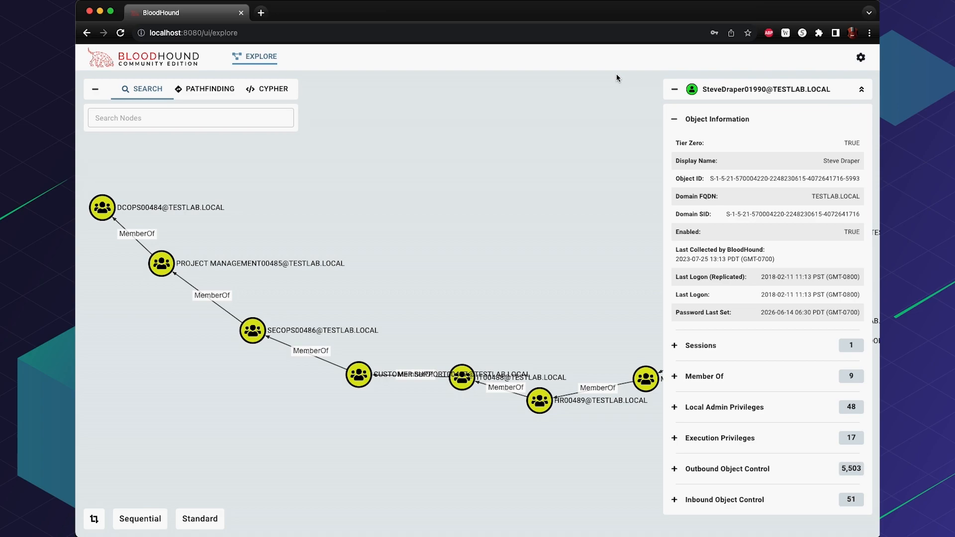
- Go to Administration, landing on Manage Users with the single admin account
click(859, 57)
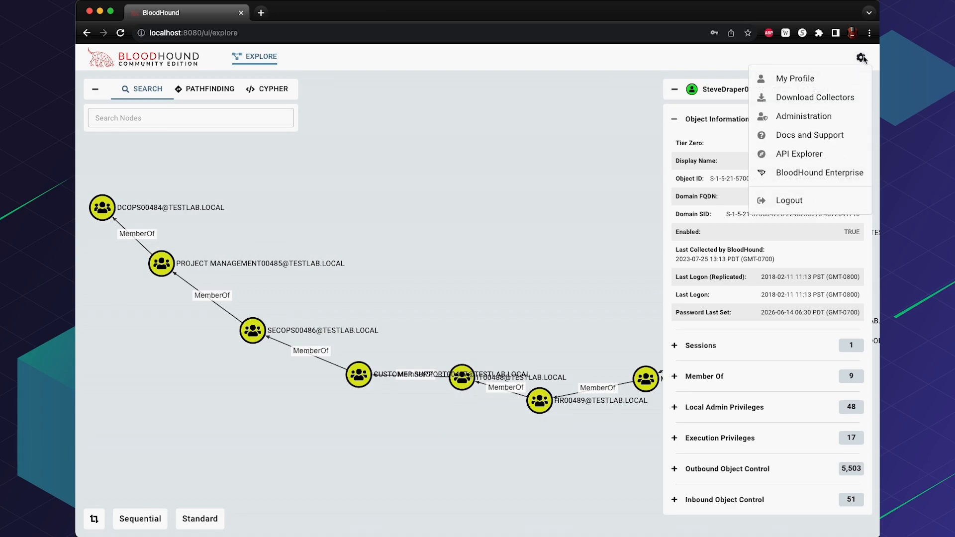
mouse_move(792, 120)
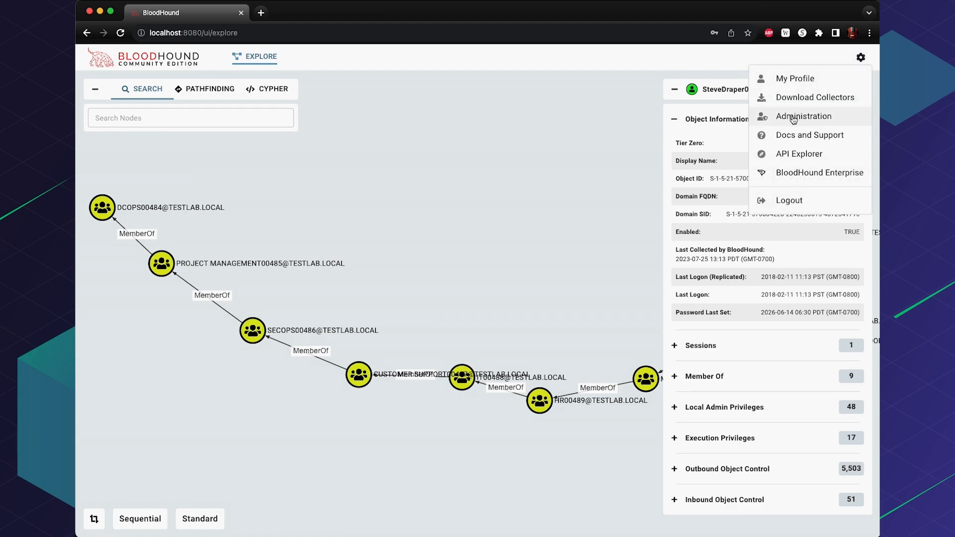
click(803, 115)
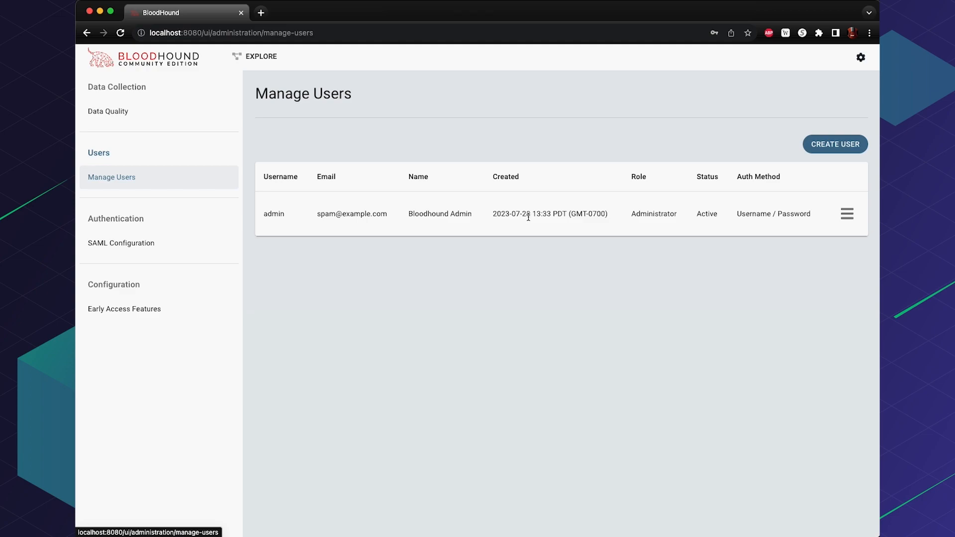
mouse_move(370, 222)
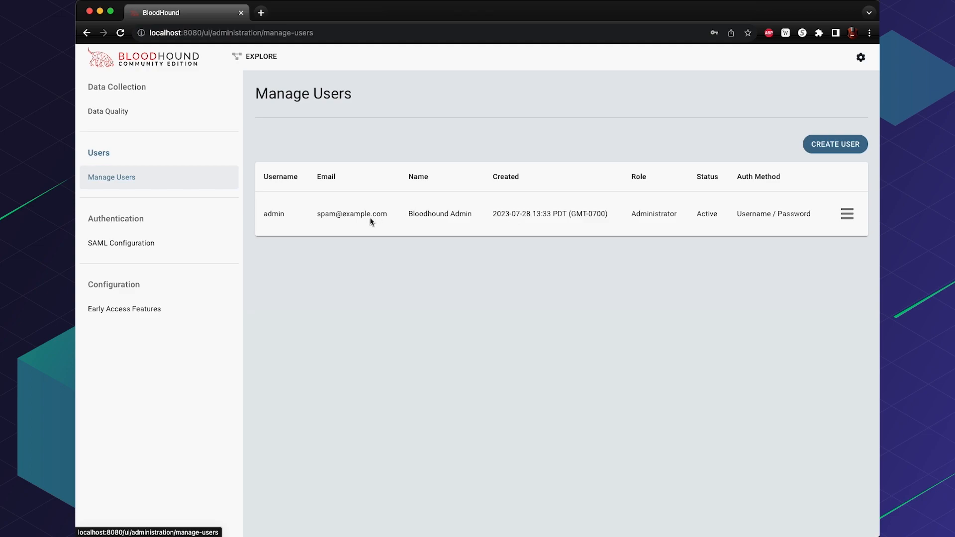
mouse_move(338, 247)
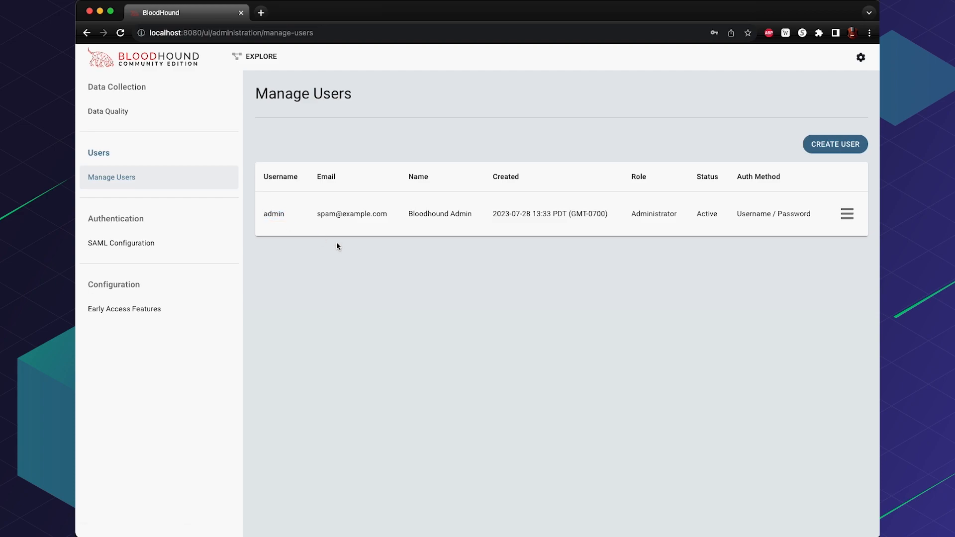
mouse_move(815, 149)
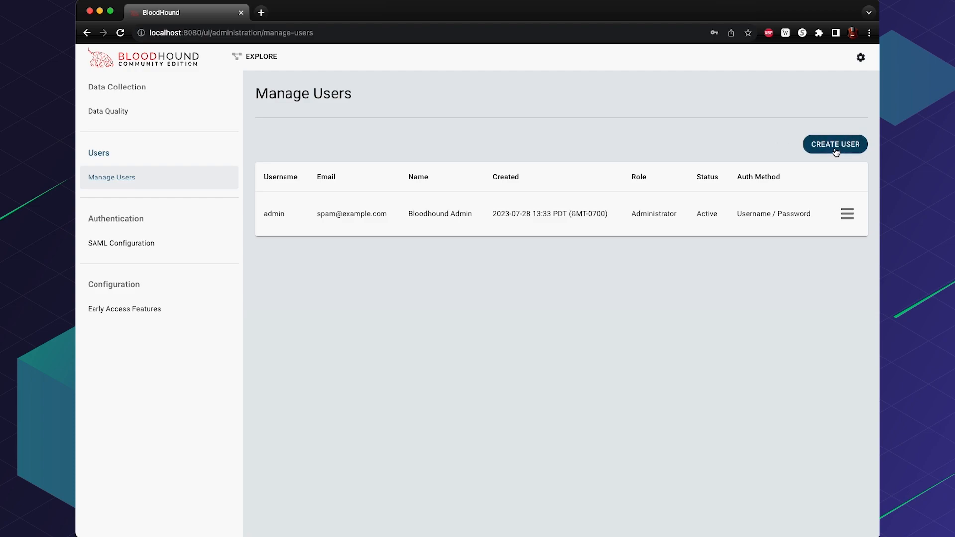
click(836, 144)
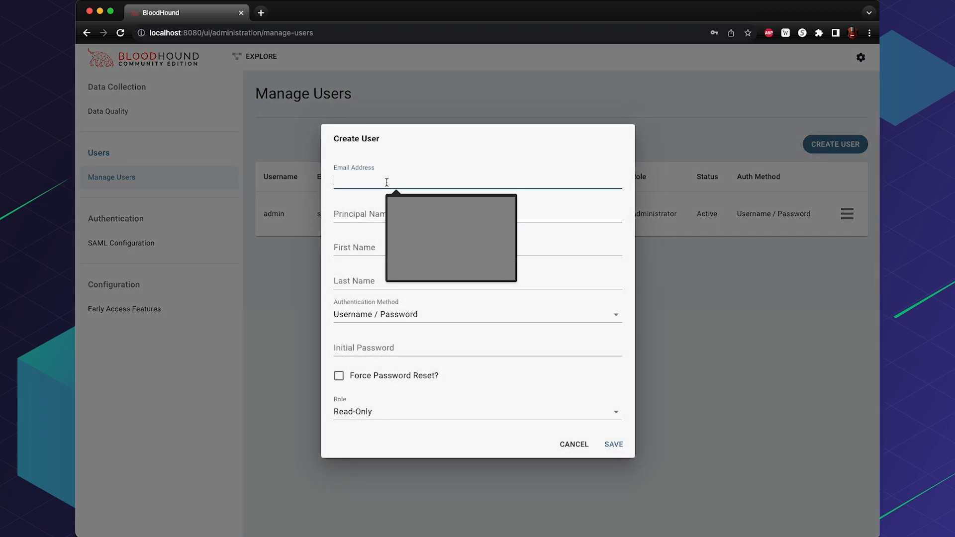
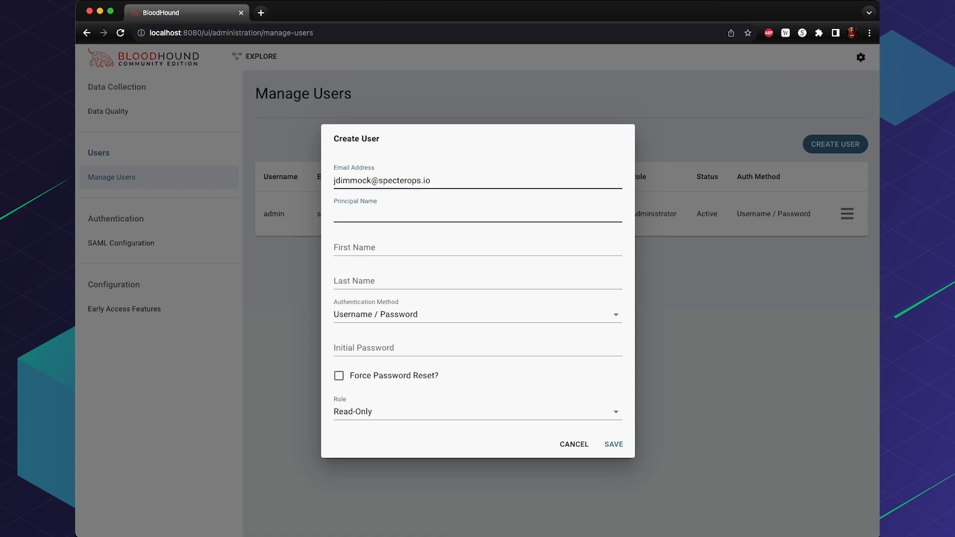
text(Je)
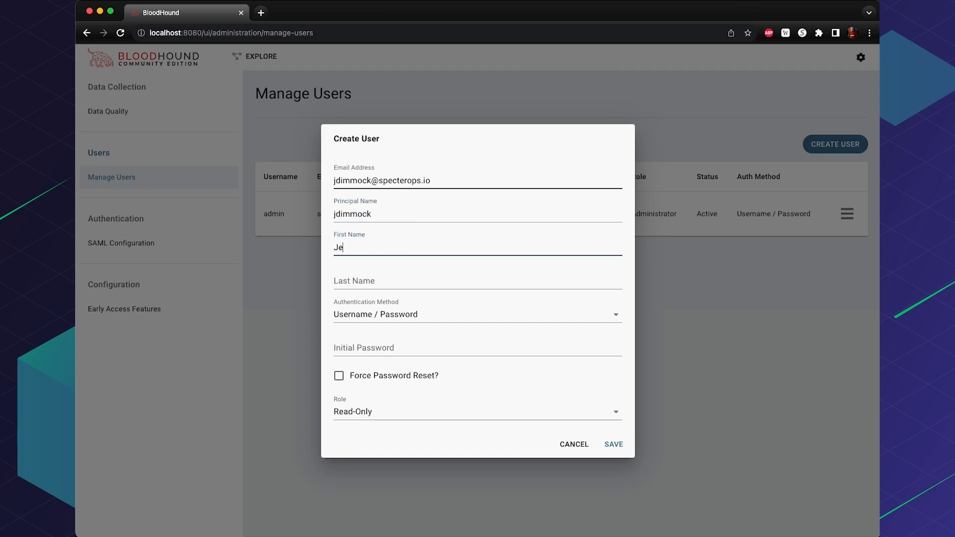
text(Dimmock)
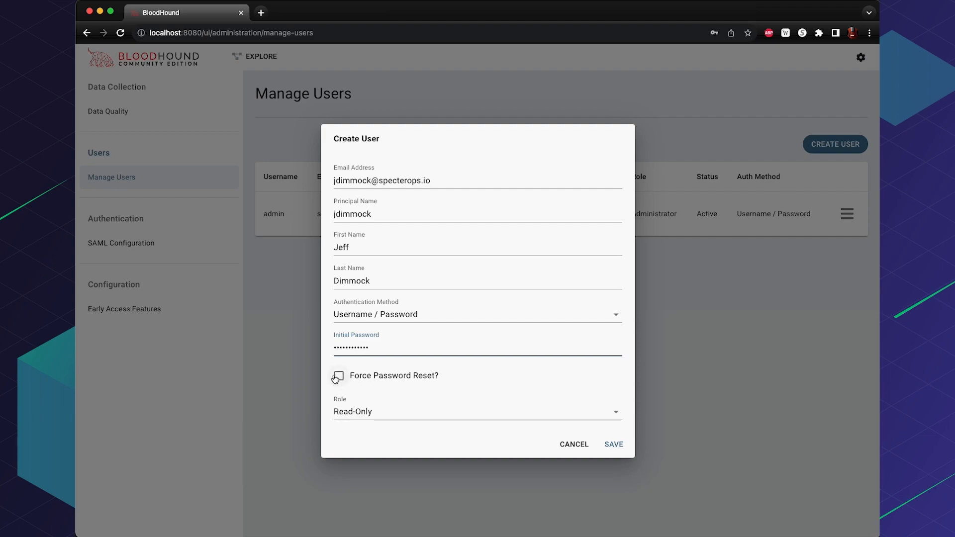
click(338, 376)
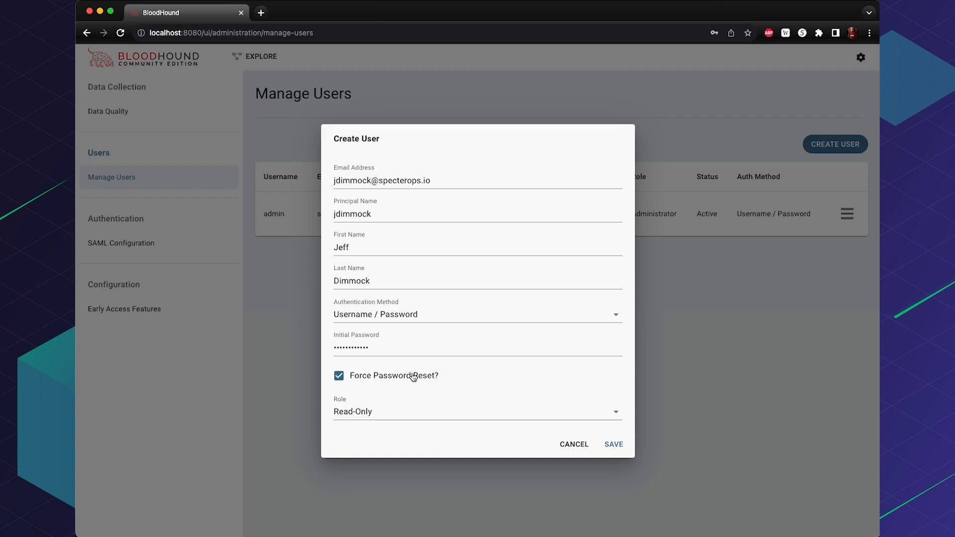
click(477, 412)
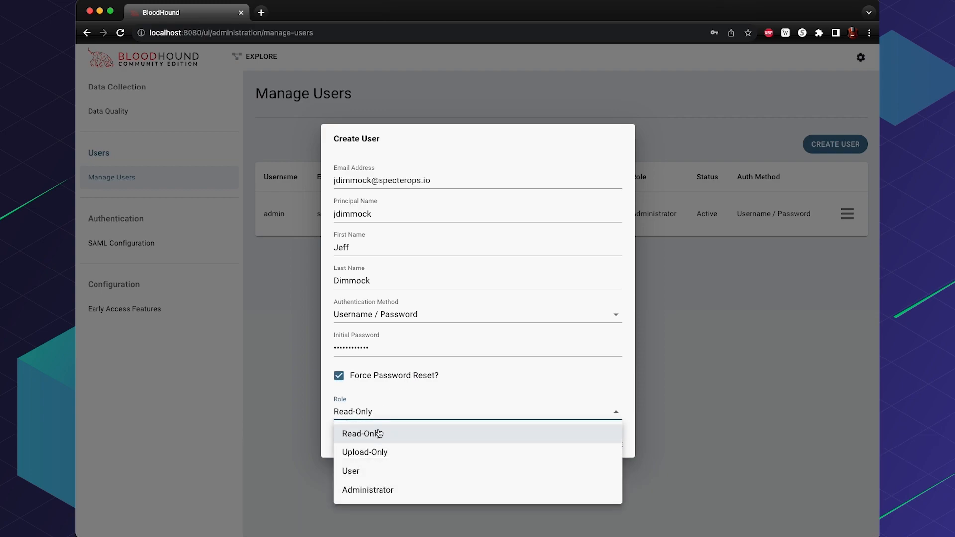
mouse_move(408, 437)
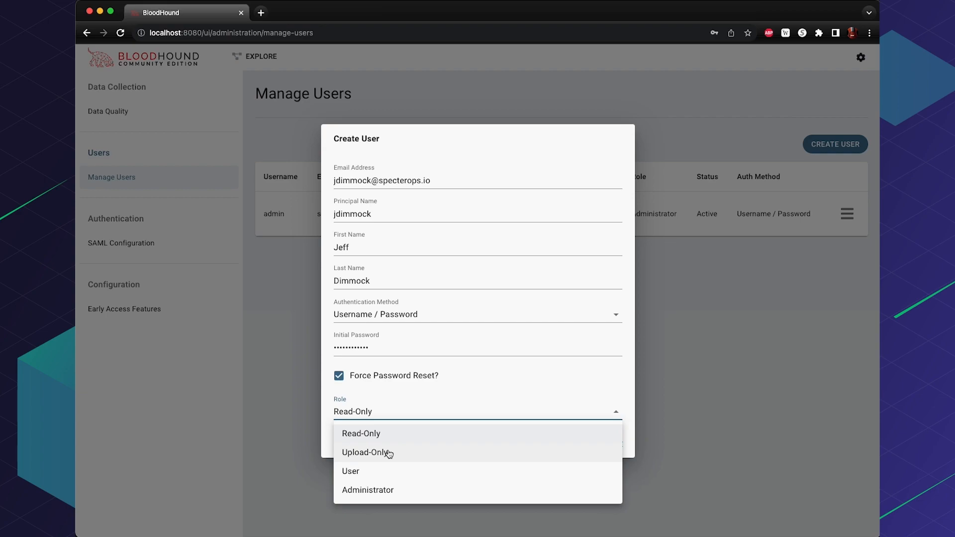
mouse_move(374, 472)
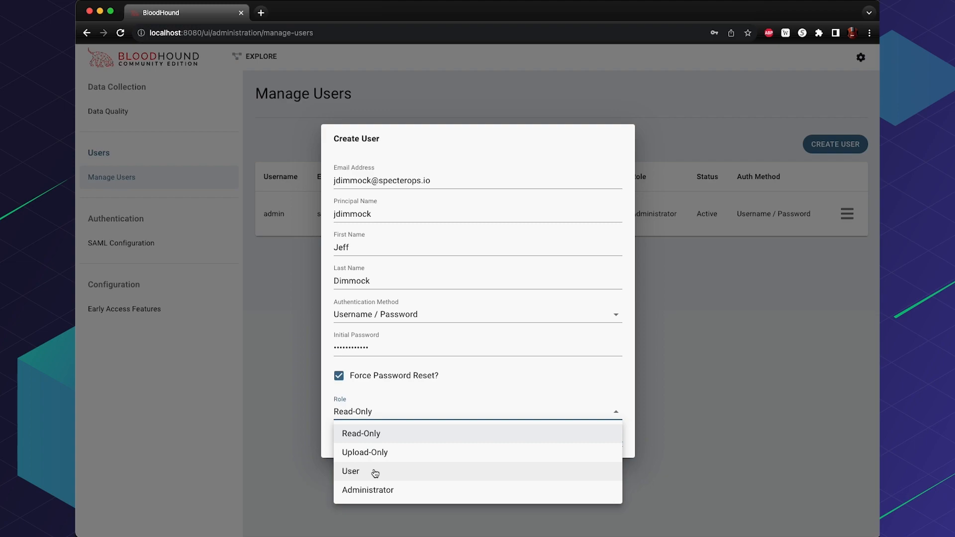
mouse_move(398, 487)
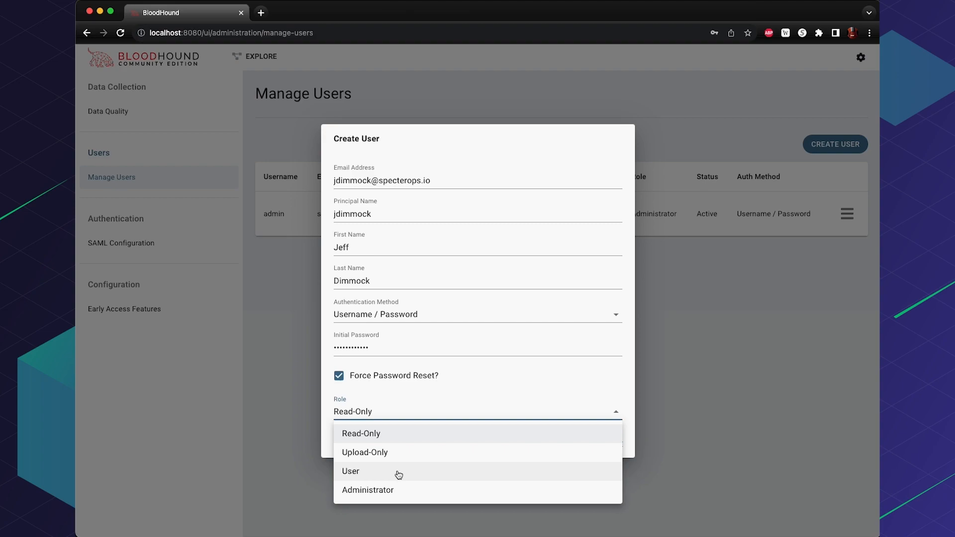
mouse_move(399, 494)
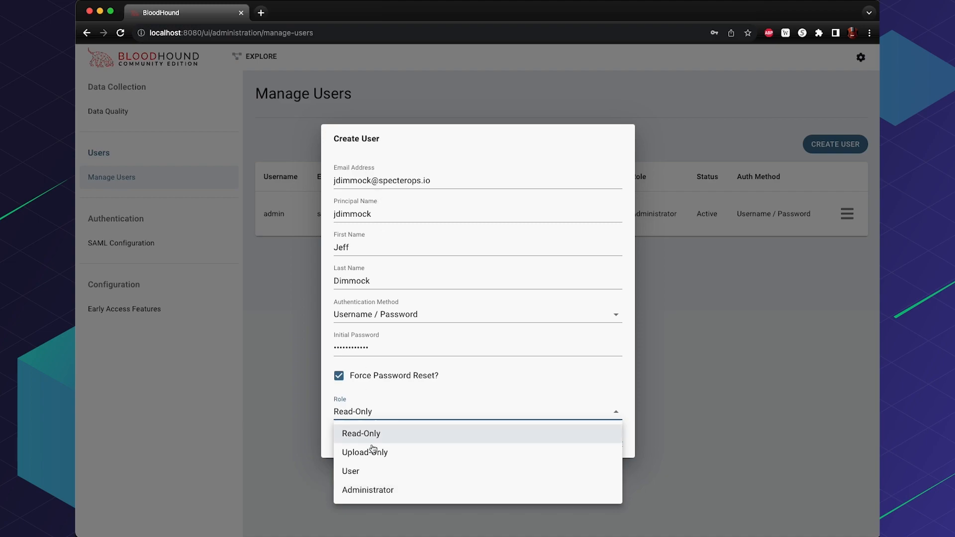
click(350, 471)
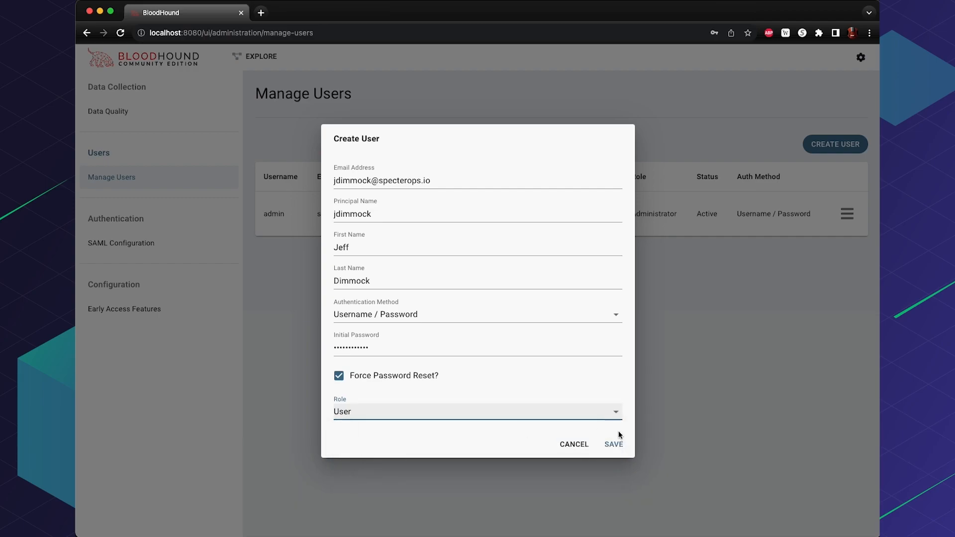
click(614, 444)
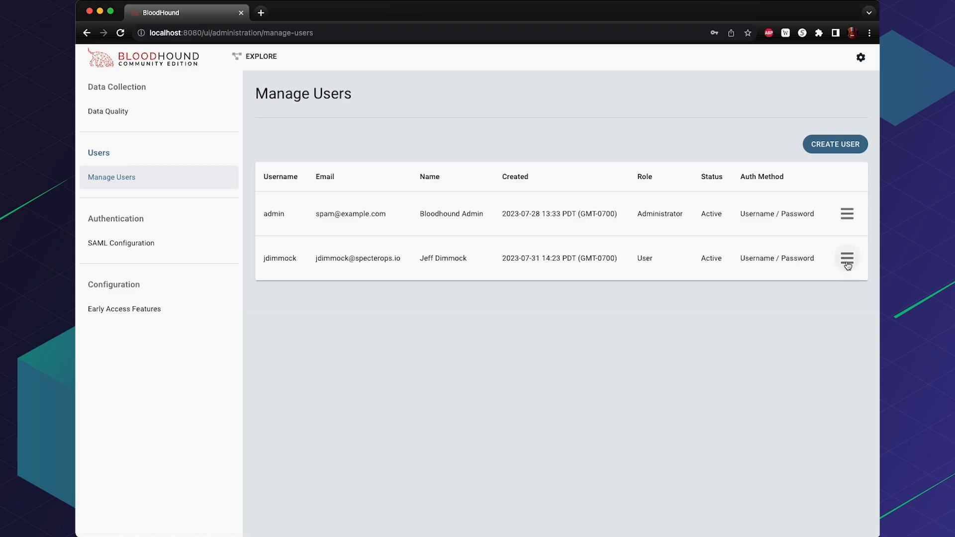
click(846, 259)
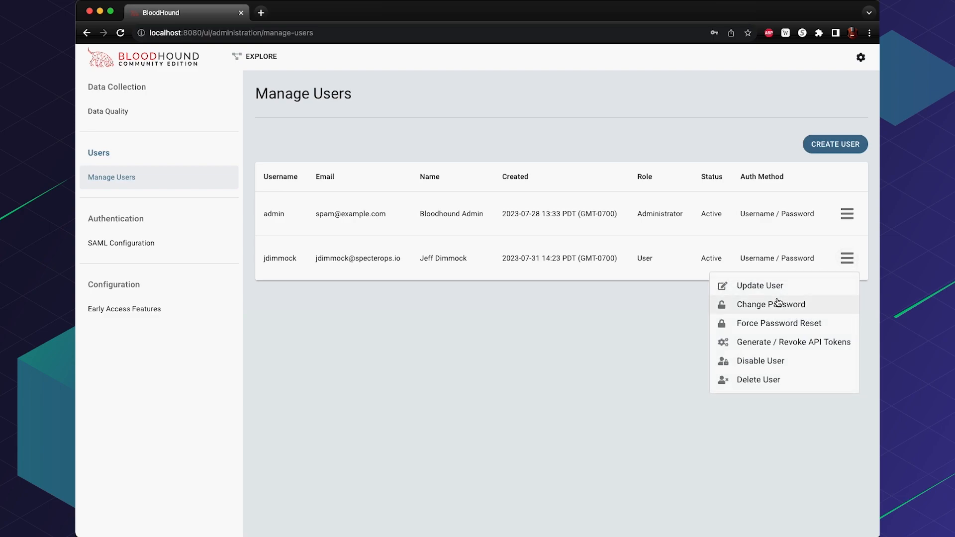
mouse_move(774, 344)
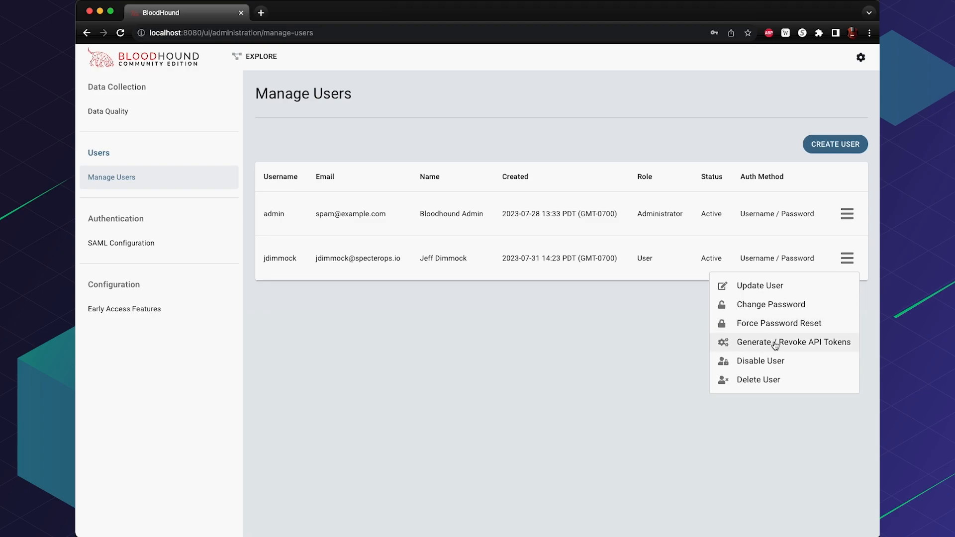
mouse_move(598, 322)
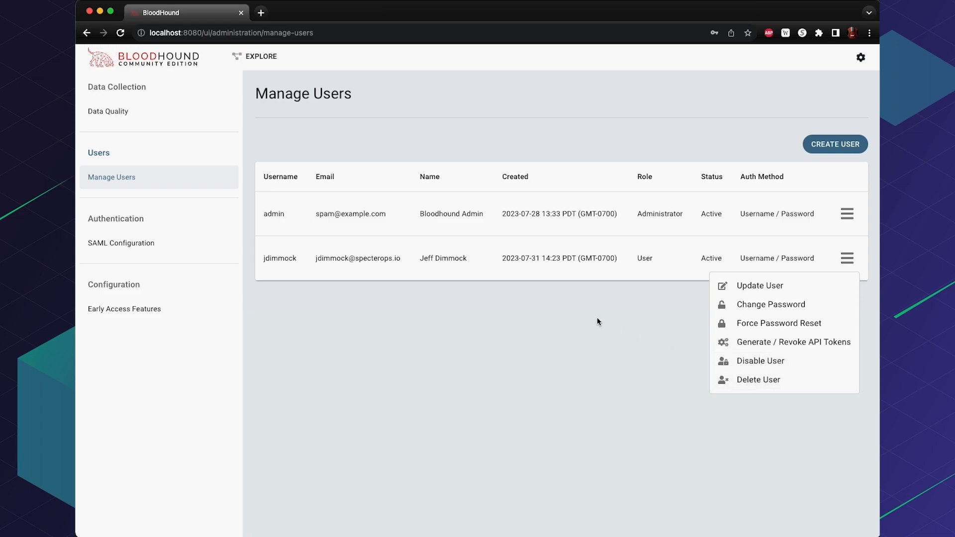
click(286, 163)
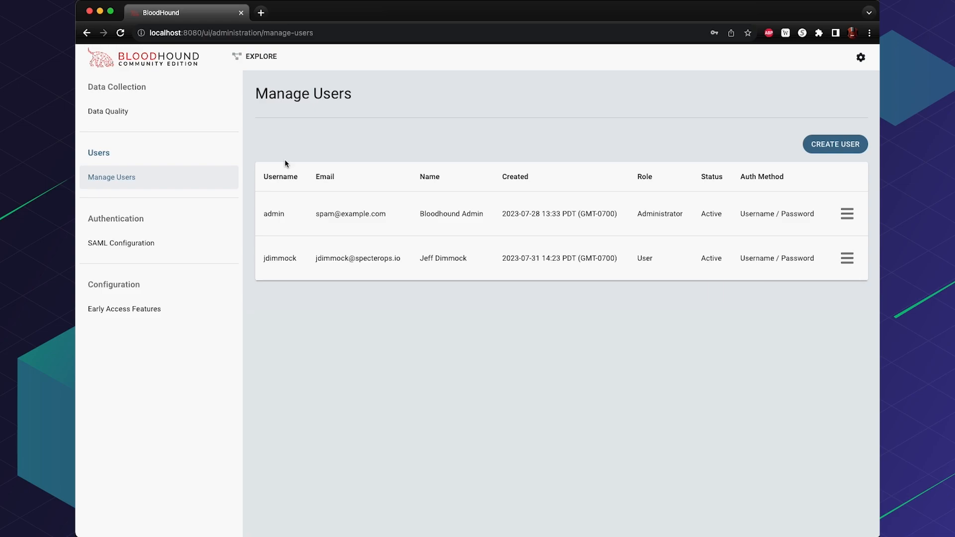
- Visit SAML Configuration, start a provider creation form and cancel it
click(122, 243)
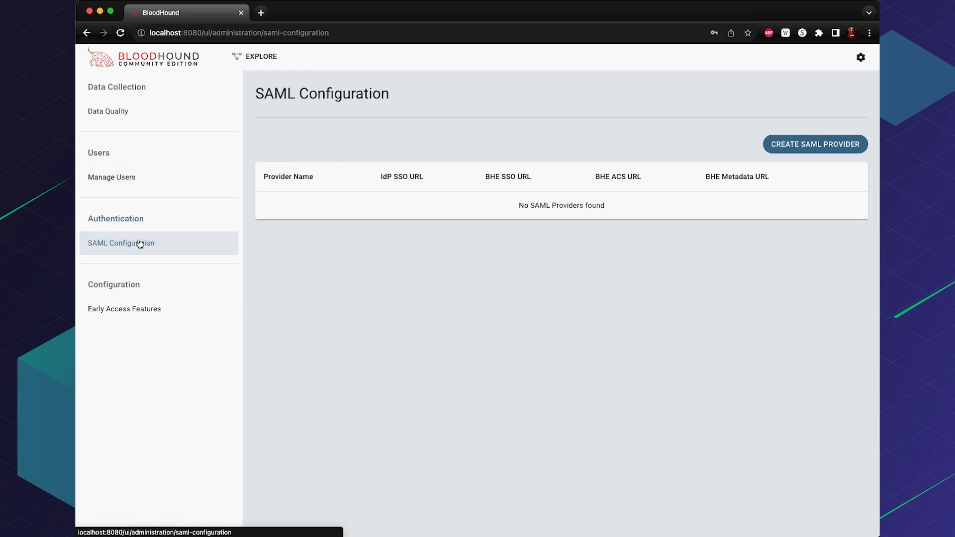
mouse_move(555, 376)
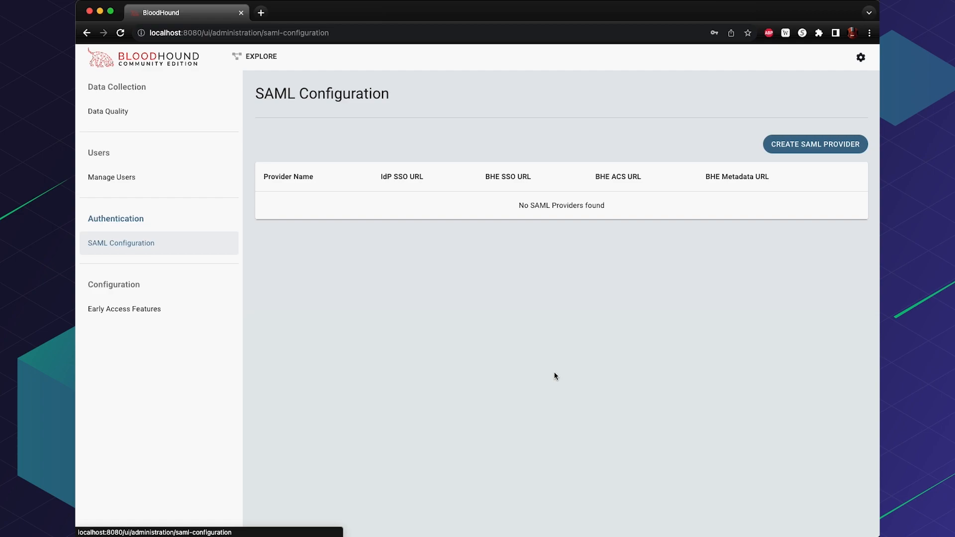
click(816, 144)
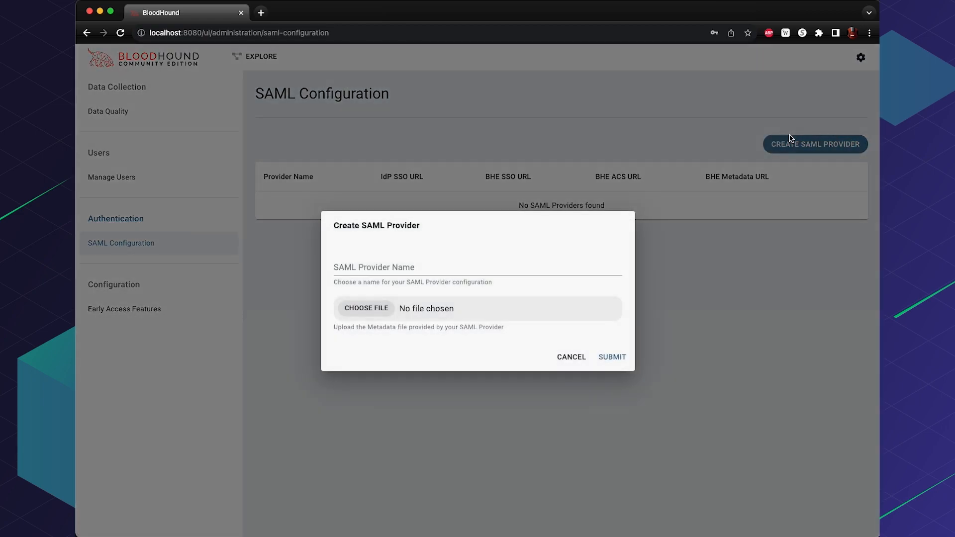
click(571, 357)
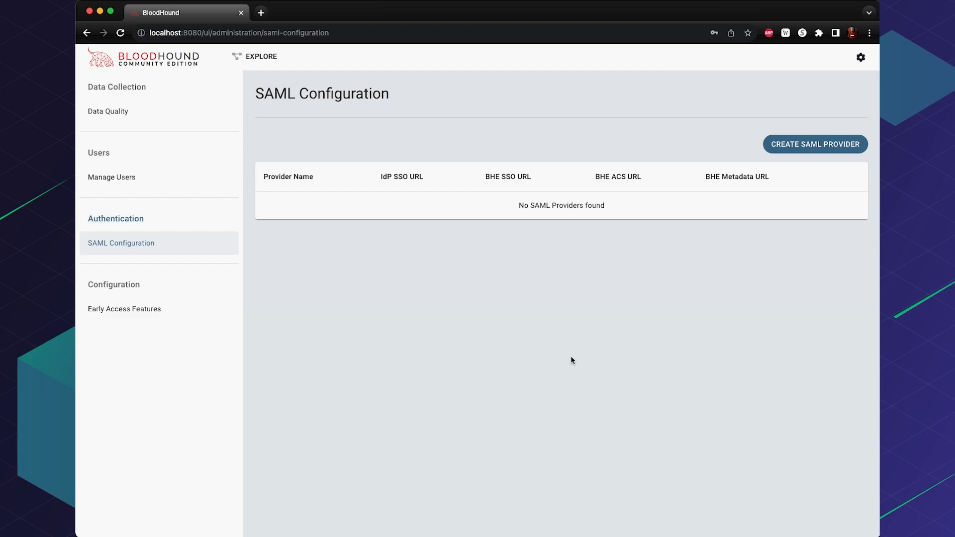
mouse_move(859, 58)
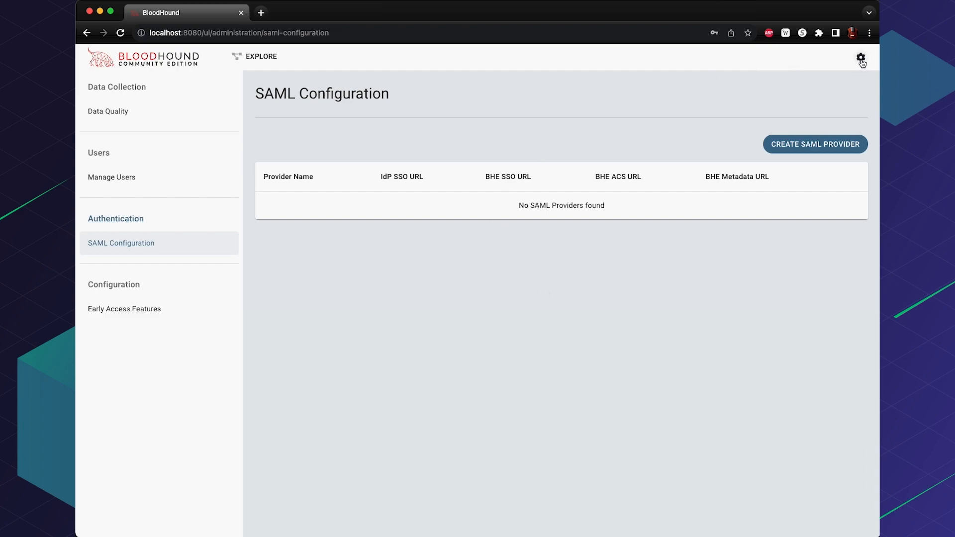
- View the admin's My Profile page, then return to the DOMAIN ADMINS membership graph in Explore
click(859, 57)
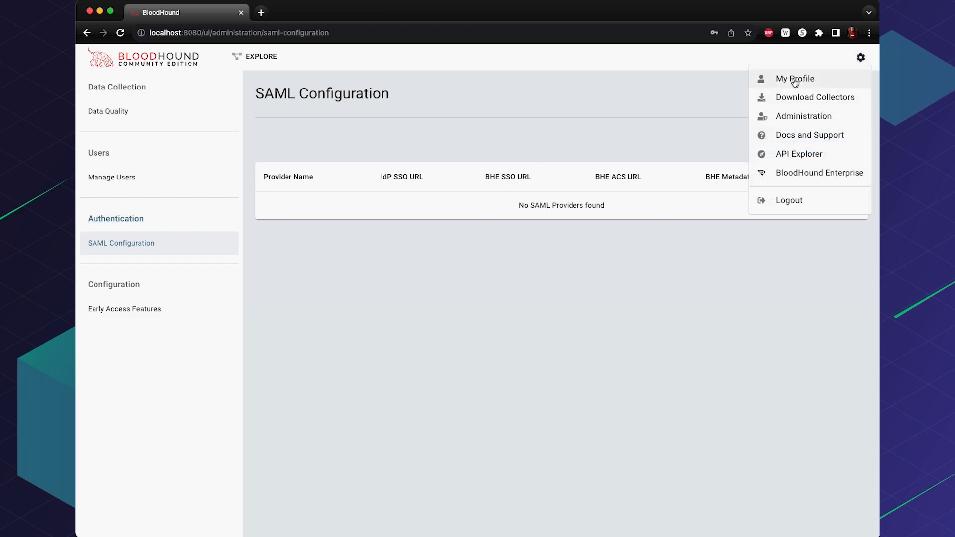
click(794, 78)
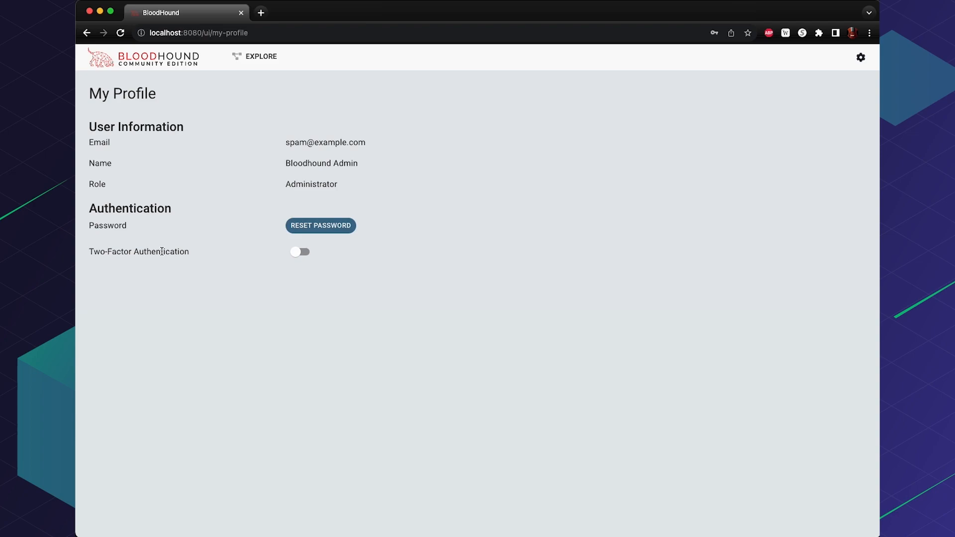
click(261, 56)
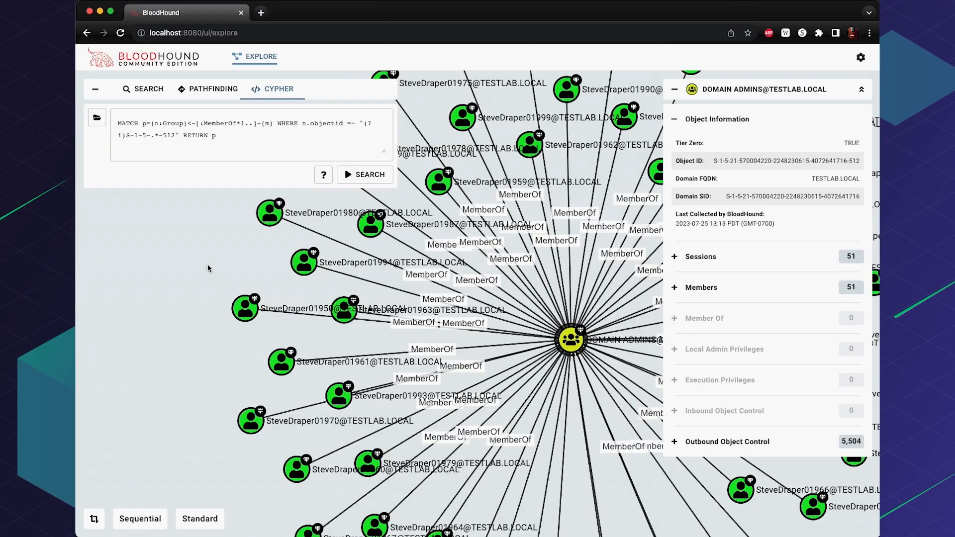
click(859, 56)
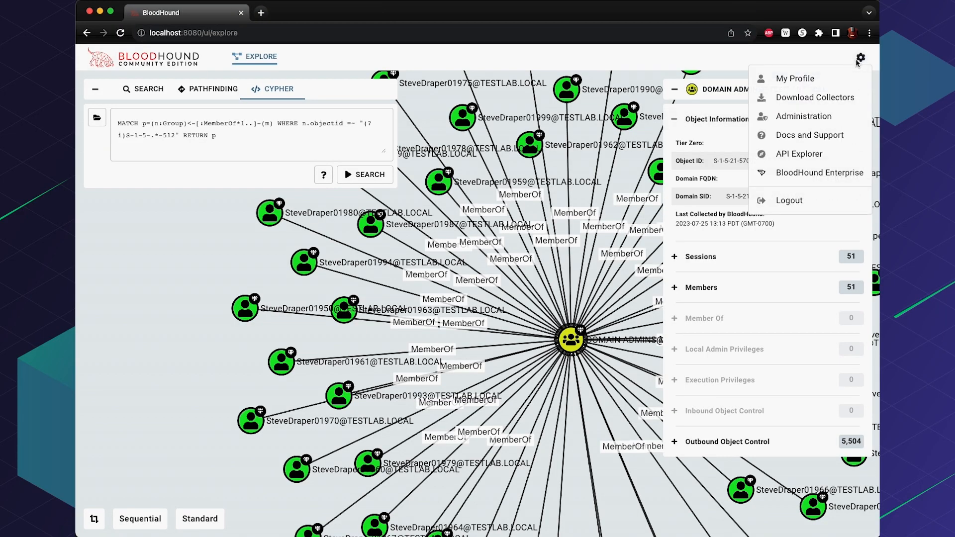
- Go to Administration > Manage Users and show the admin account's actions list
click(803, 116)
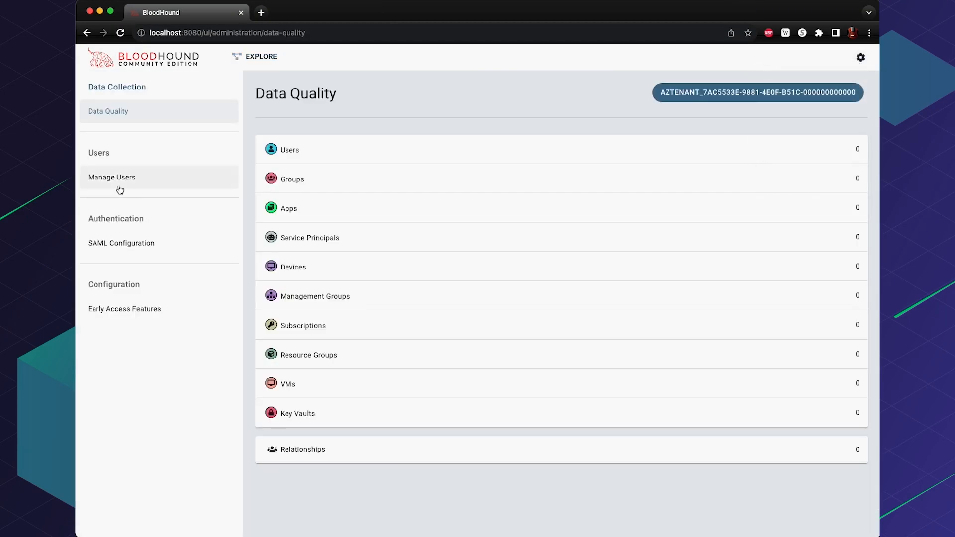
click(111, 177)
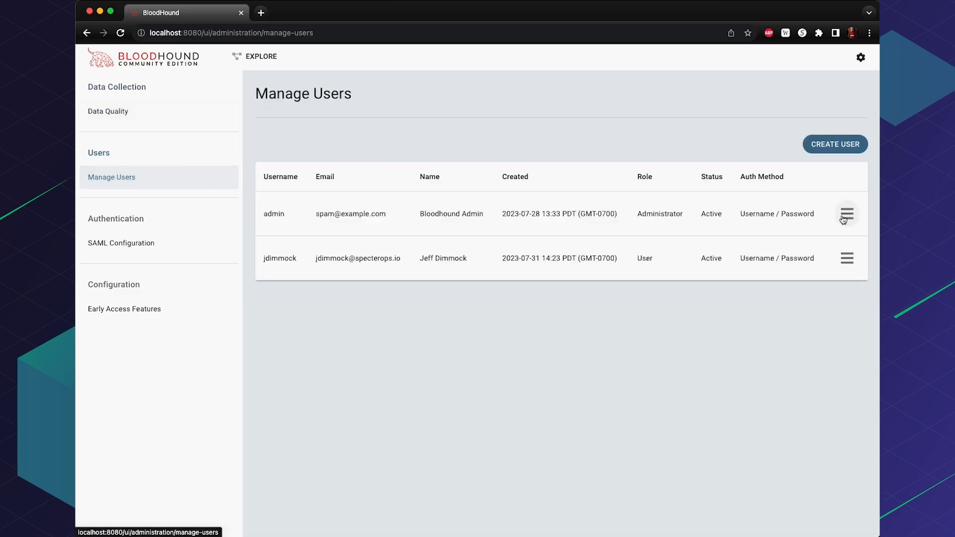
click(846, 213)
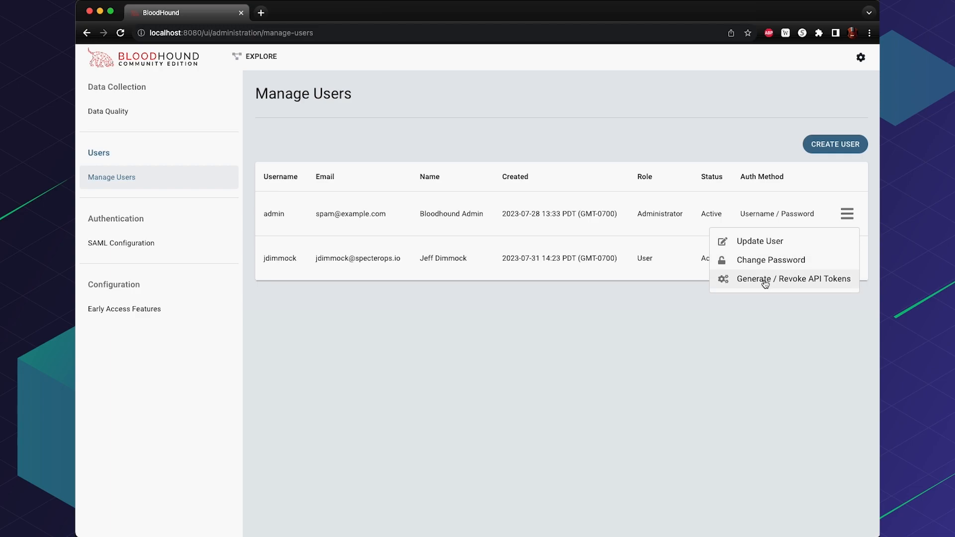
mouse_move(660, 202)
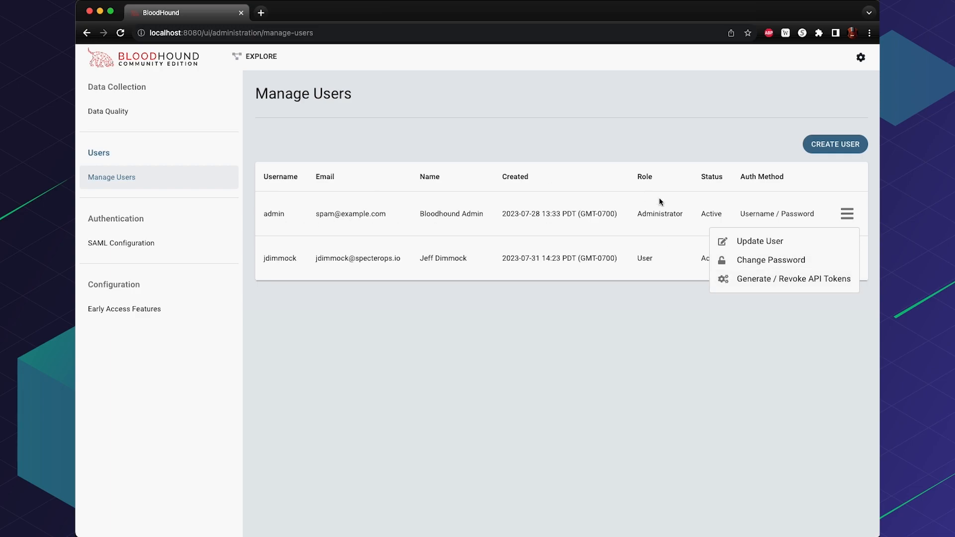
- Create a new API token named 'My Very Cool Token' for the admin account
click(794, 278)
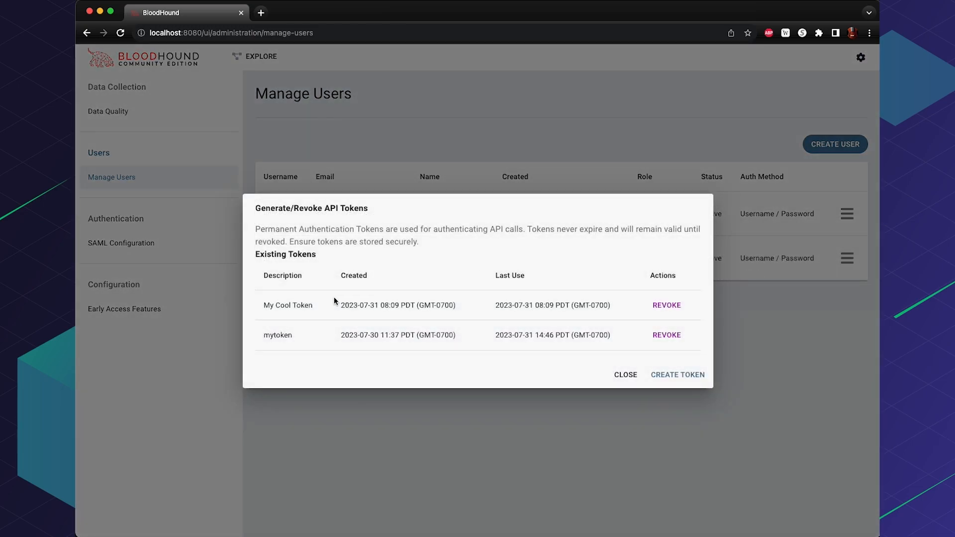
mouse_move(604, 328)
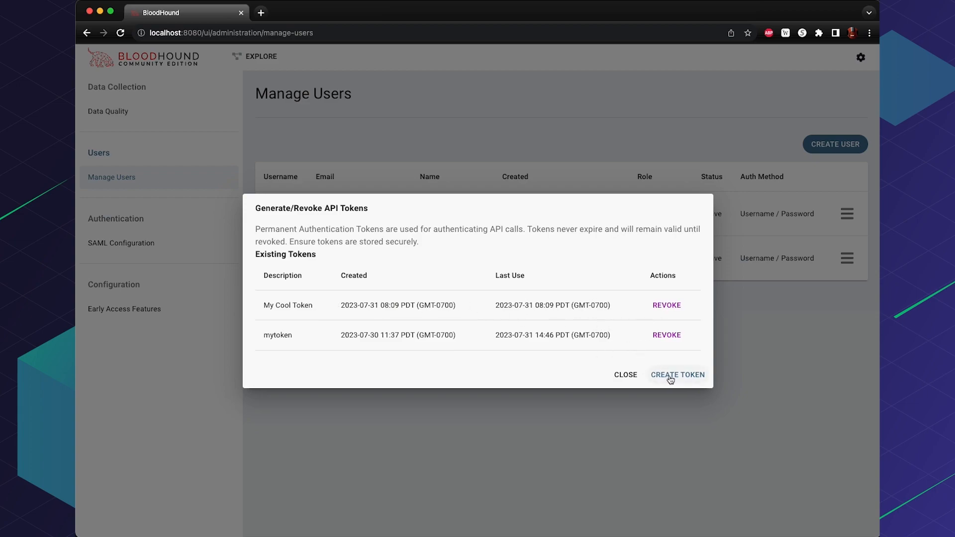
click(677, 374)
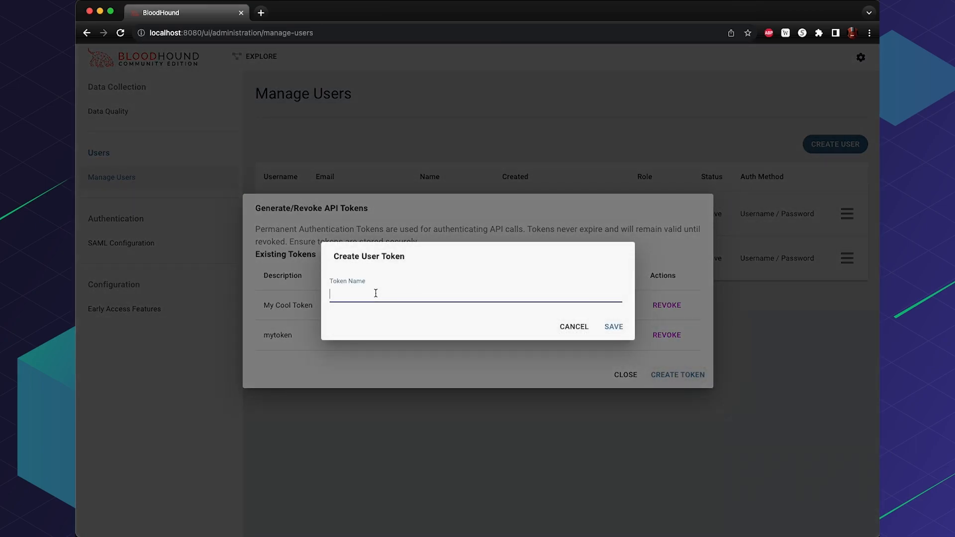
text(My Very Cool Token)
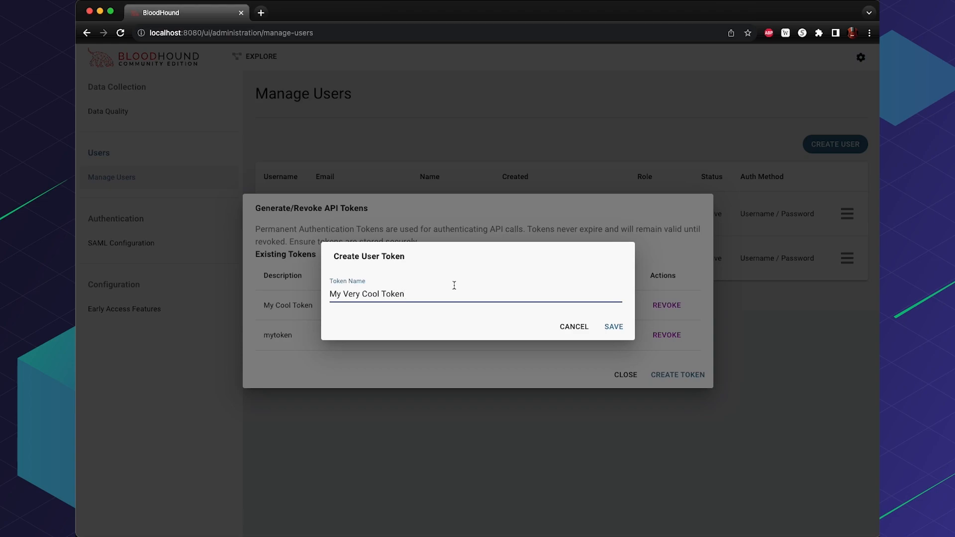
click(613, 326)
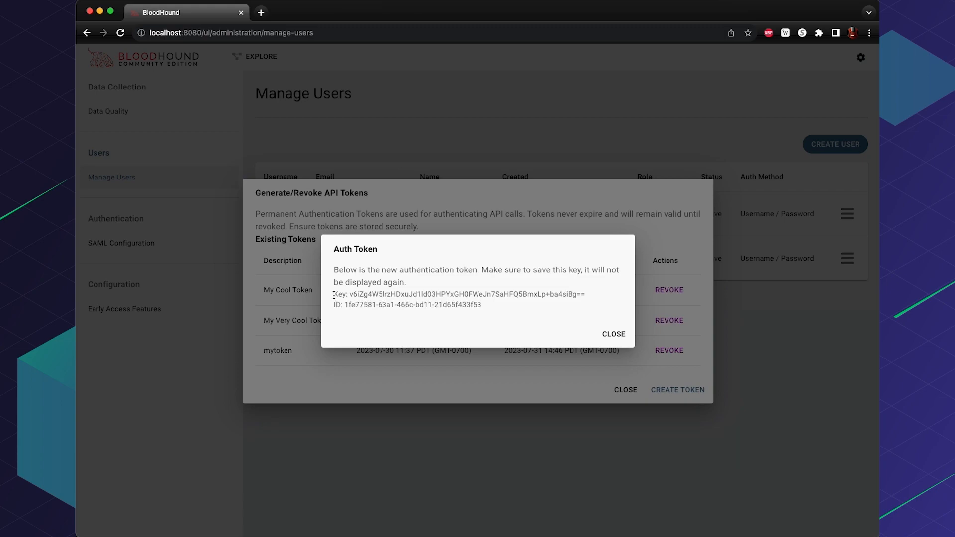
- Select the new token's key and ID for copying, then dismiss the token window
drag(334, 295, 480, 304)
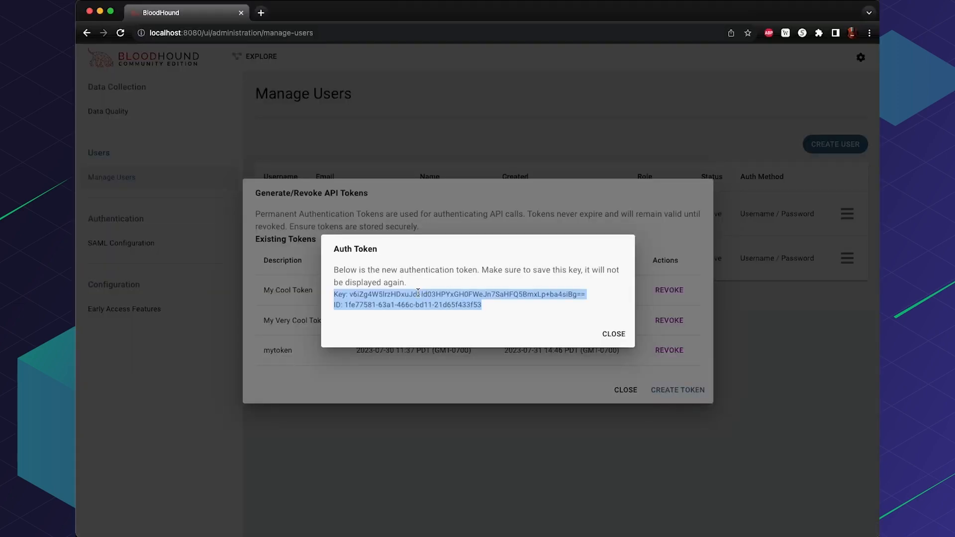
click(614, 334)
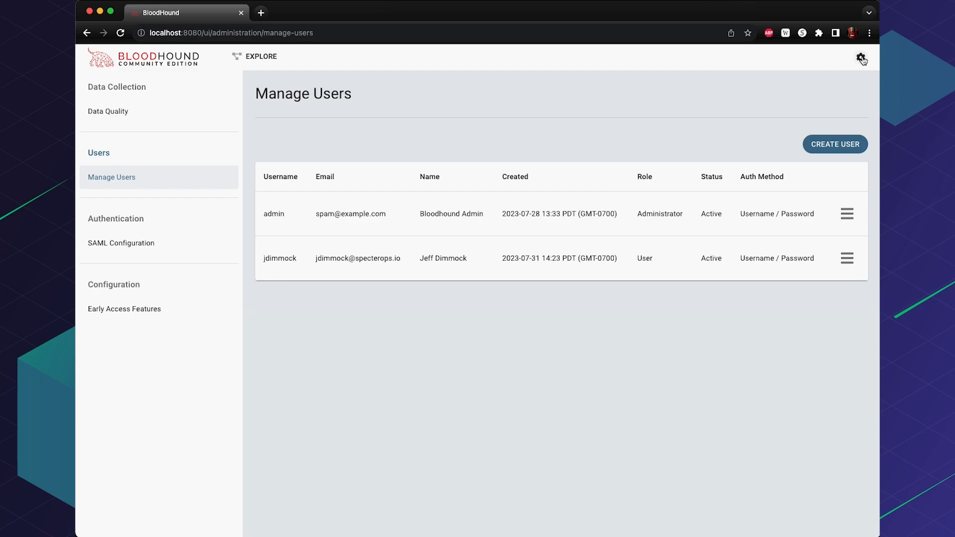
- Launch the API Explorer and browse down to the Computer Entity API section
click(860, 56)
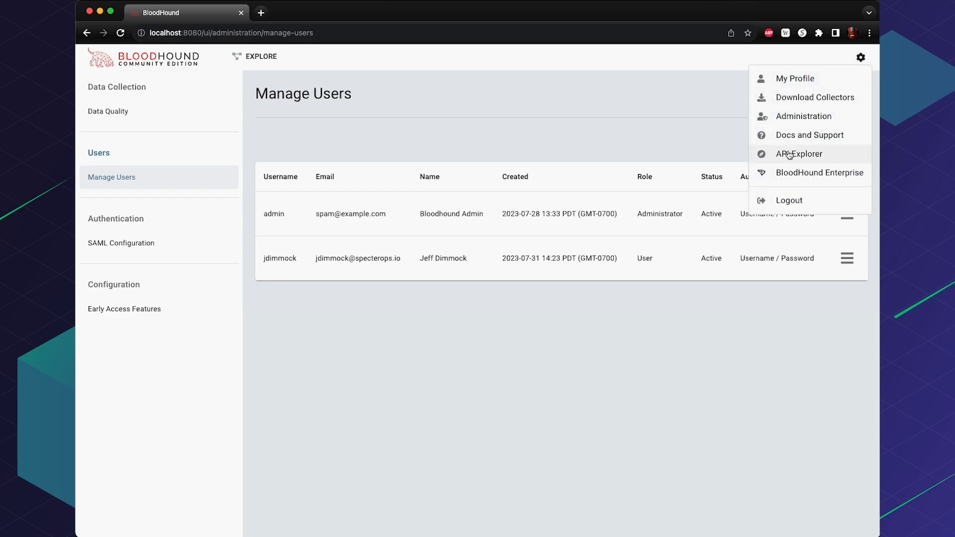
click(797, 153)
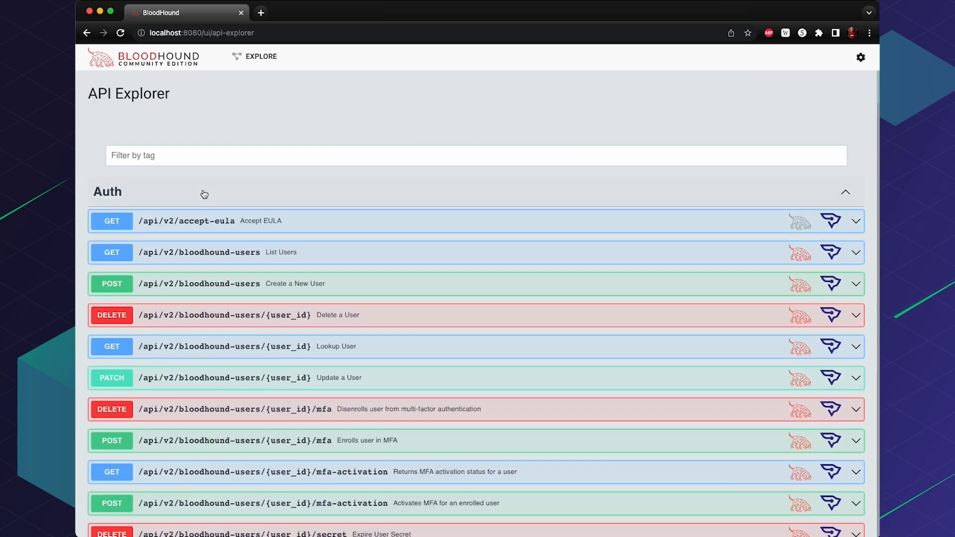
mouse_move(81, 250)
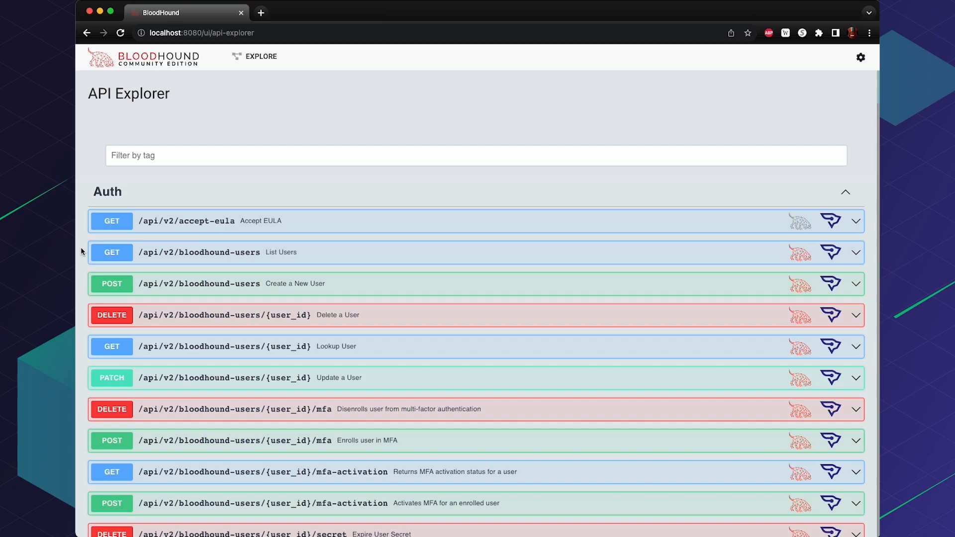
scroll(down, 3)
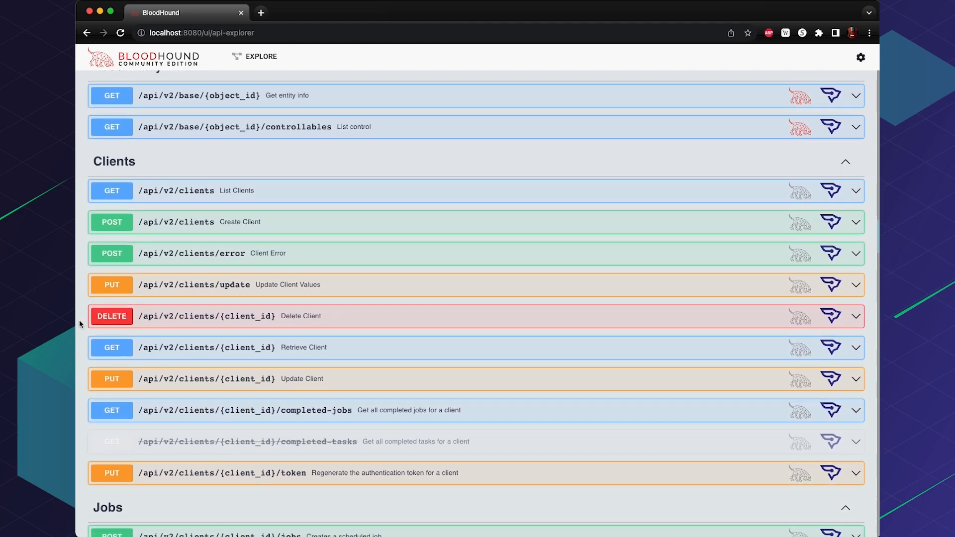
scroll(down, 3)
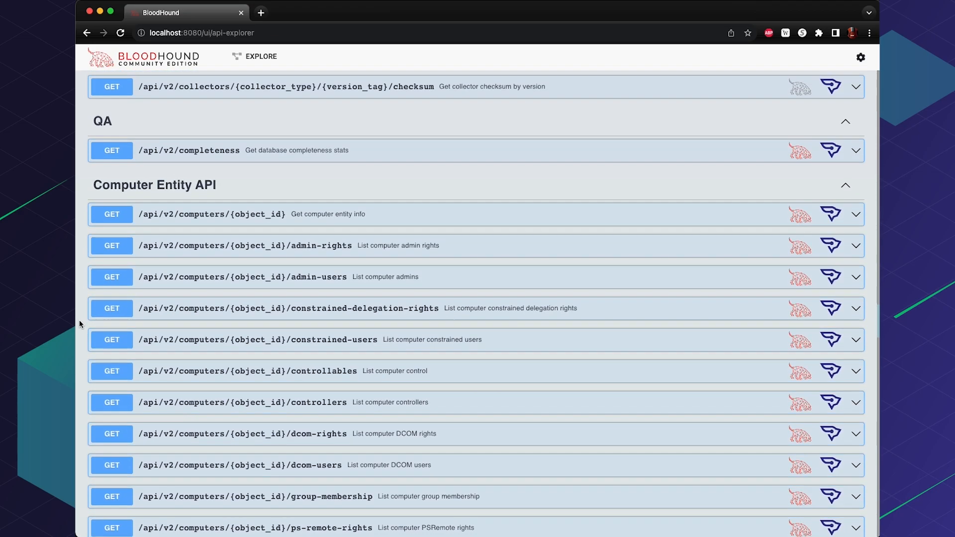
scroll(down, 3)
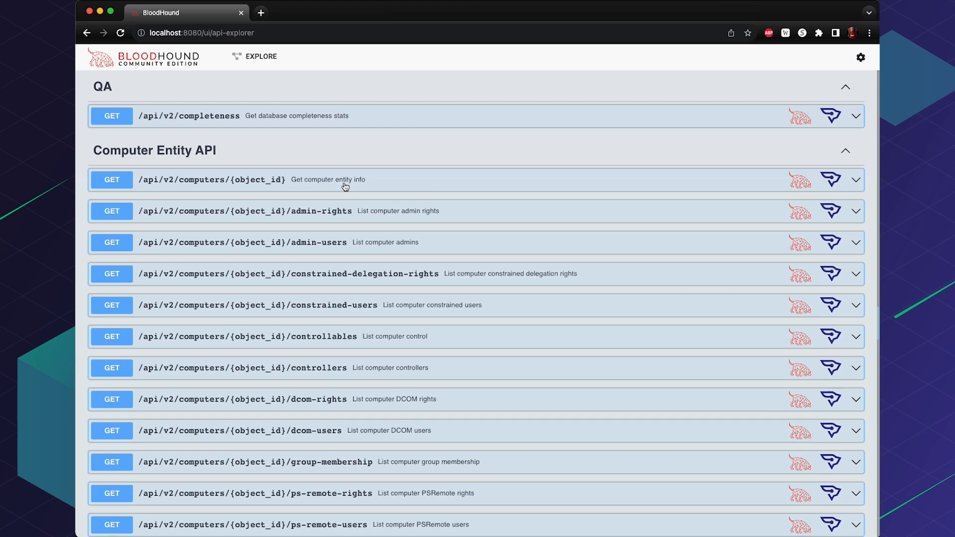
mouse_move(829, 178)
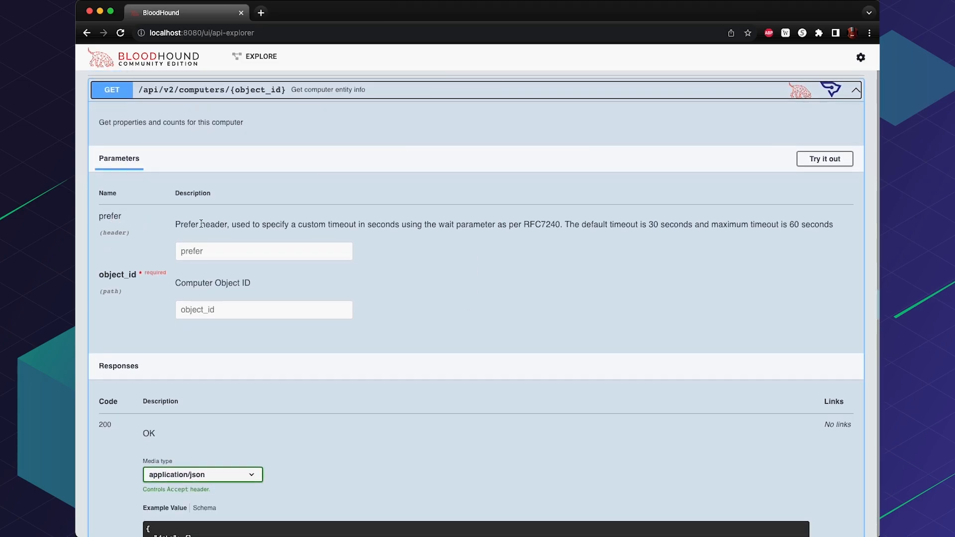
mouse_move(144, 278)
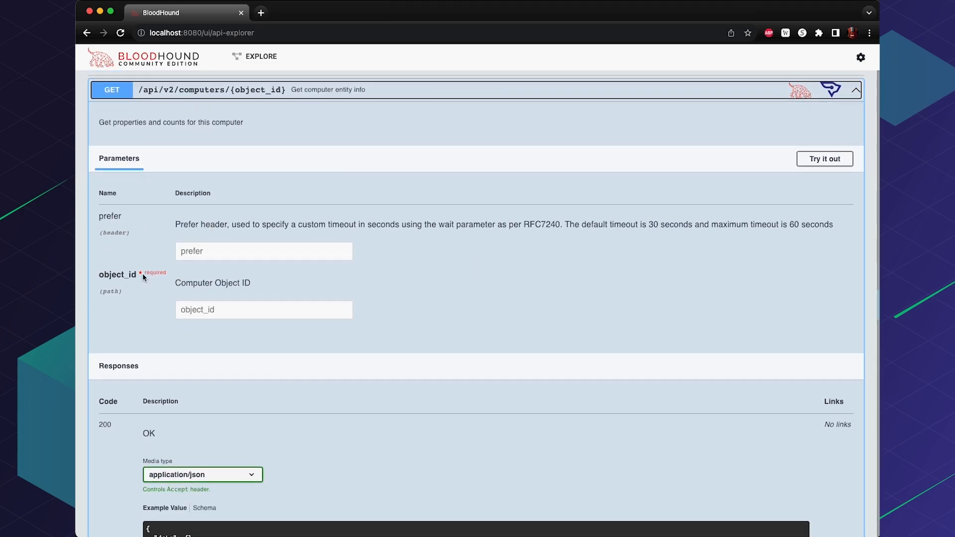
- Scroll through the GET /api/v2/computers/{object_id} parameters and responses, then return to Explore
scroll(down, 3)
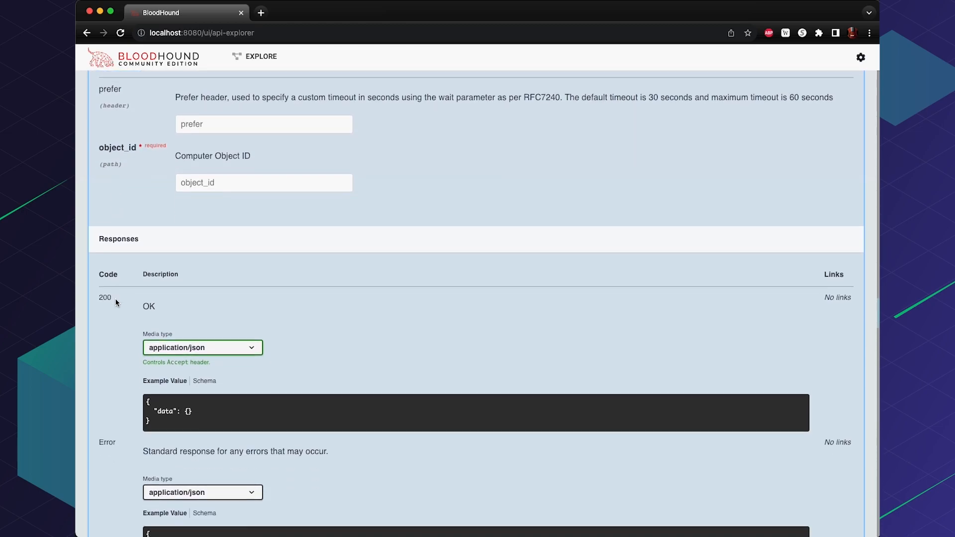
scroll(down, 3)
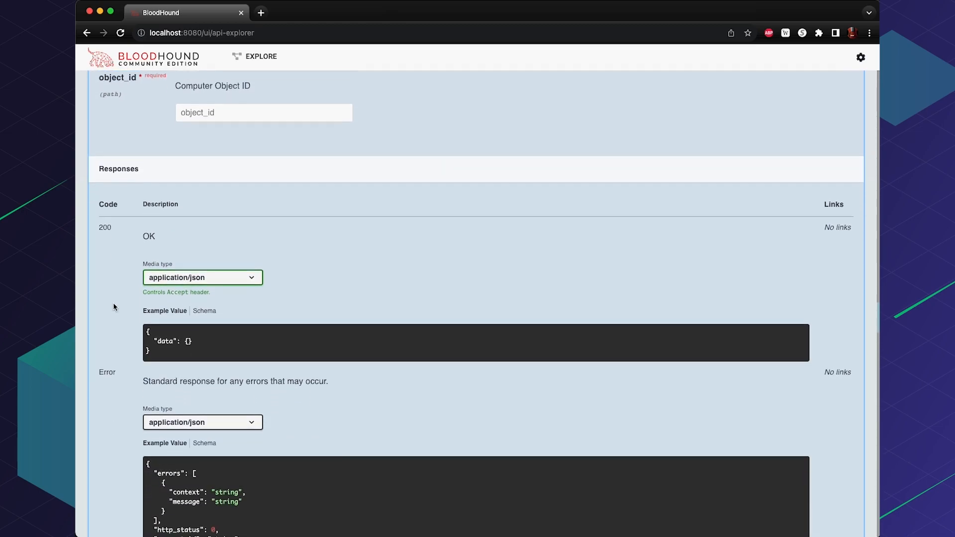
scroll(down, 3)
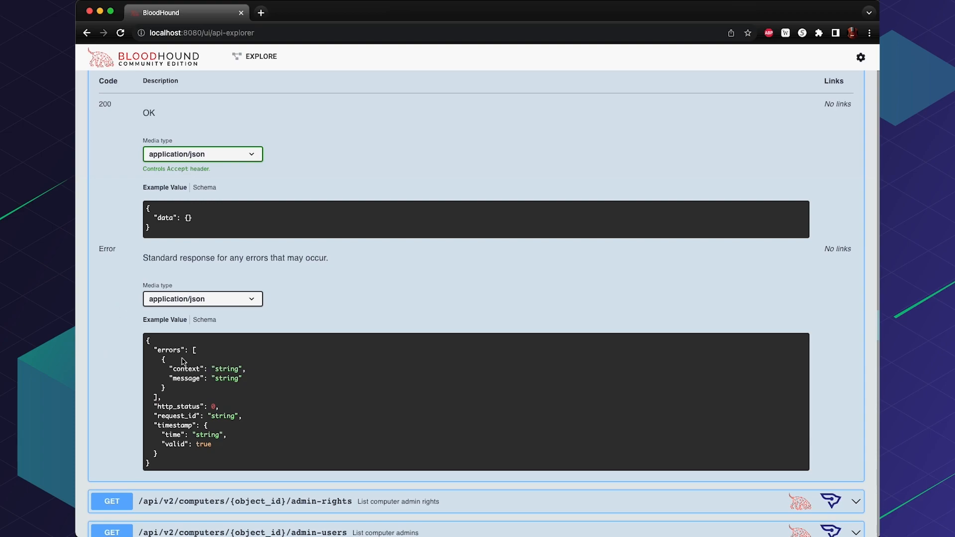
drag(181, 361, 155, 465)
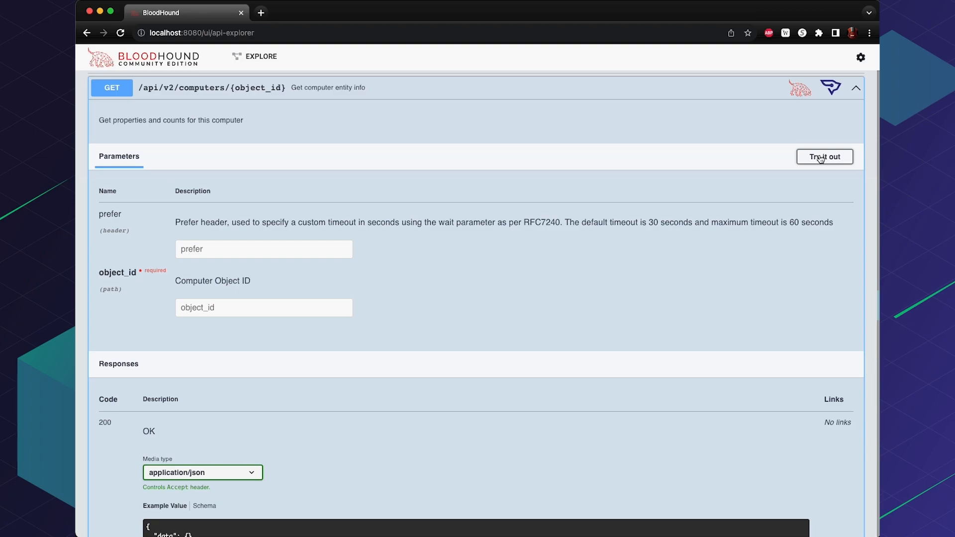
mouse_move(463, 241)
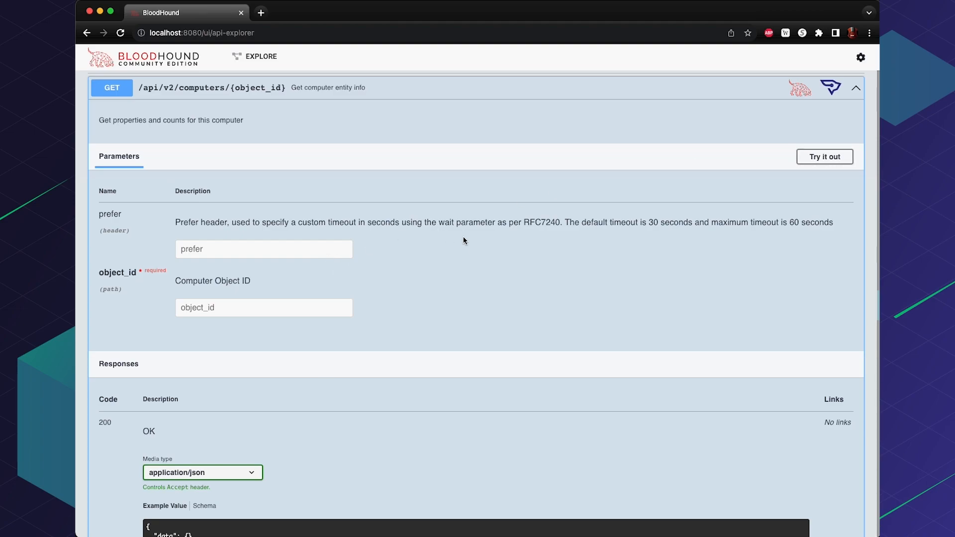
click(260, 55)
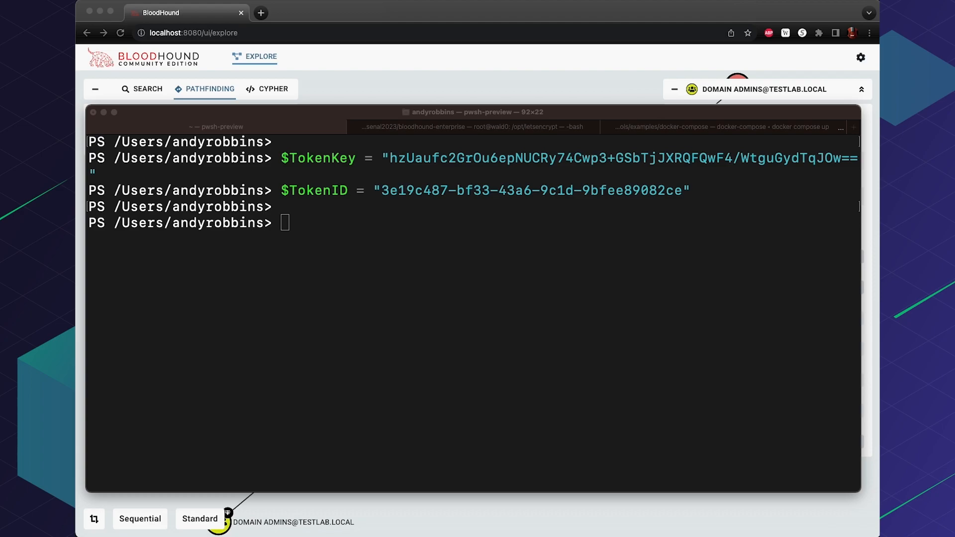
- Run Invoke-BHERequest GET api/v2/search?q=STEVE into $SearchRequest
text($SearchRequest = Invoke-BHERequest `)
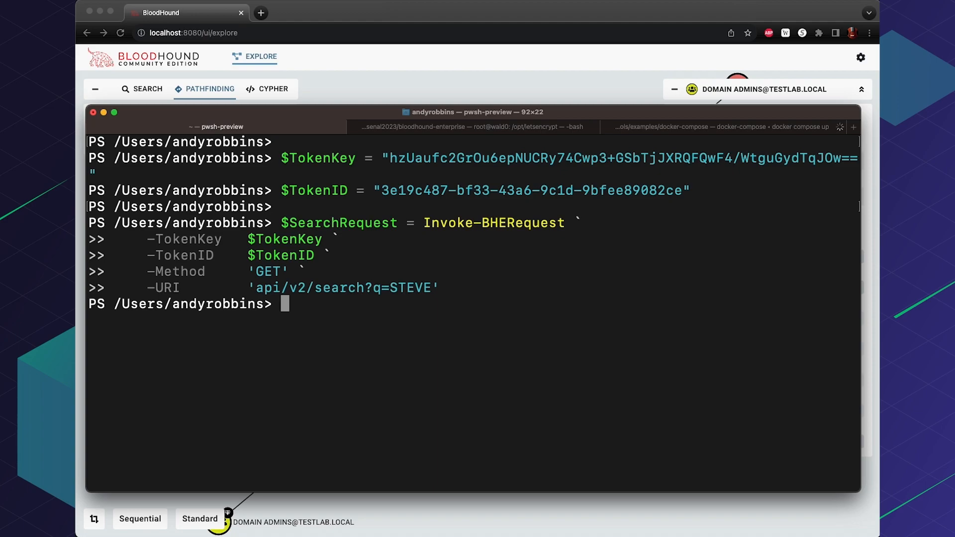
mouse_move(428, 224)
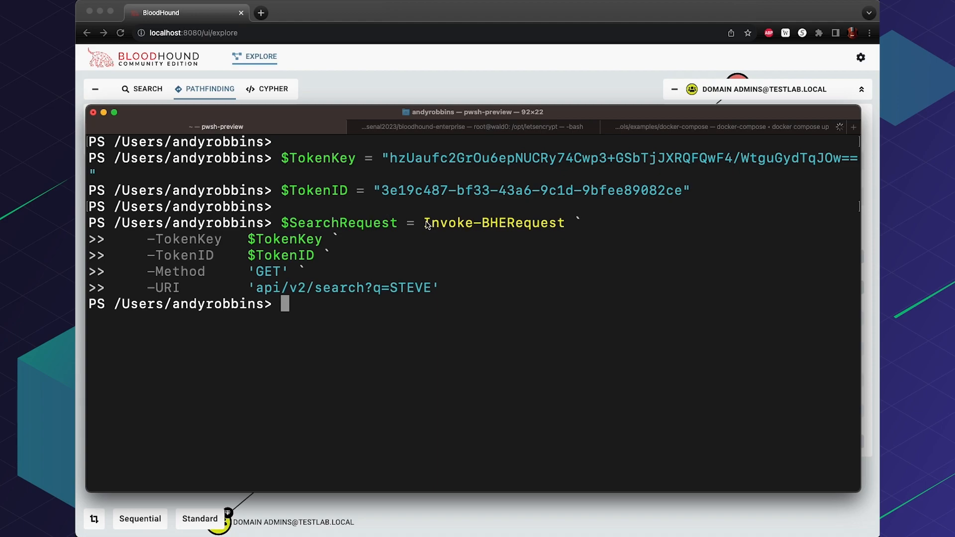
double_click(491, 222)
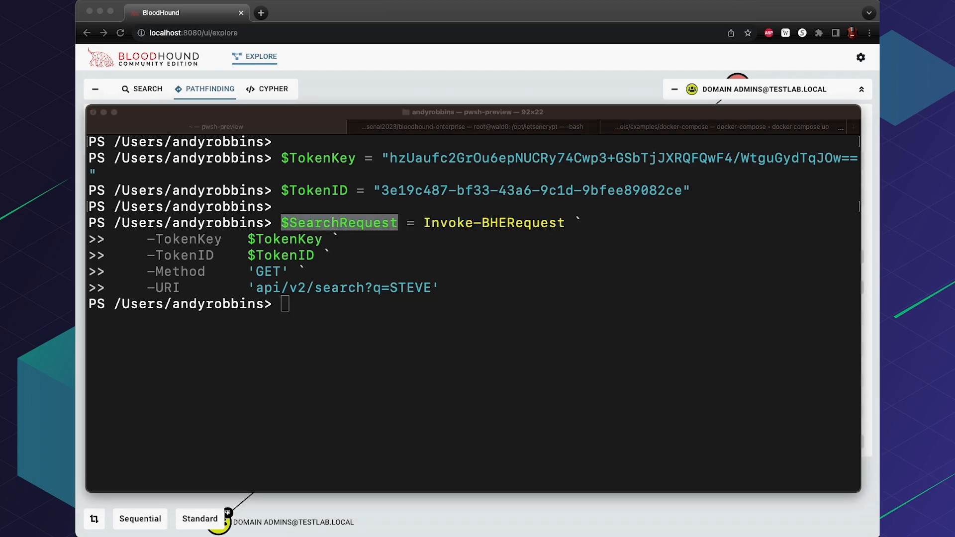
mouse_move(231, 220)
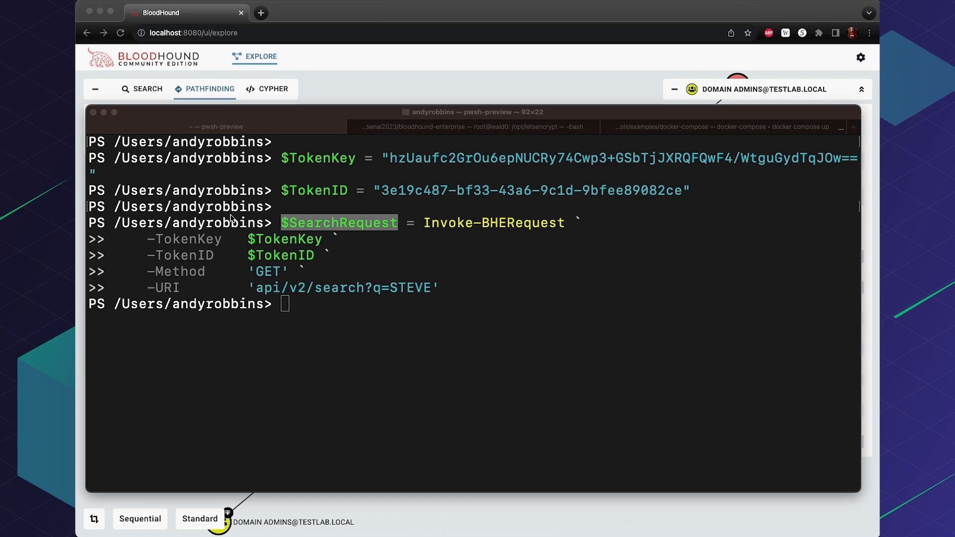
text($SearchRequest | Select -Expand data | Format-List)
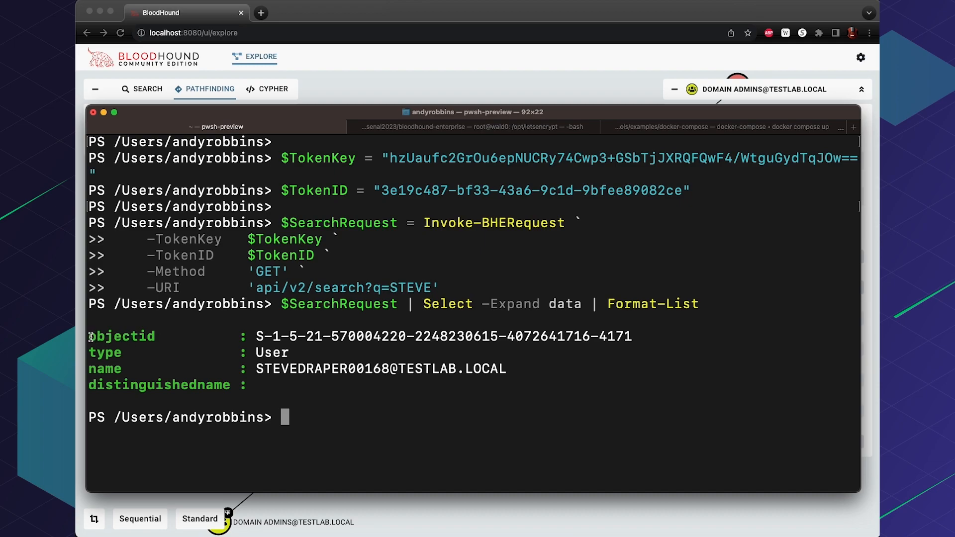
double_click(121, 336)
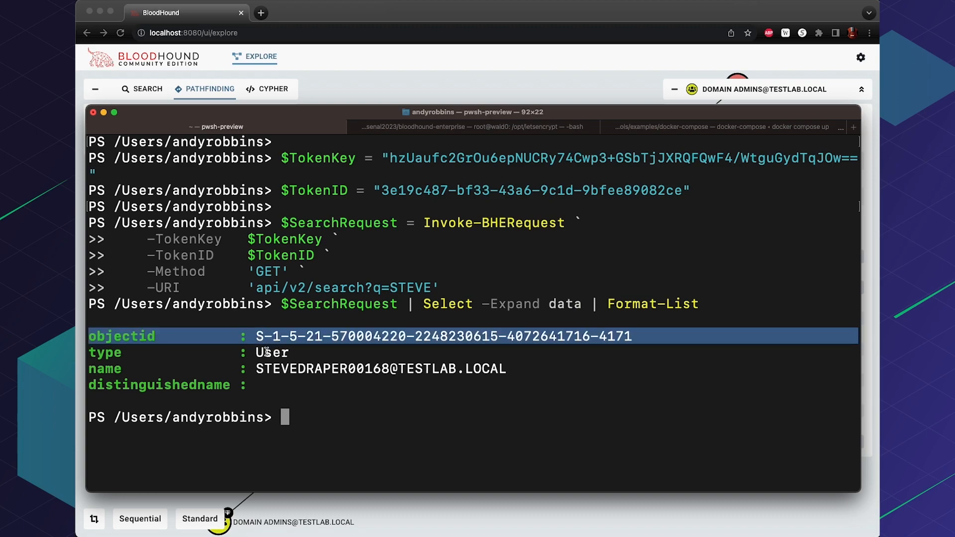
click(292, 368)
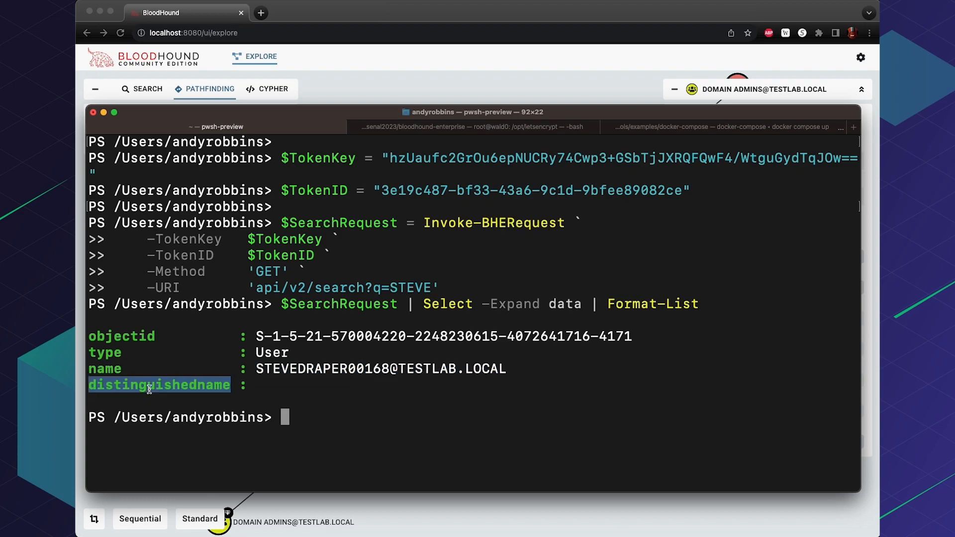
mouse_move(394, 326)
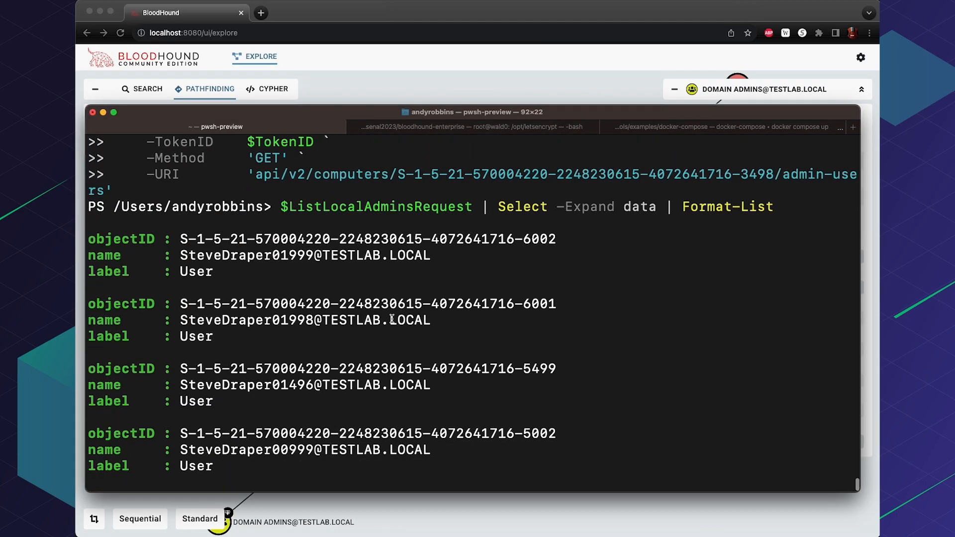
- Scroll the admin-users API results listing the computer's SteveDraper local administrators
scroll(down, 3)
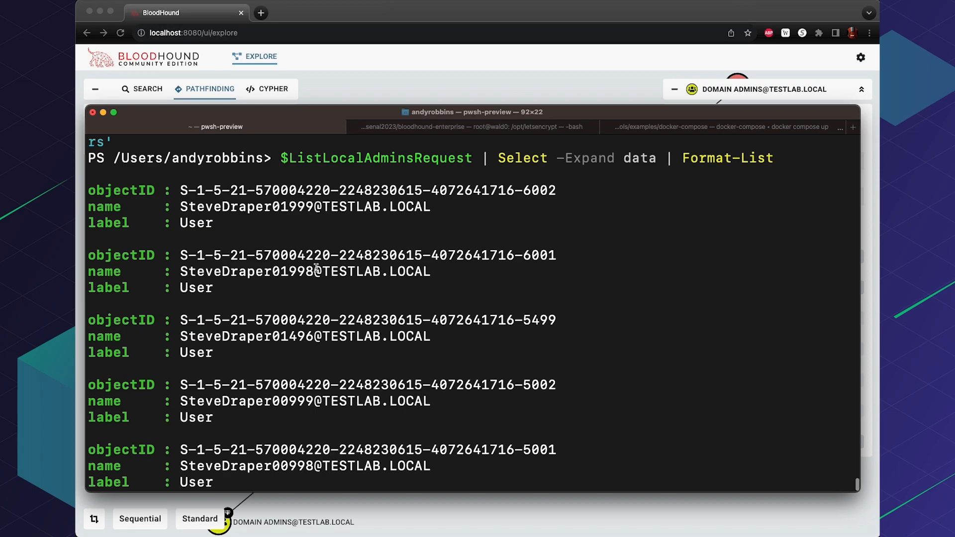
mouse_move(313, 201)
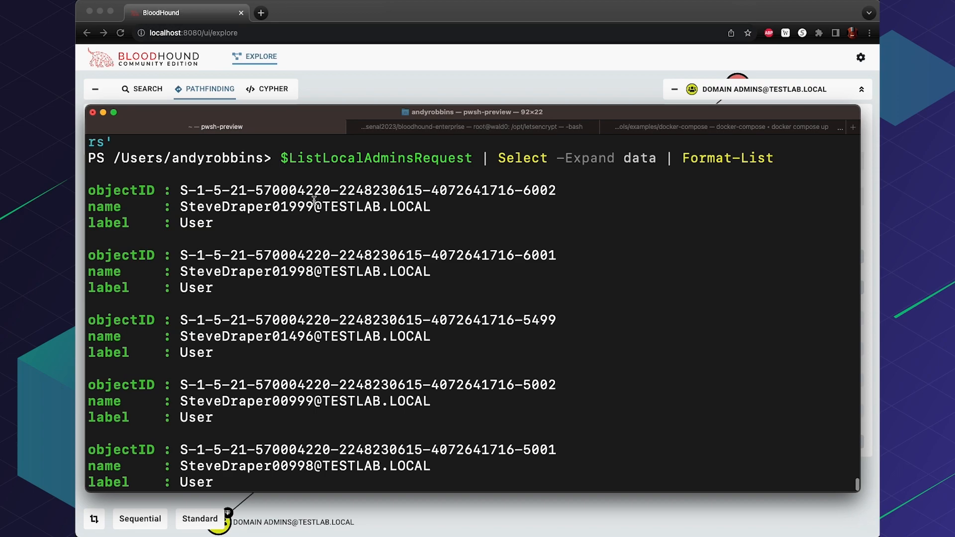
mouse_move(213, 223)
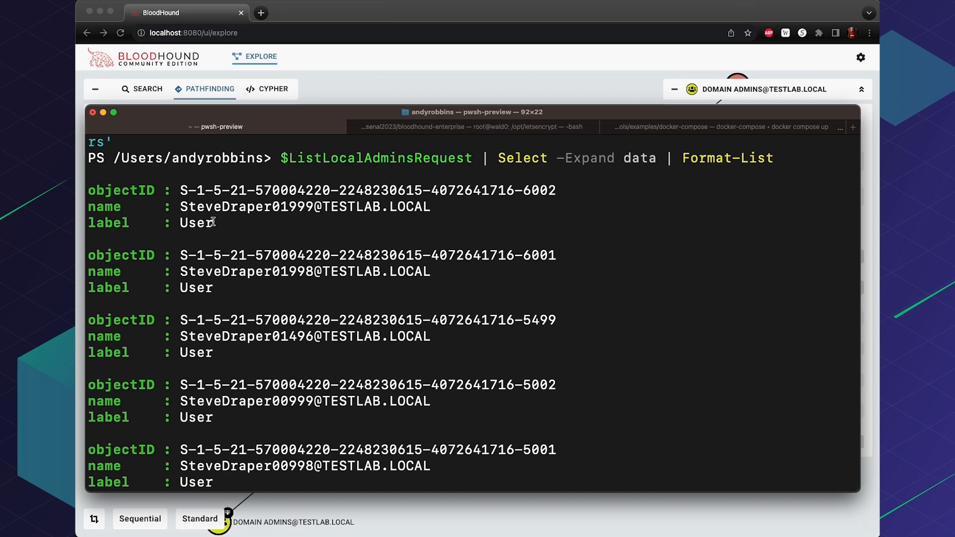